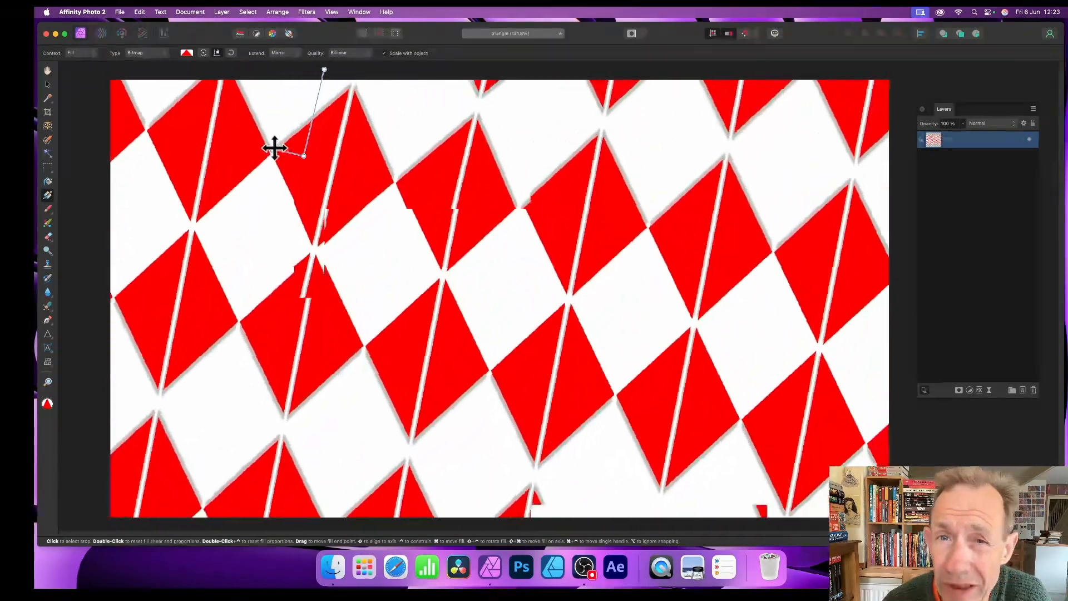
# Rotate and enlarge the red-and-white diamond bitmap fill into steeply angled diamonds
pyautogui.moveTo(303, 157); pyautogui.dragTo(369, 181)
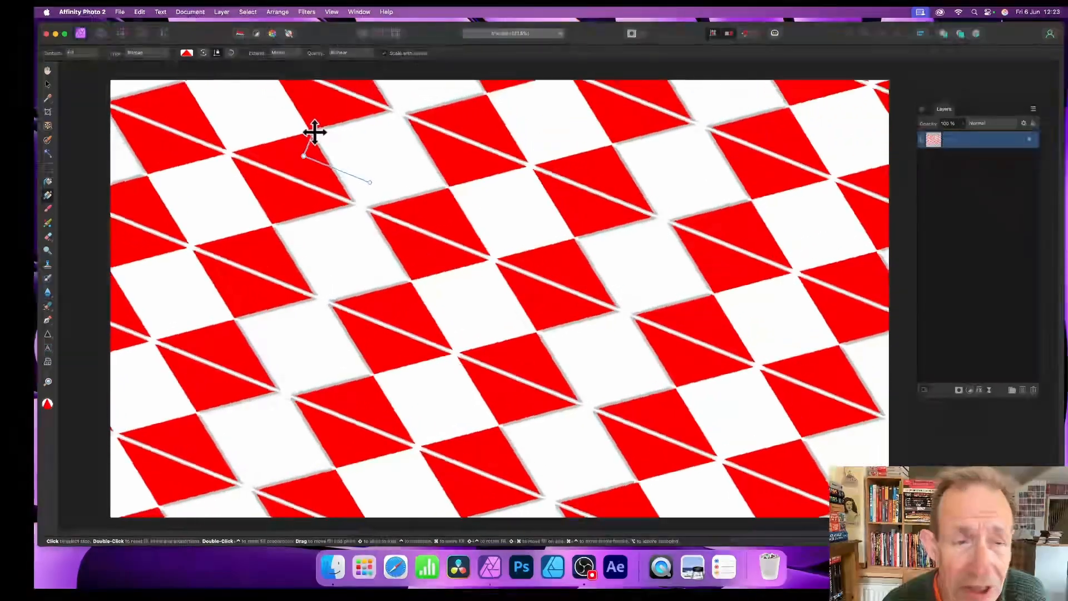
pyautogui.moveTo(368, 183); pyautogui.dragTo(341, 203)
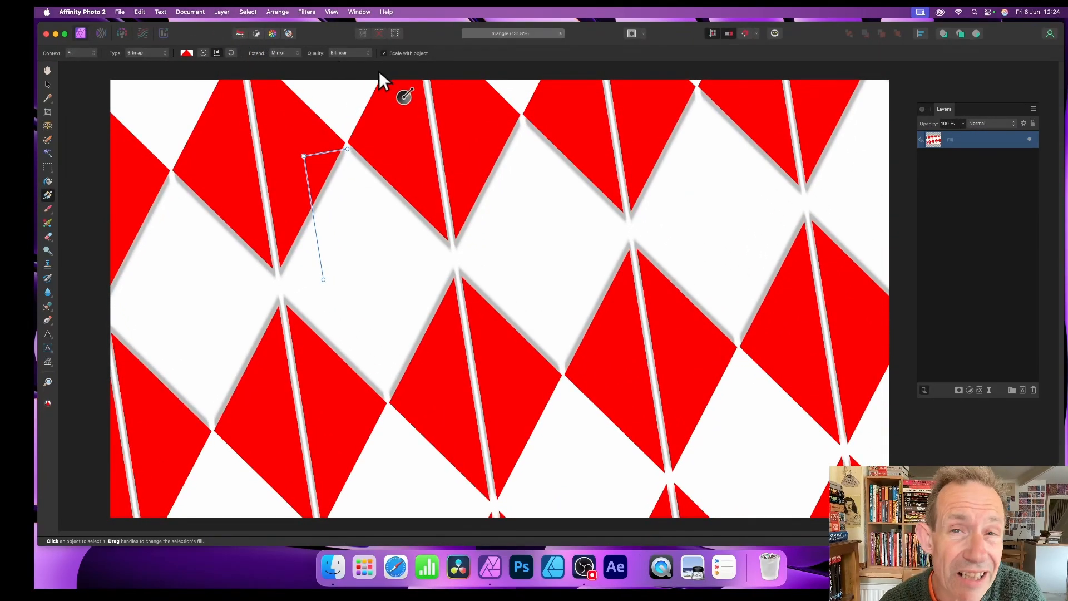
pyautogui.moveTo(1011, 177)
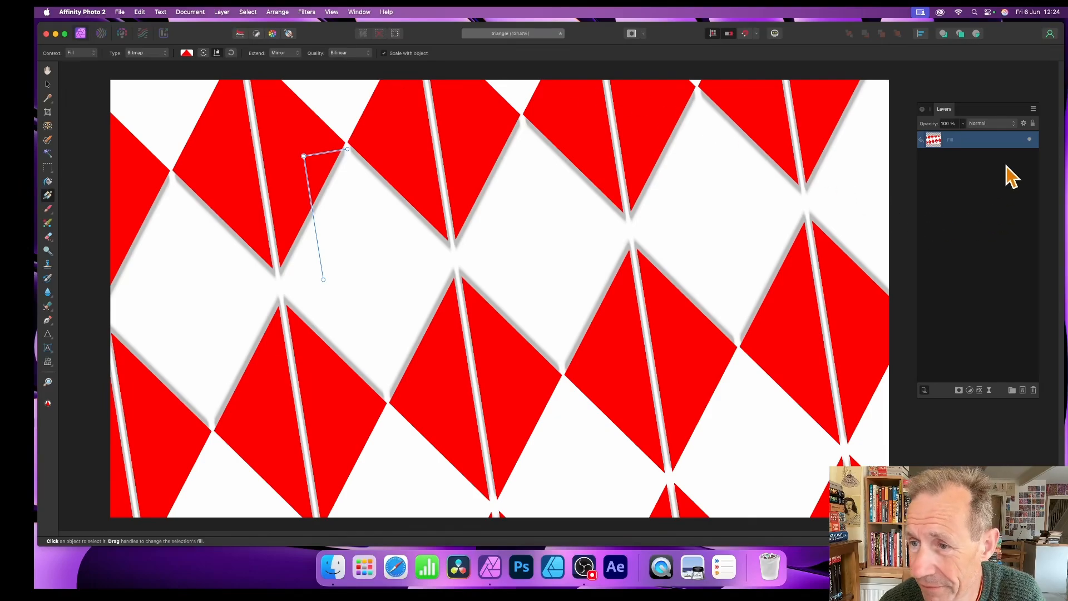
# Choose the Triangle Tool from the shape tools flyout to draw the pink triangle
pyautogui.click(48, 334)
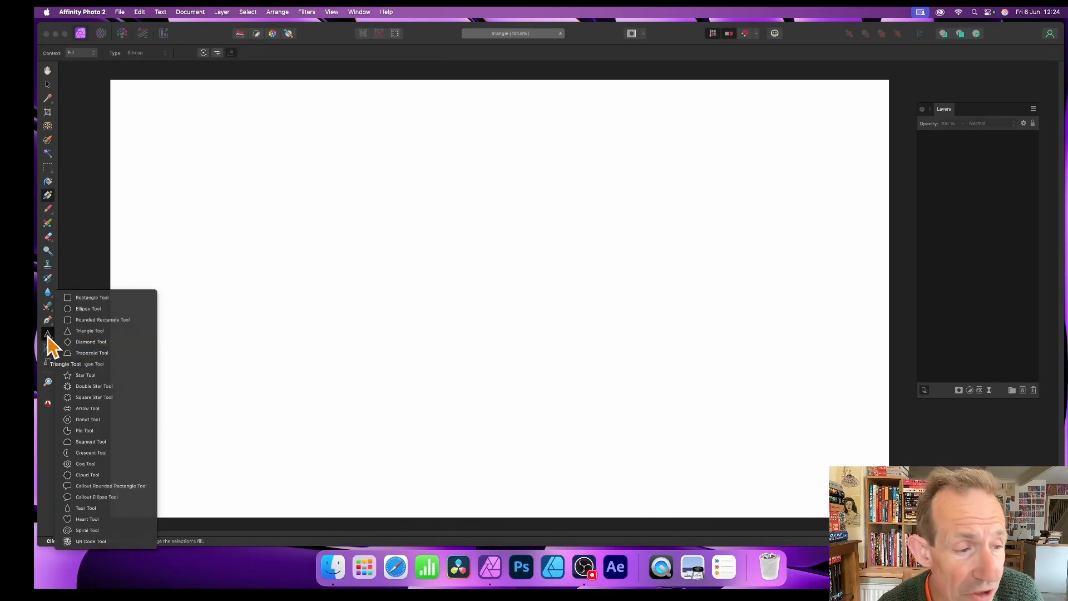
pyautogui.click(89, 331)
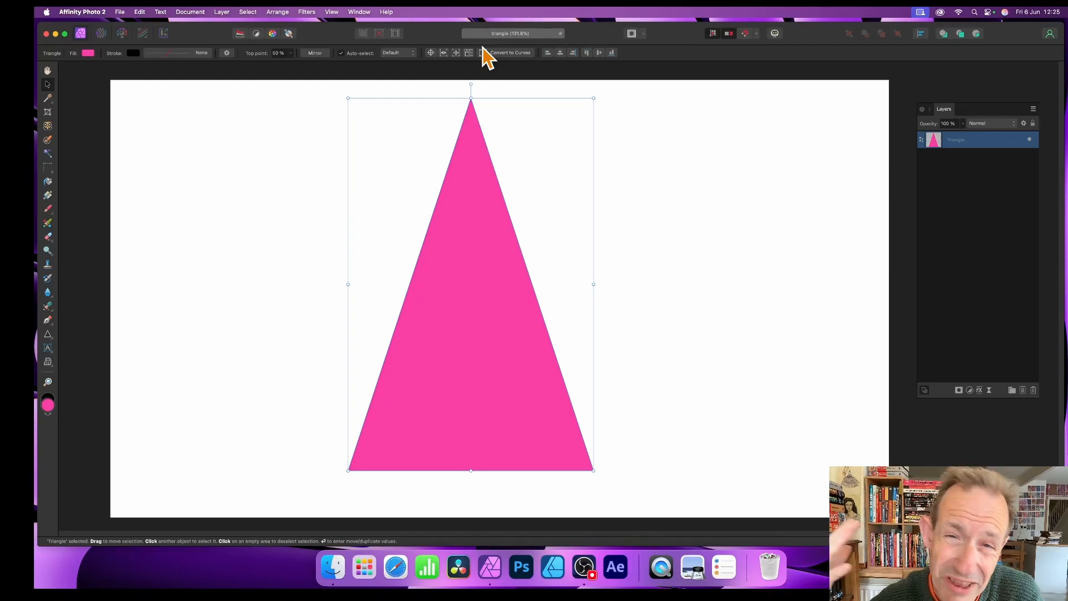
pyautogui.moveTo(489, 41)
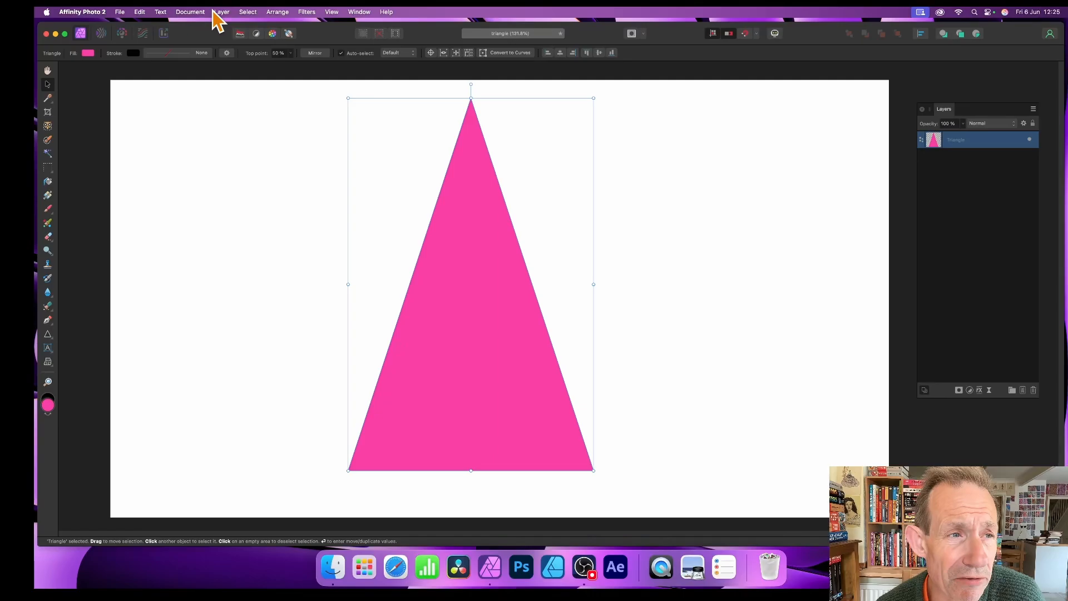
pyautogui.moveTo(125, 14)
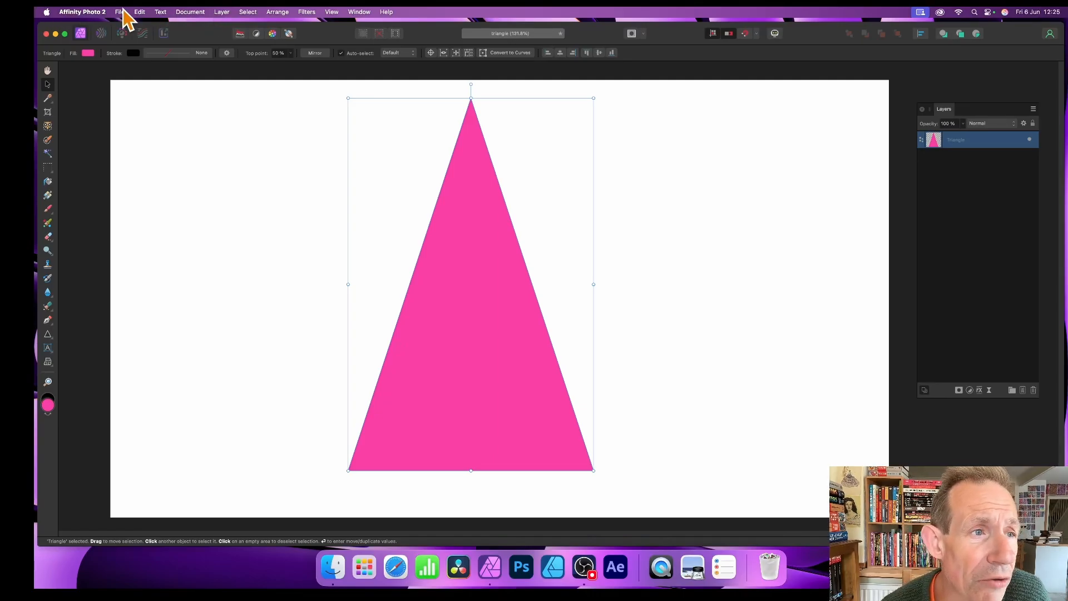
# Set up export of the triangle as PNG with Area limited to Selection Area
pyautogui.click(119, 11)
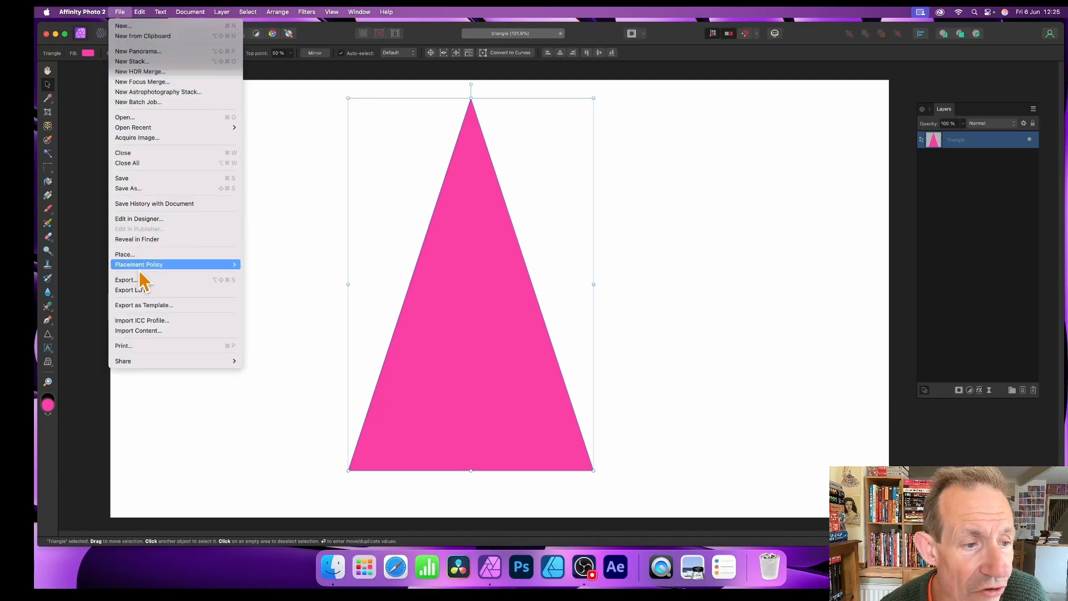
pyautogui.moveTo(135, 279)
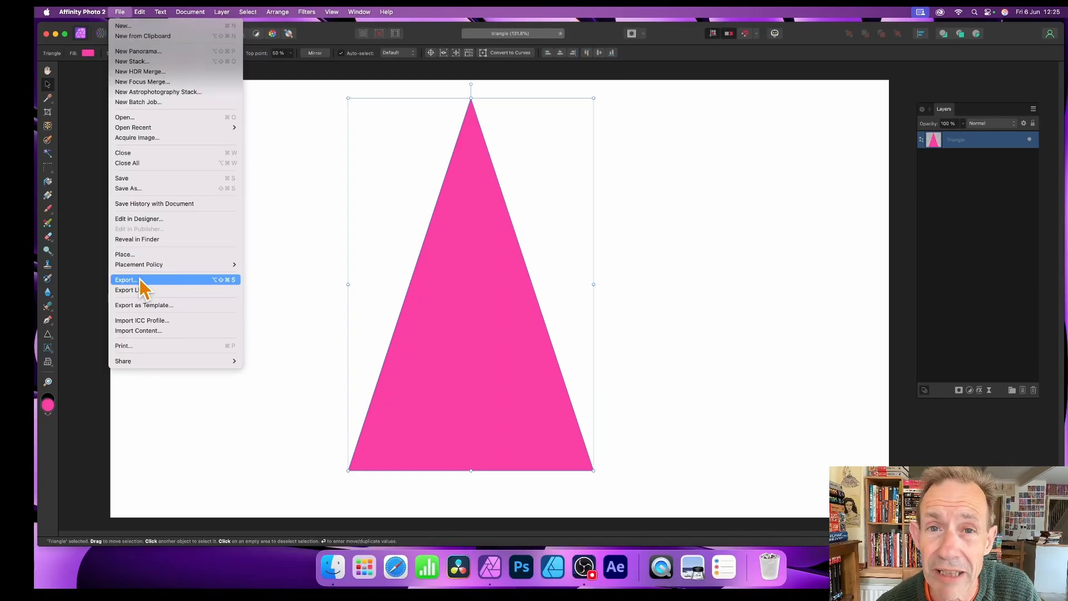
pyautogui.click(126, 279)
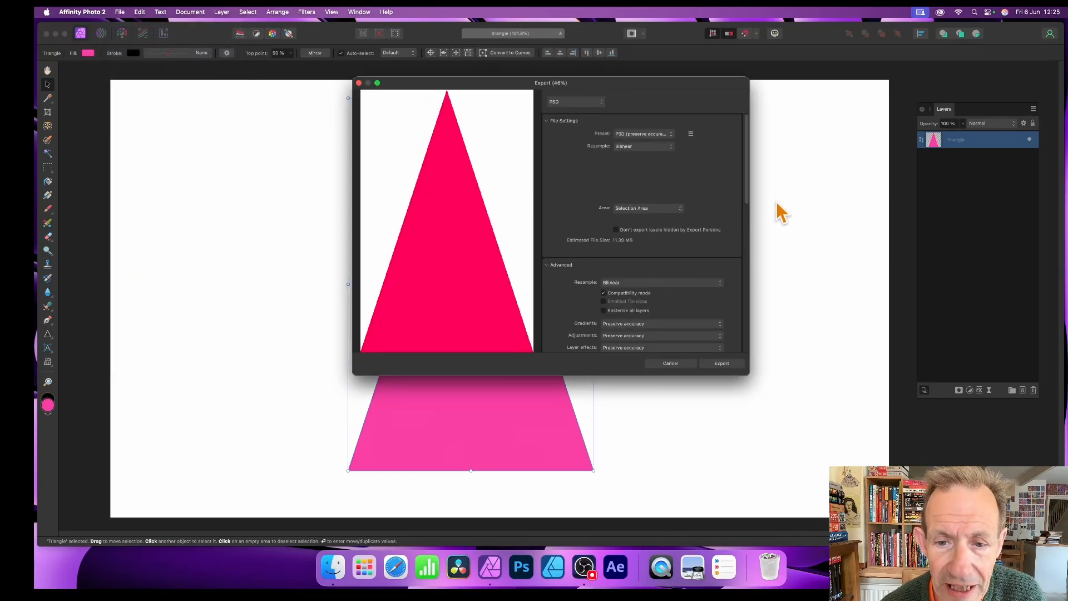
pyautogui.click(574, 102)
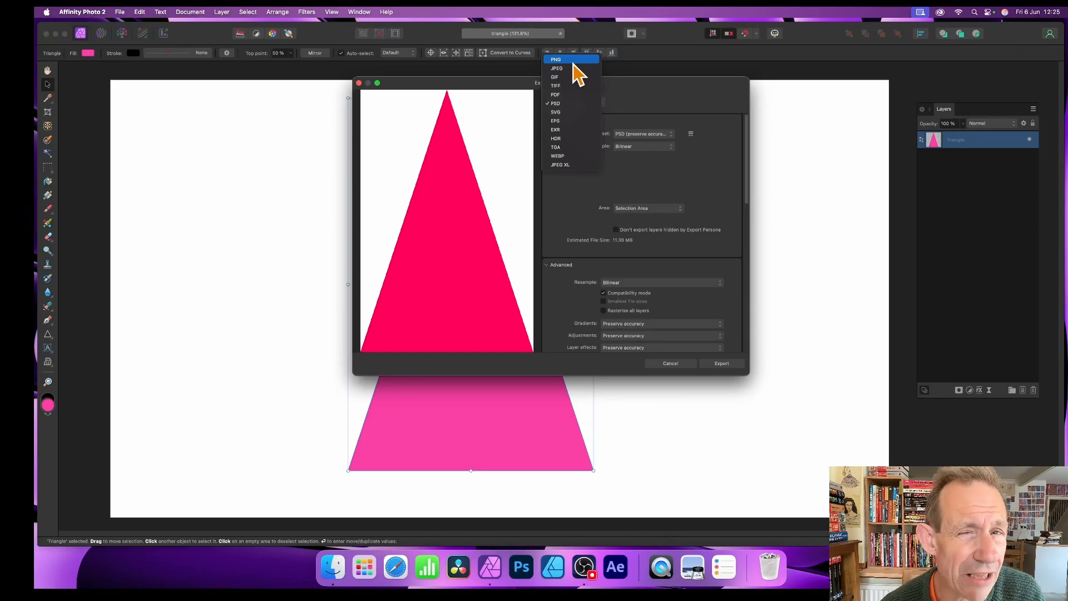
pyautogui.click(555, 59)
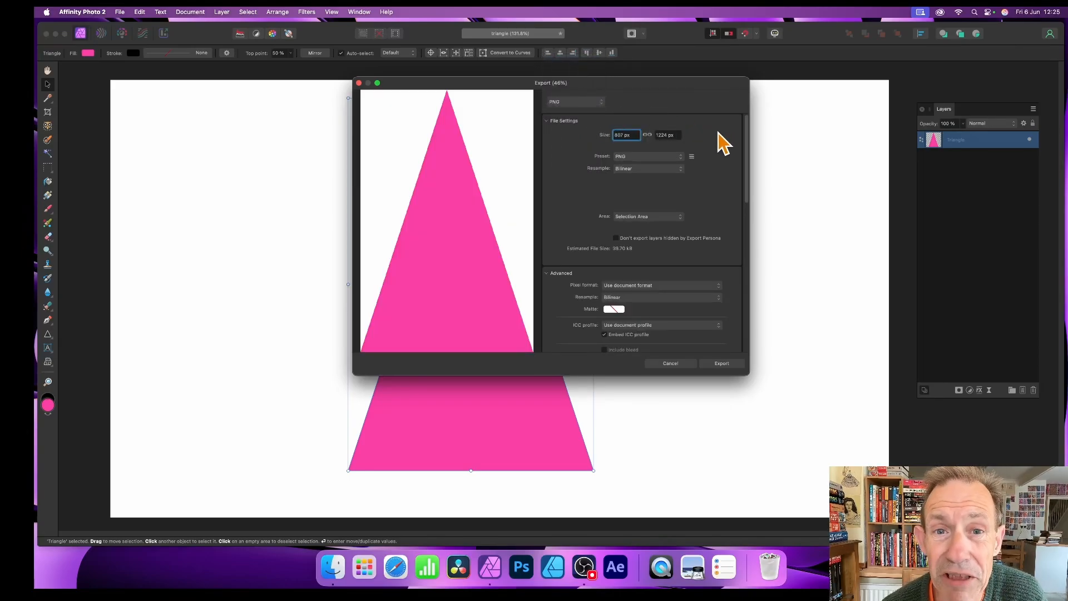
pyautogui.moveTo(610, 92)
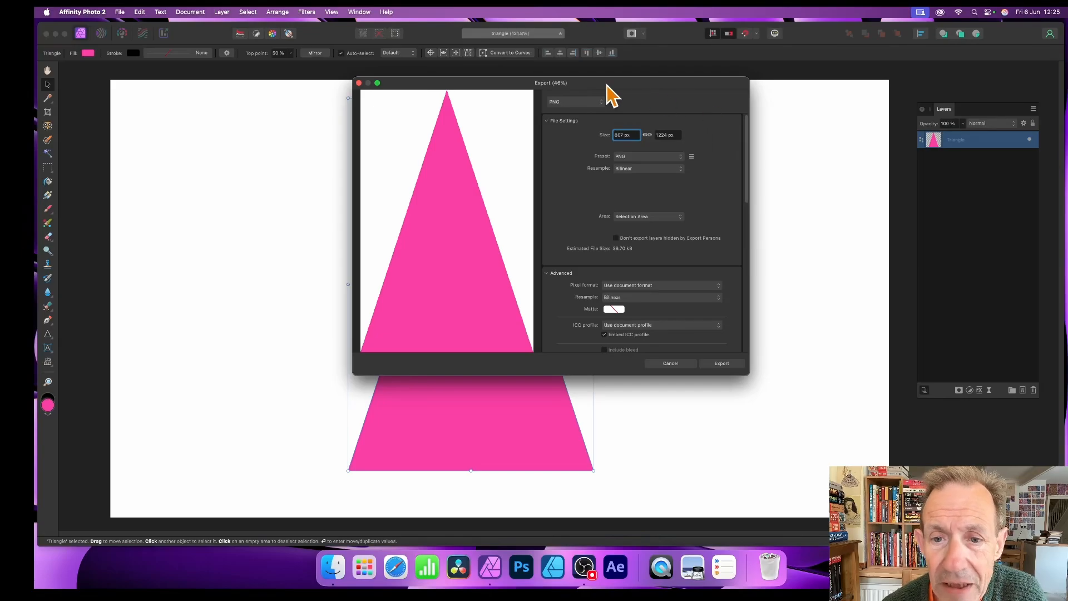
pyautogui.click(645, 215)
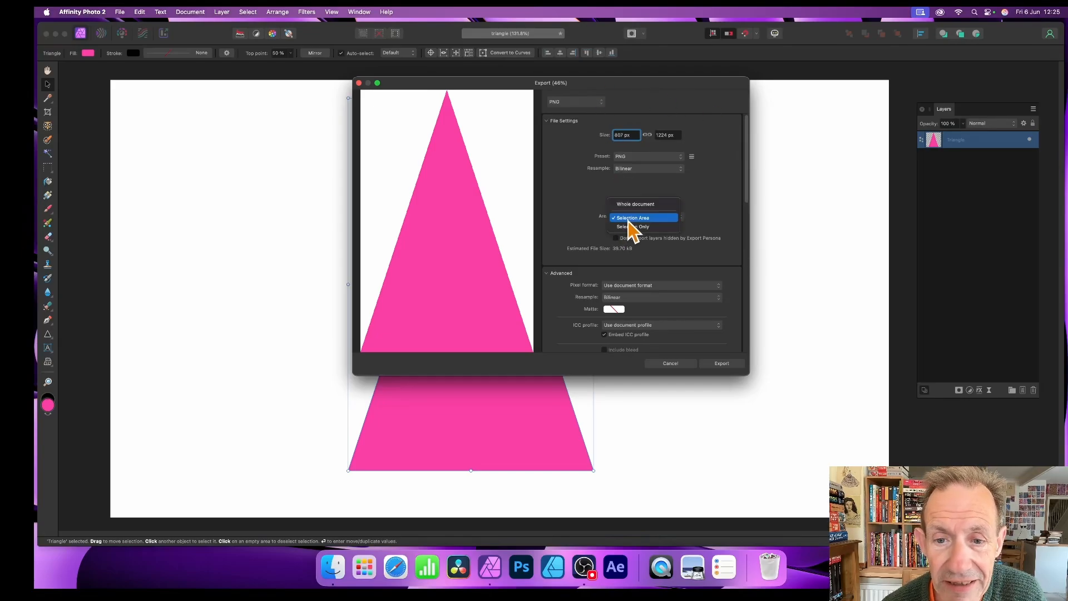
pyautogui.click(631, 217)
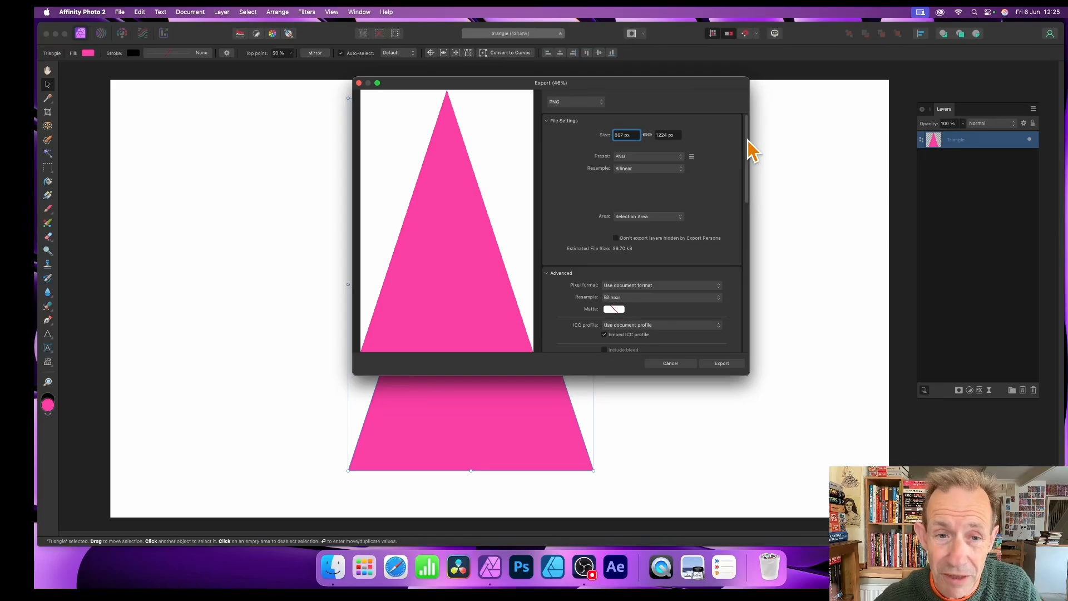
pyautogui.moveTo(710, 247)
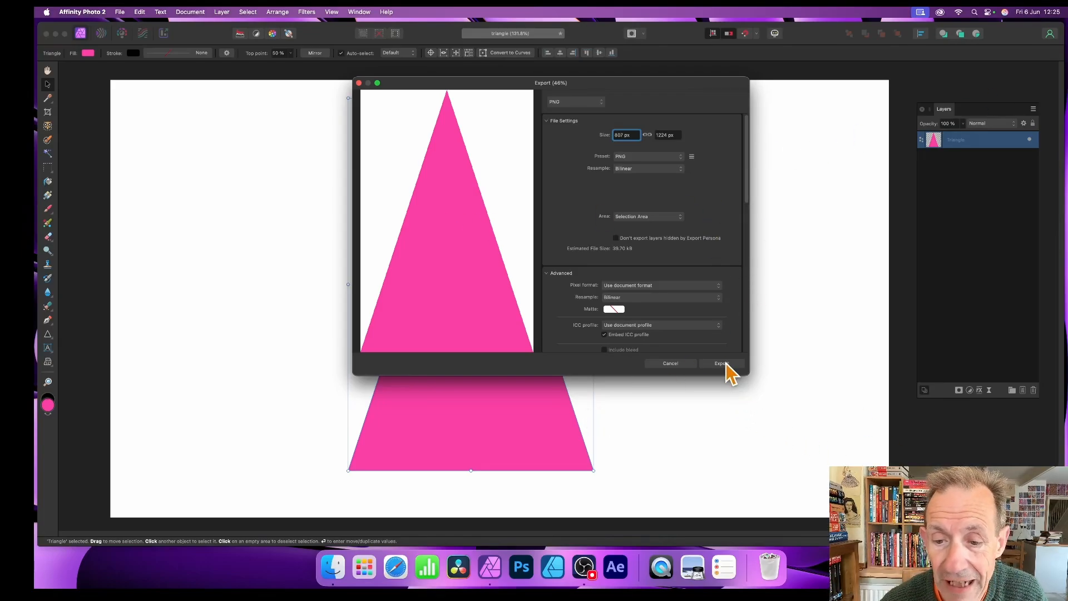
# Export triangle.png to the Desktop, replacing the existing file
pyautogui.click(721, 362)
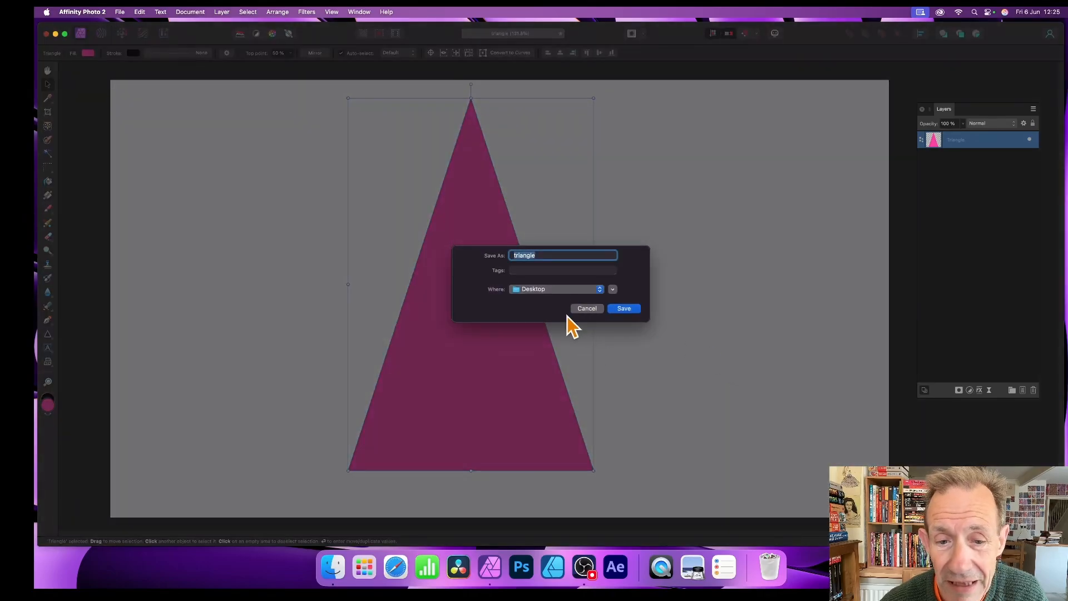
pyautogui.click(623, 308)
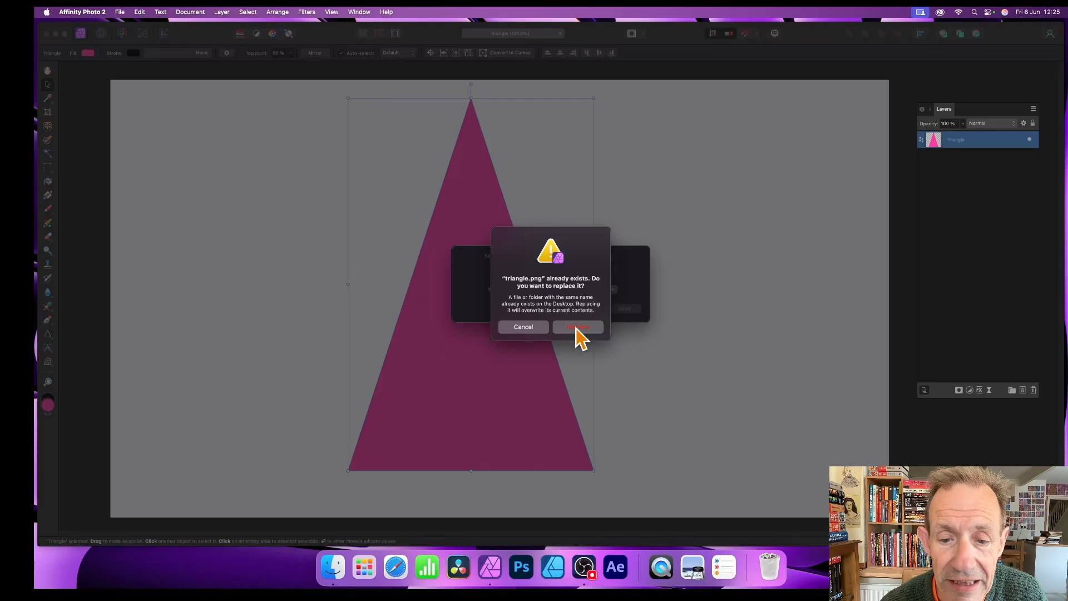
pyautogui.click(576, 327)
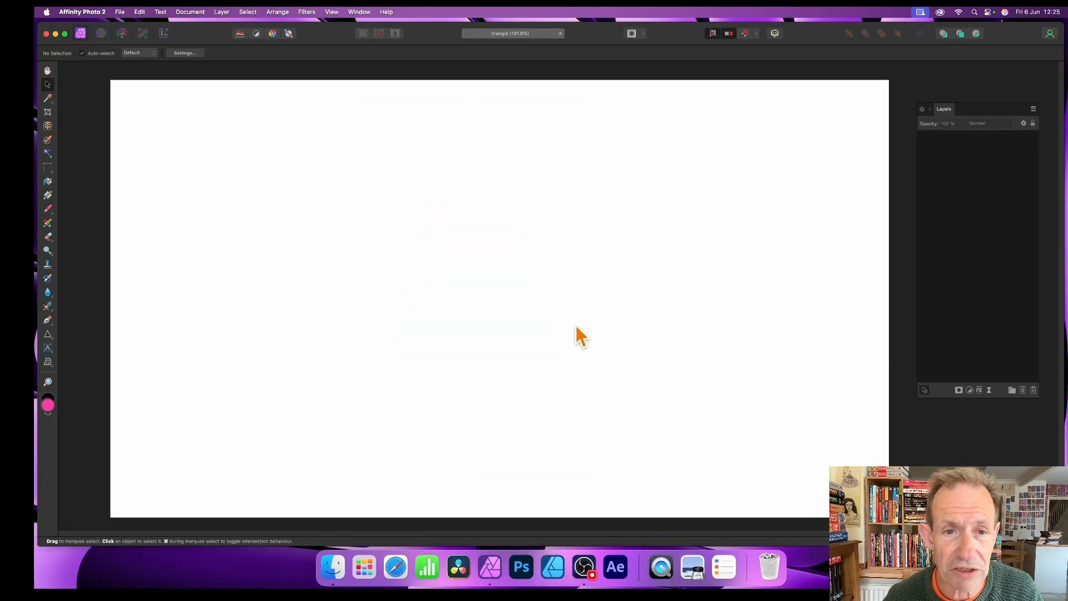
pyautogui.moveTo(222, 11)
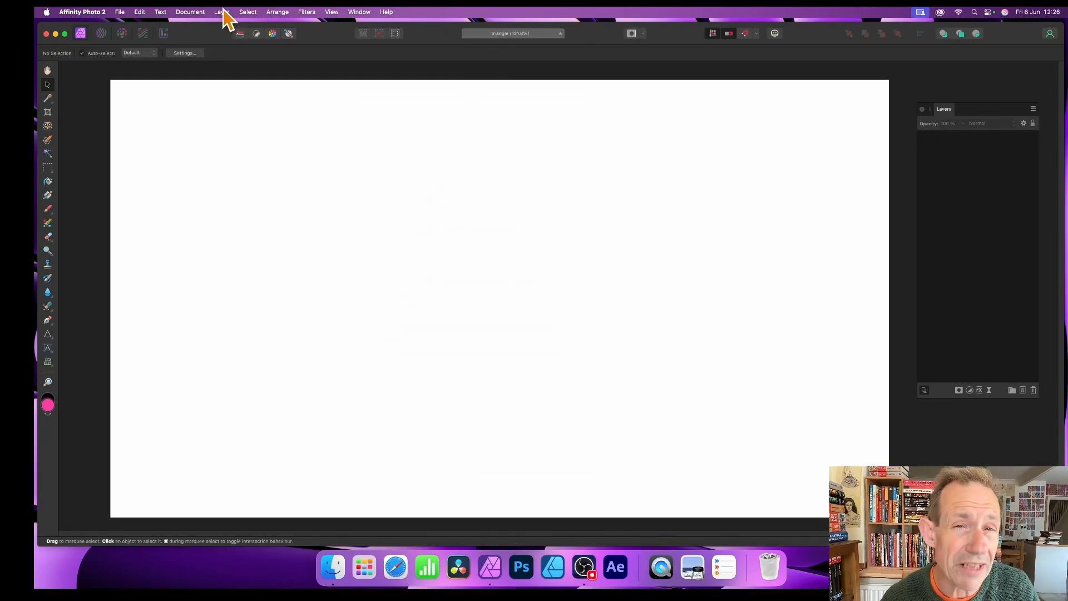
# Add a new fill layer showing the pink-to-black linear gradient and bring up its fill types
pyautogui.click(220, 11)
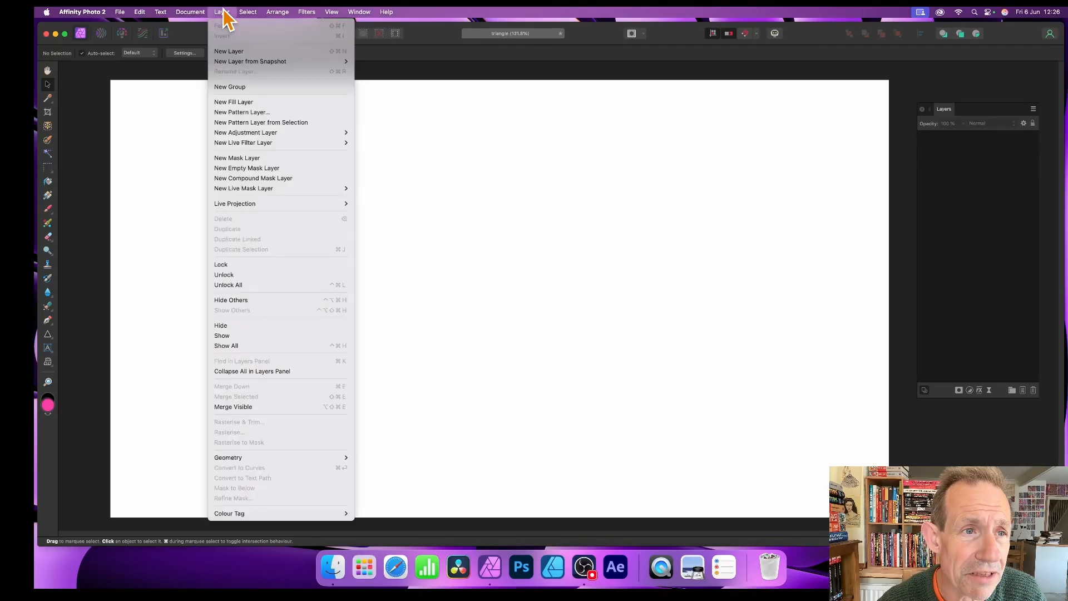
pyautogui.moveTo(253, 109)
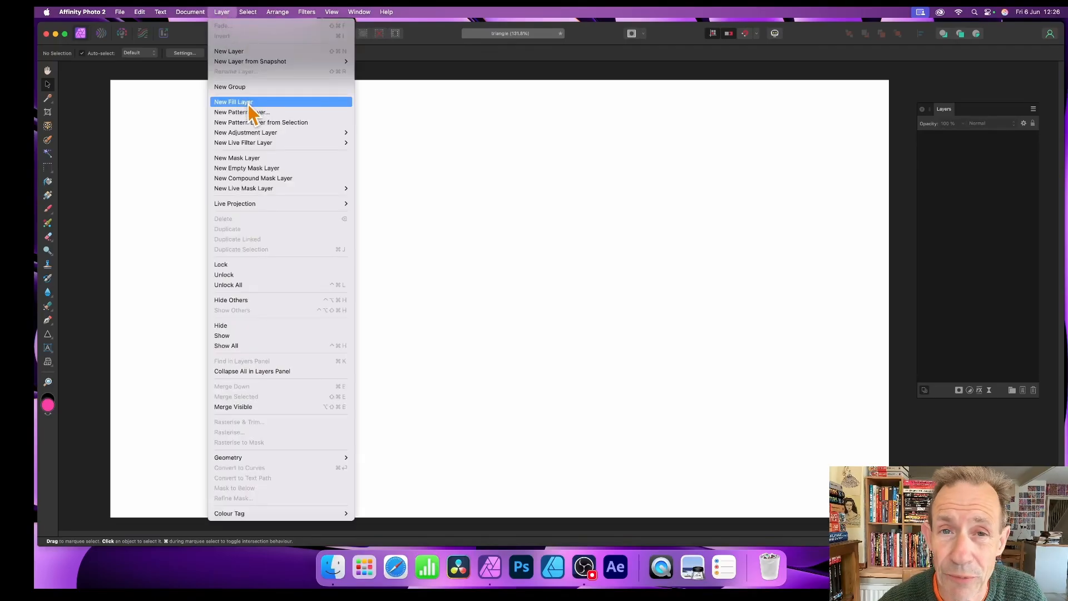
pyautogui.click(232, 102)
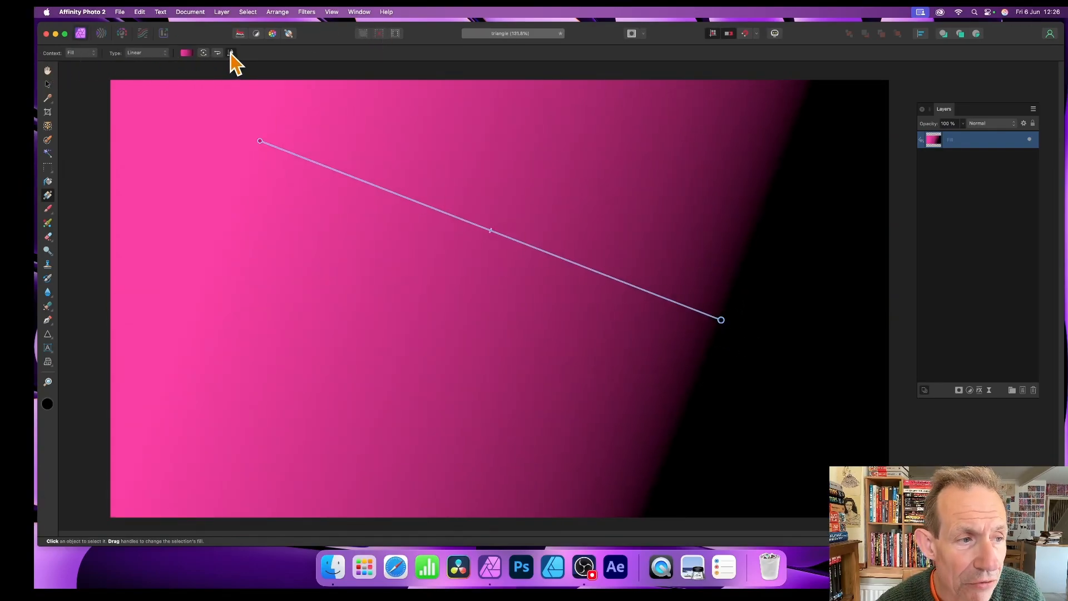
pyautogui.moveTo(53, 201)
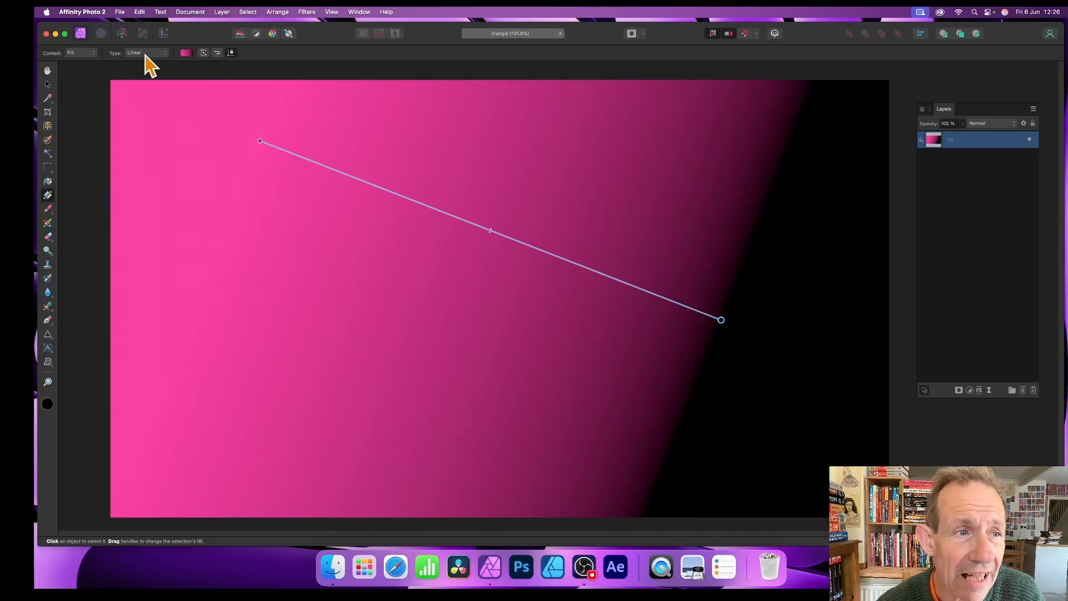
pyautogui.click(146, 53)
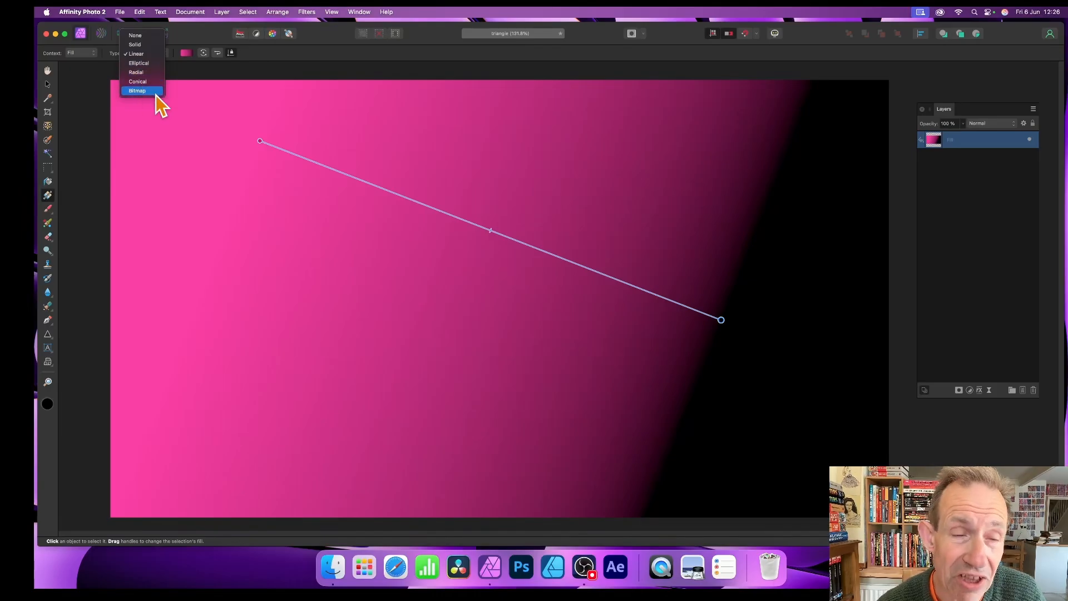
# Change the fill type to Bitmap and load triangle.png as the tiled image
pyautogui.click(136, 90)
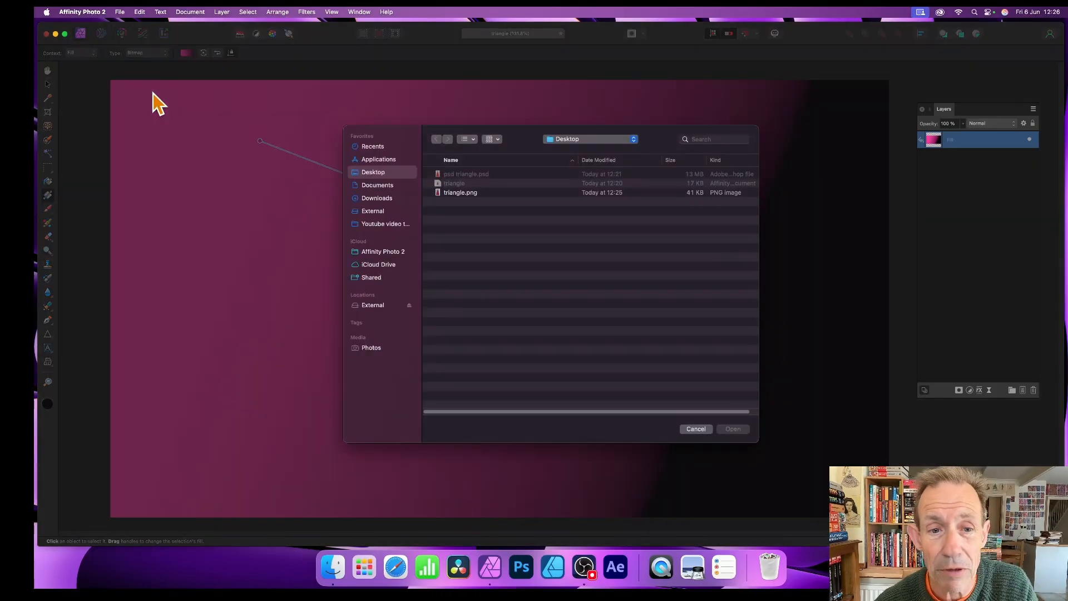
pyautogui.moveTo(471, 211)
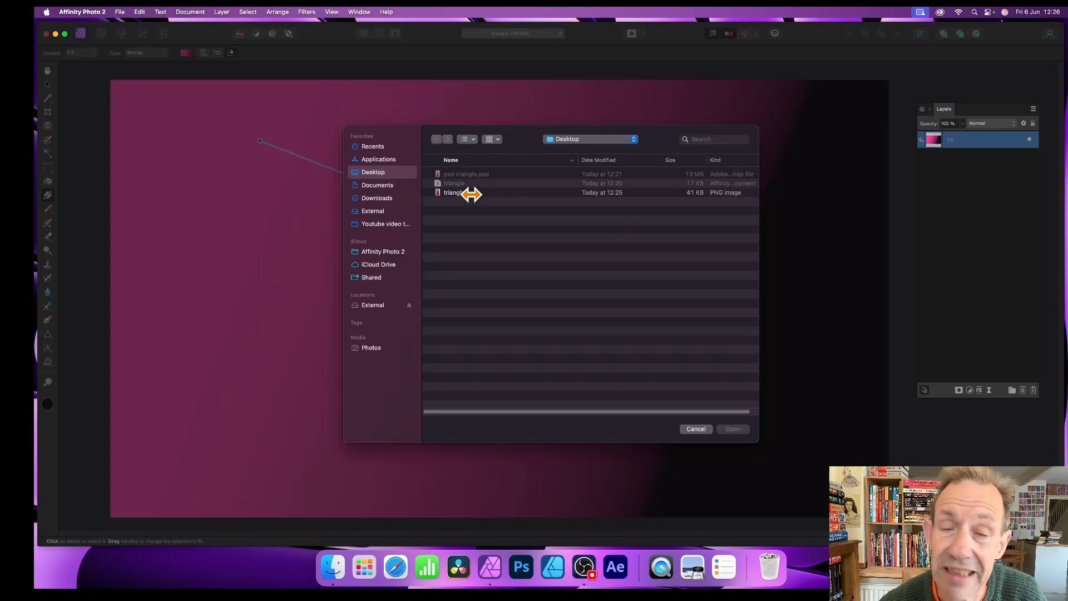
pyautogui.click(460, 193)
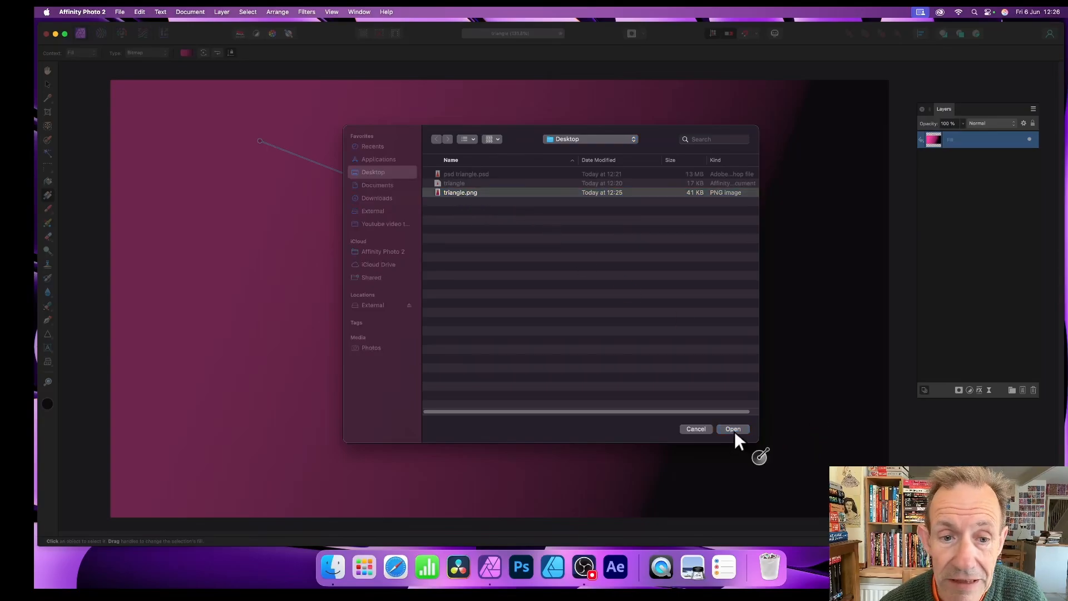
pyautogui.click(734, 428)
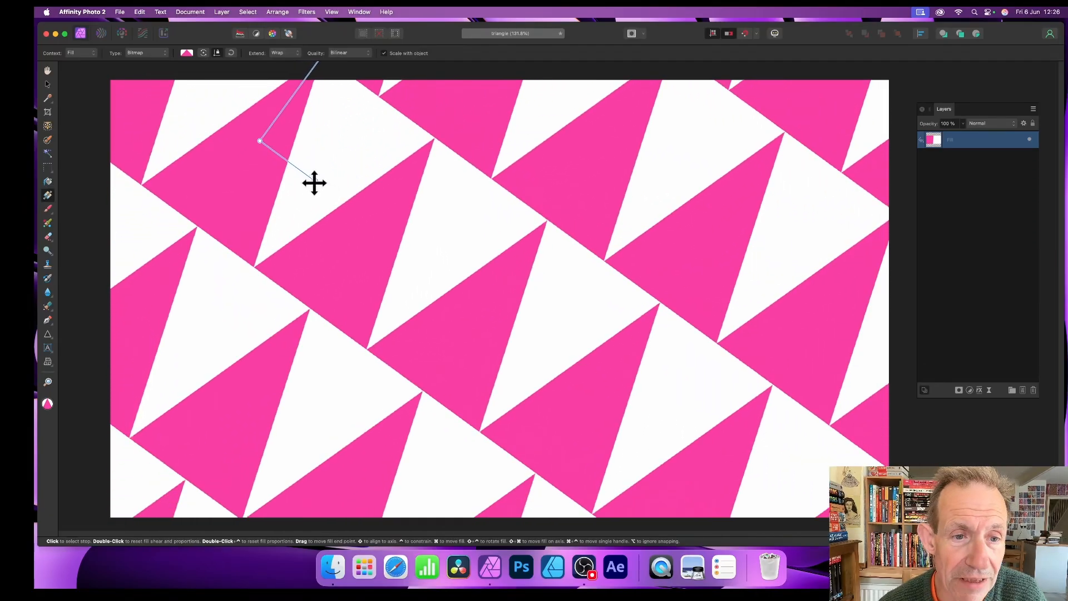
# Rotate and shrink the triangle bitmap fill into rows of small tiles
pyautogui.moveTo(315, 182); pyautogui.dragTo(440, 178)
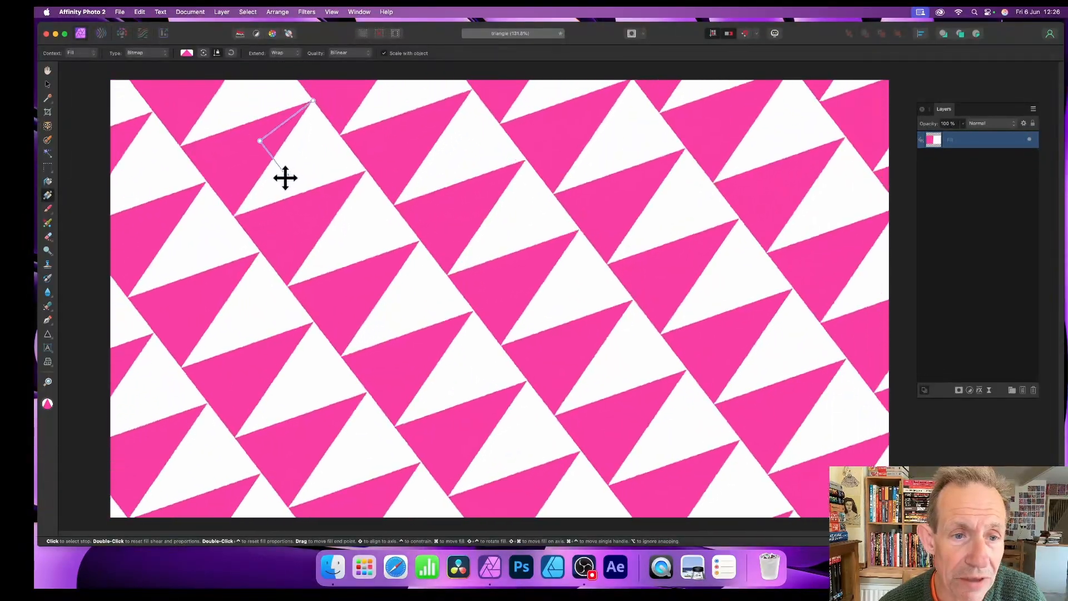
pyautogui.moveTo(312, 102); pyautogui.dragTo(357, 113)
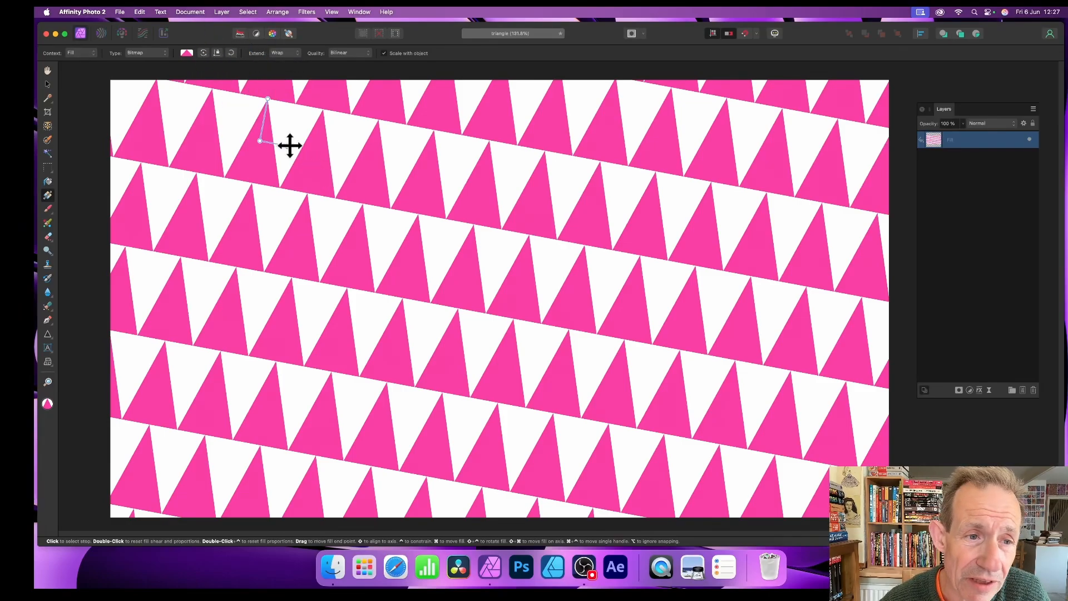
# Stretch, squash and skew the triangle fill into long thin diagonal slivers
pyautogui.moveTo(285, 141); pyautogui.dragTo(307, 143)
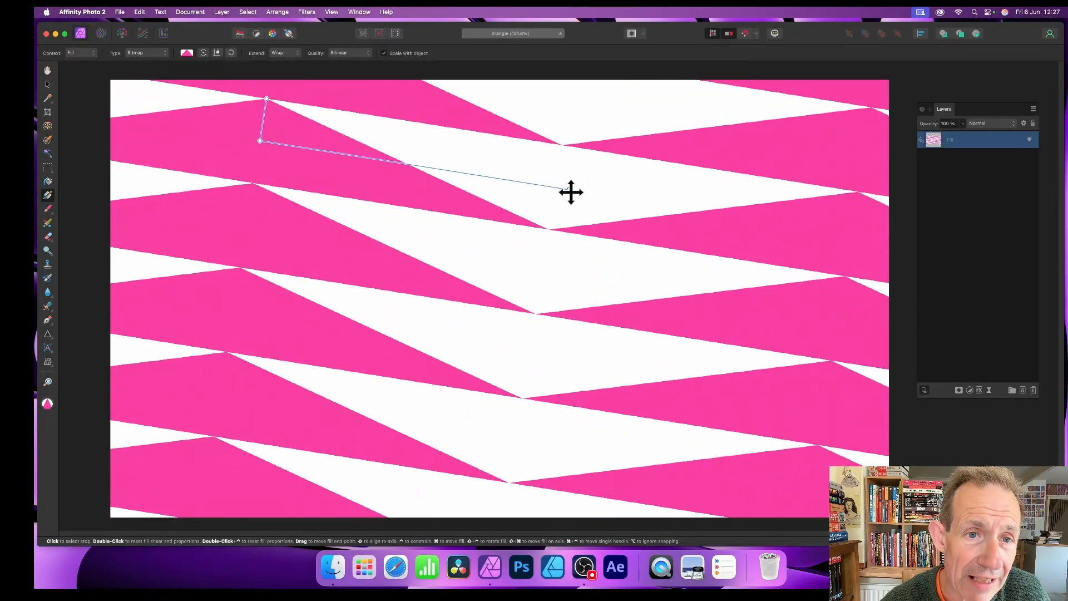
pyautogui.moveTo(571, 192); pyautogui.dragTo(292, 150)
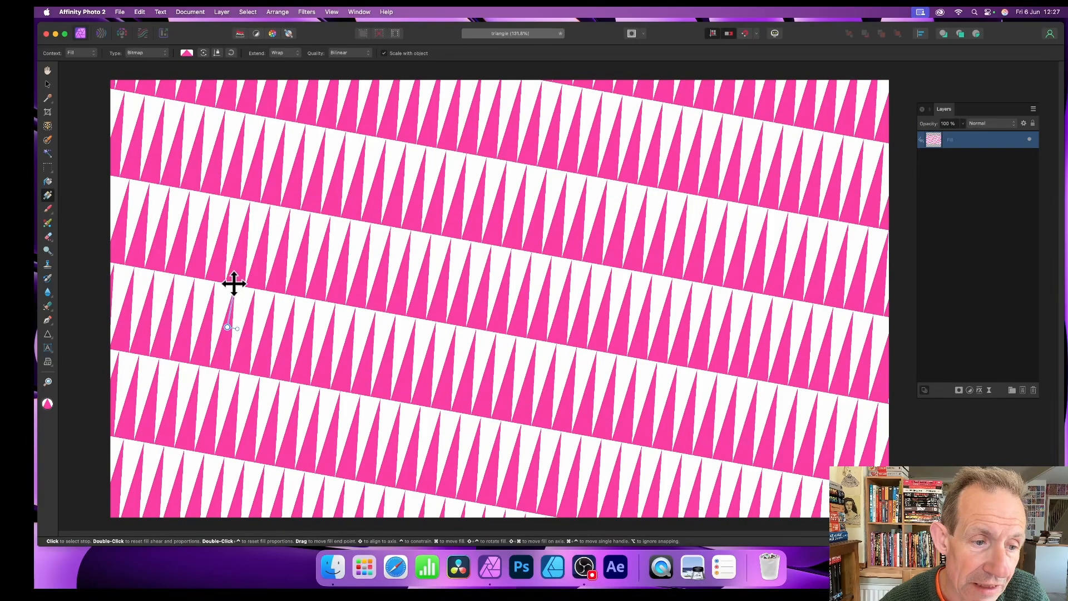
pyautogui.moveTo(234, 282); pyautogui.dragTo(259, 154)
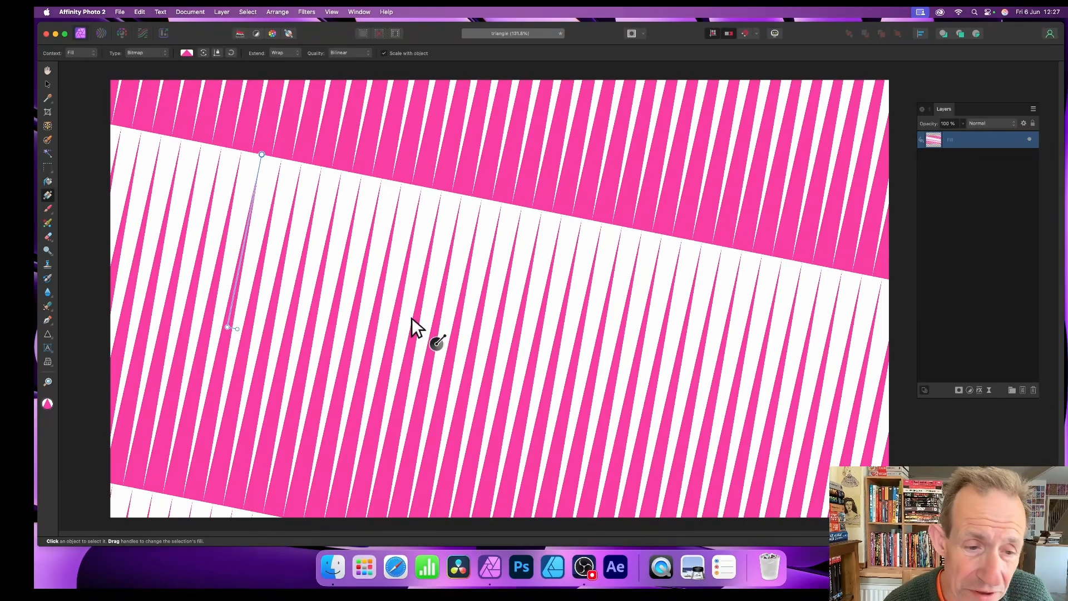
pyautogui.moveTo(323, 299)
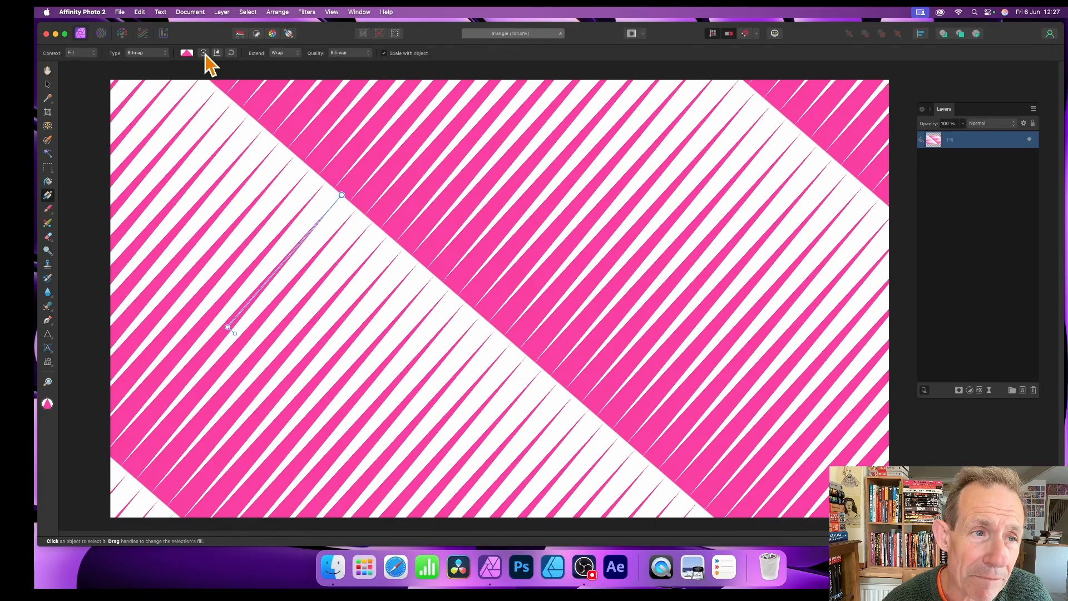
pyautogui.moveTo(202, 53)
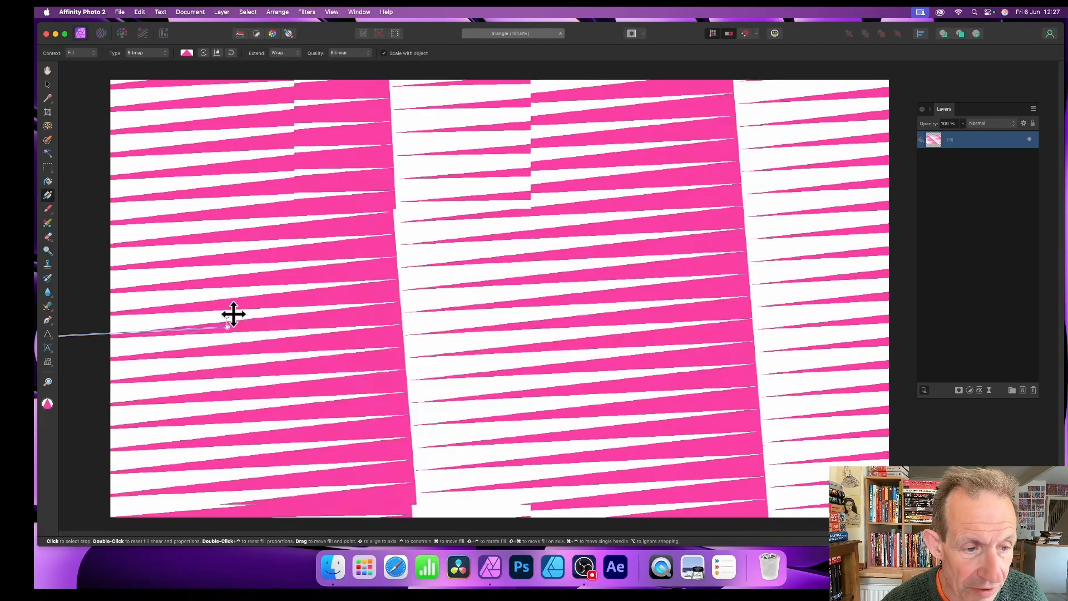
# Experiment with the fill handles, then reset the fill transform to the original diagonal tiling
pyautogui.moveTo(227, 326); pyautogui.dragTo(226, 279)
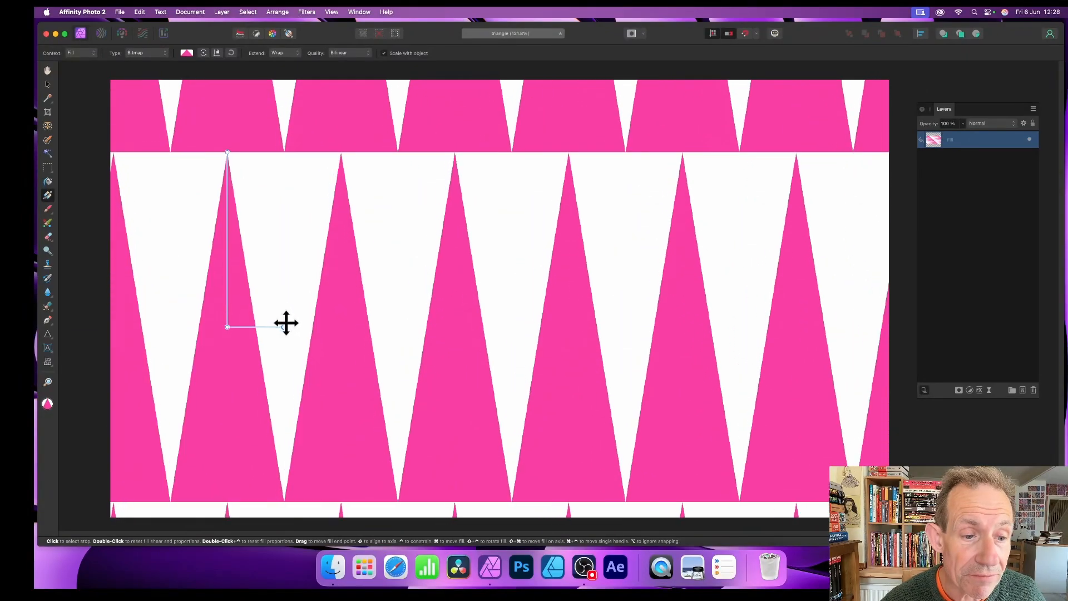
pyautogui.moveTo(227, 327); pyautogui.dragTo(349, 451)
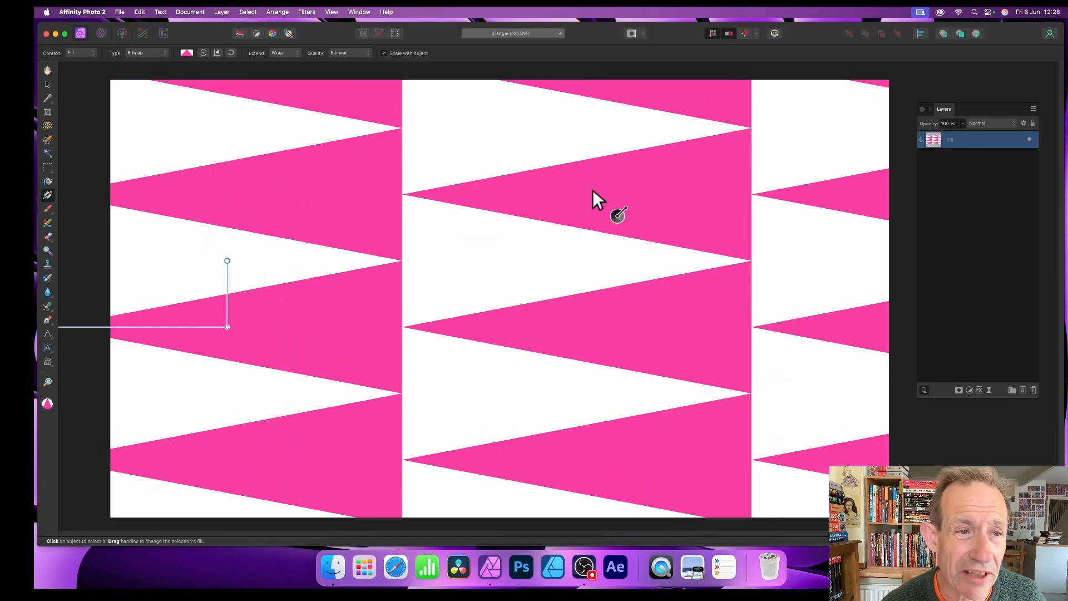
pyautogui.moveTo(365, 150)
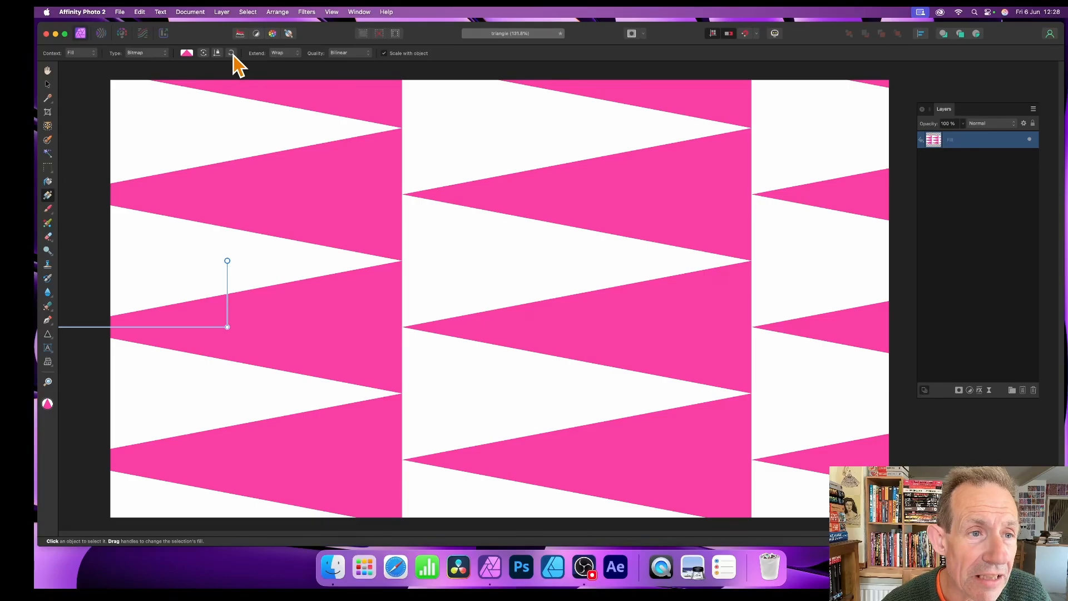
pyautogui.moveTo(232, 54)
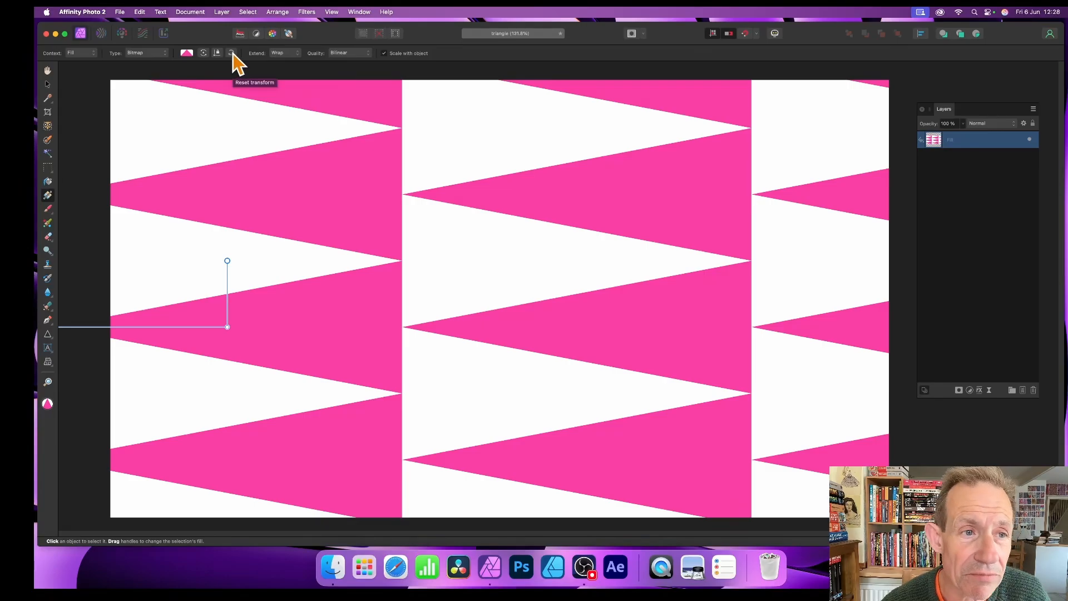
pyautogui.click(231, 53)
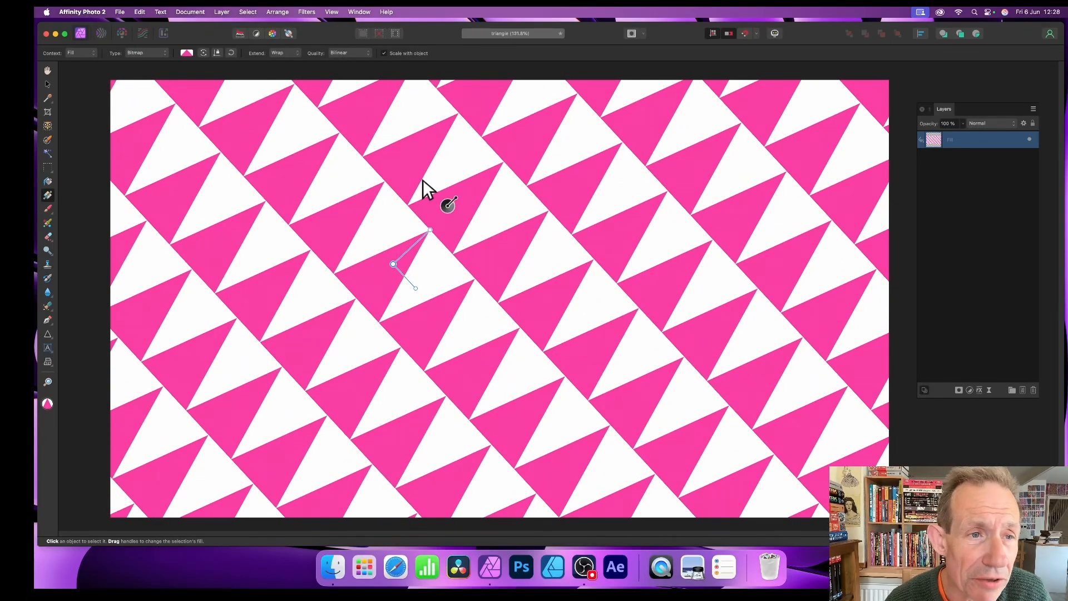
pyautogui.moveTo(443, 187)
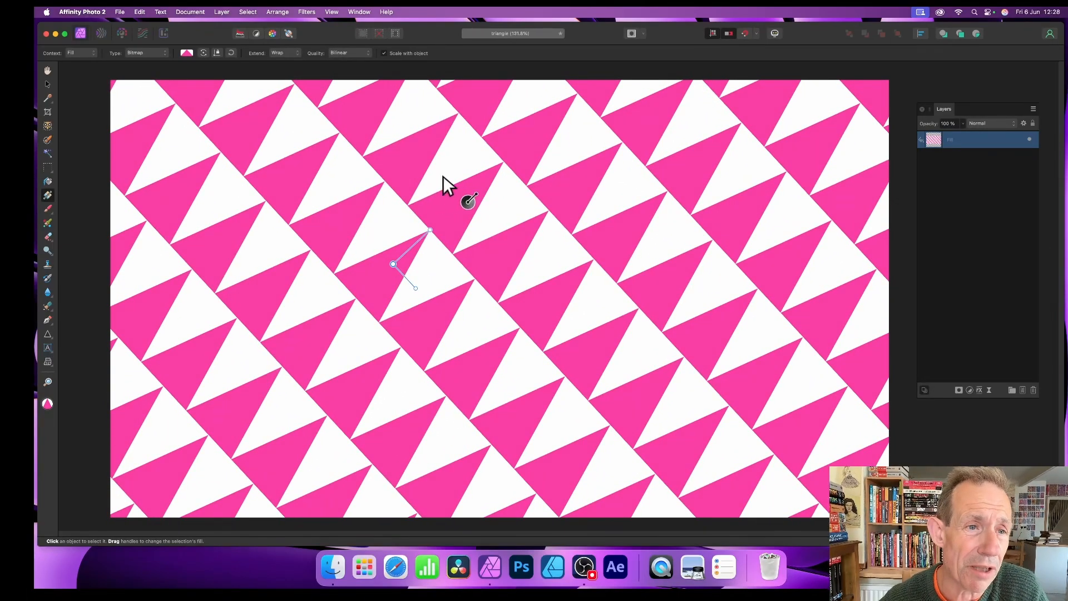
# Set the fill's Extend to Mirror and stretch it into tall slanted pink-and-white diamonds
pyautogui.click(283, 54)
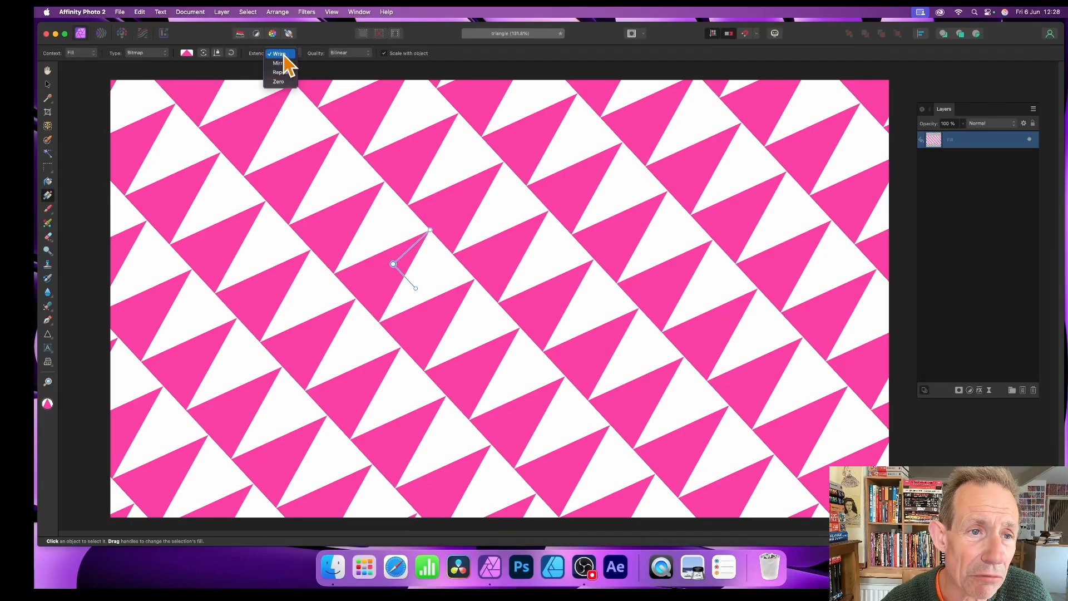
pyautogui.click(277, 54)
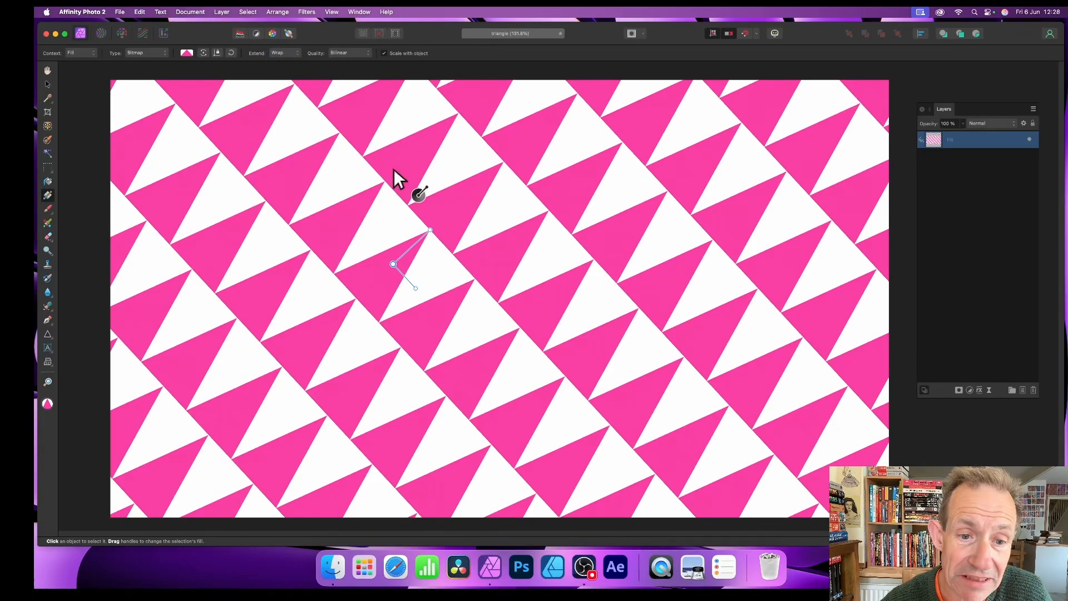
pyautogui.moveTo(518, 248)
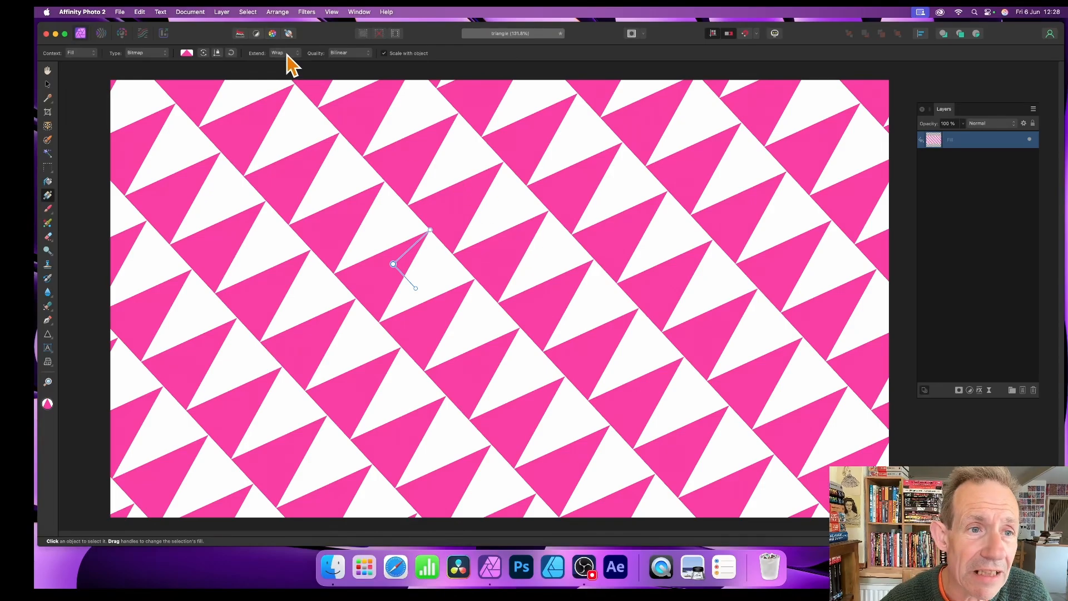
pyautogui.click(284, 52)
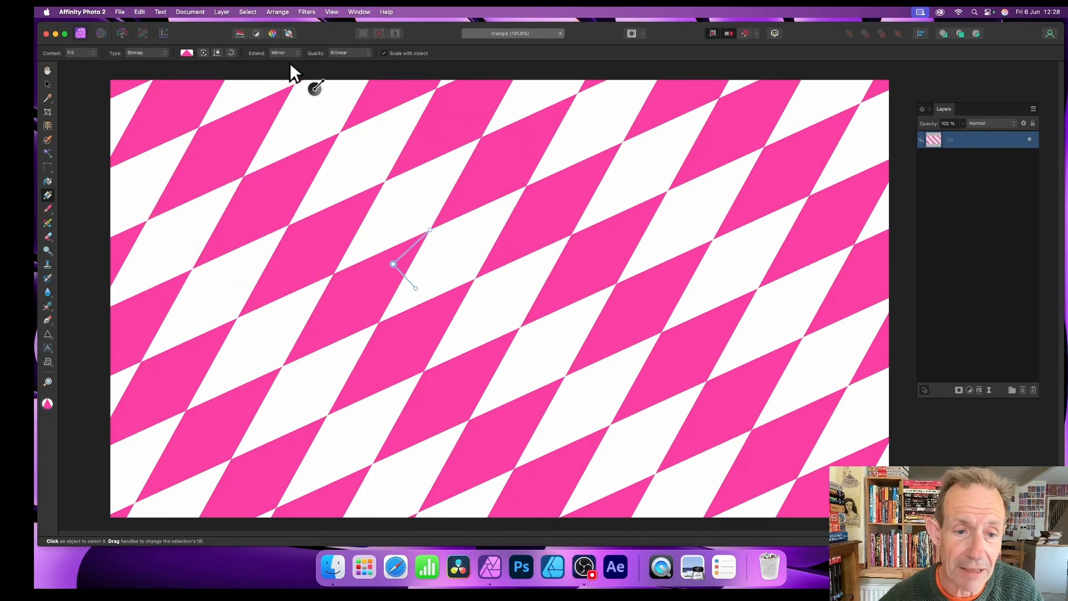
pyautogui.moveTo(392, 266)
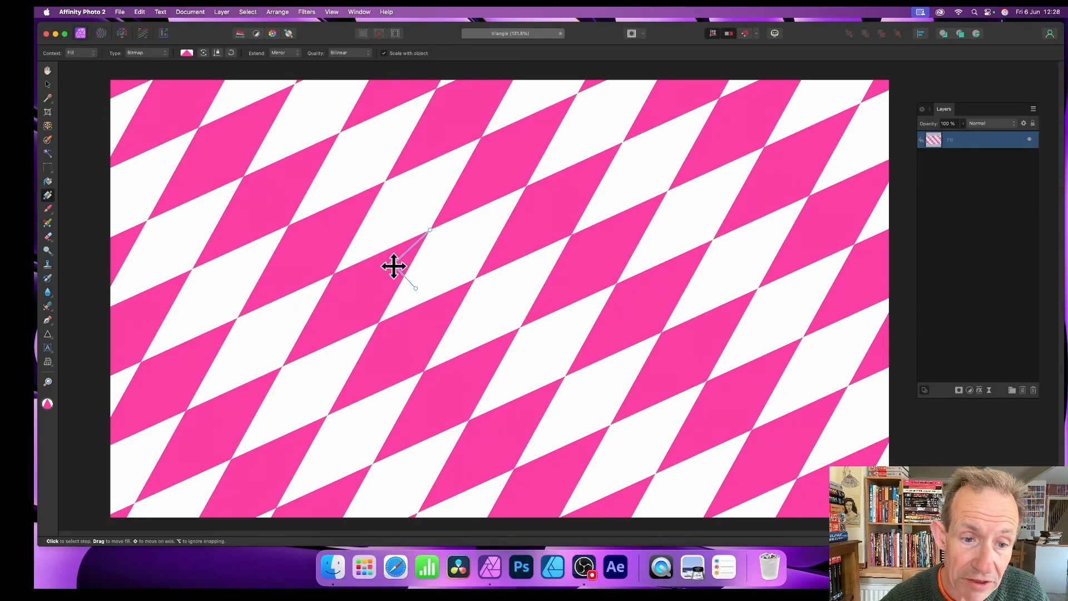
pyautogui.moveTo(394, 266); pyautogui.dragTo(445, 222)
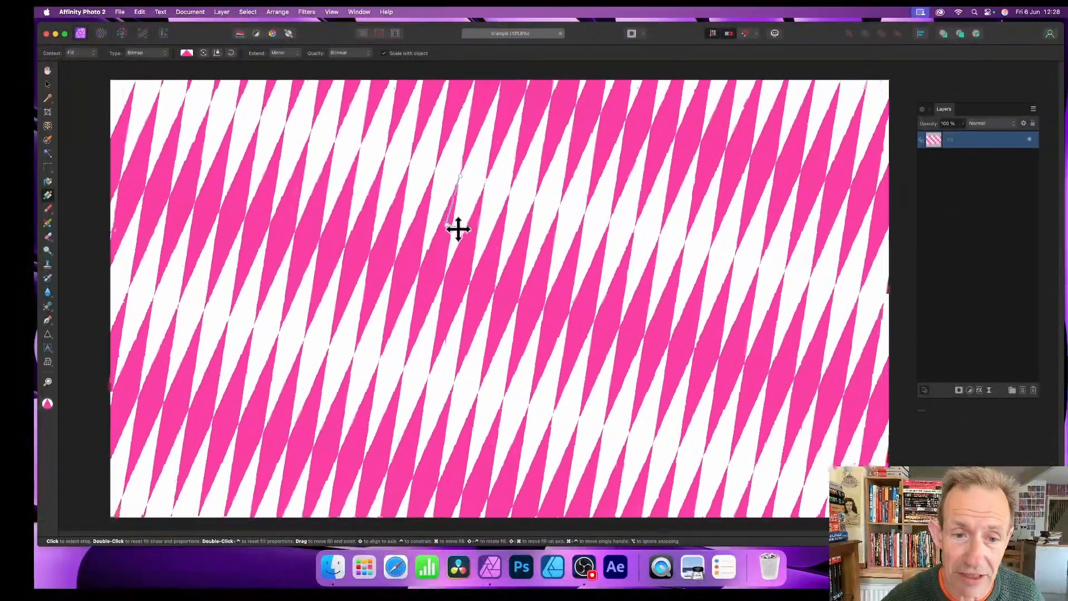
pyautogui.moveTo(446, 225); pyautogui.dragTo(468, 231)
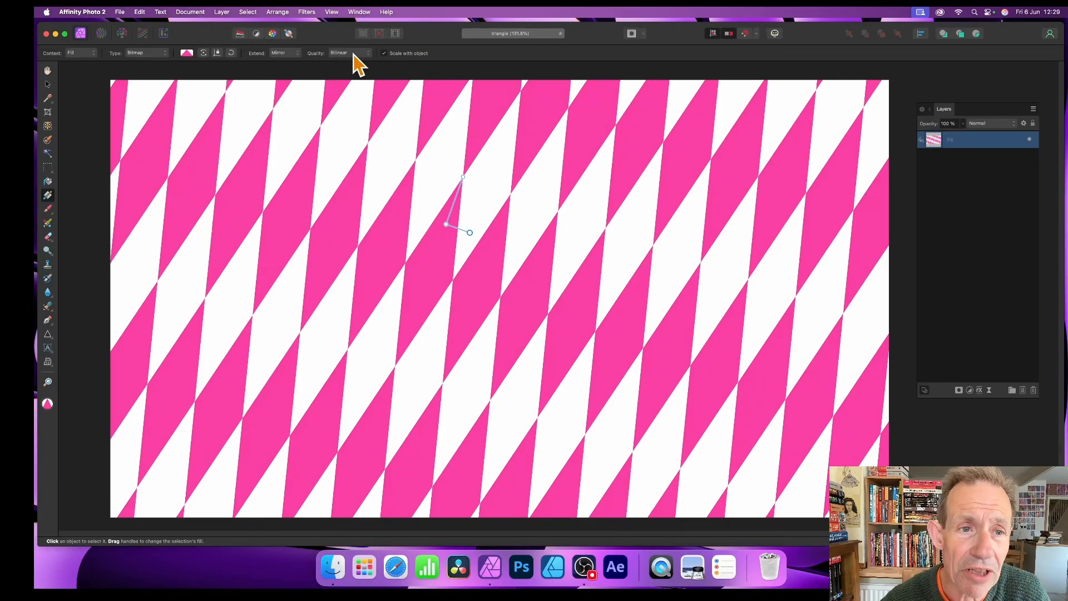
pyautogui.click(347, 53)
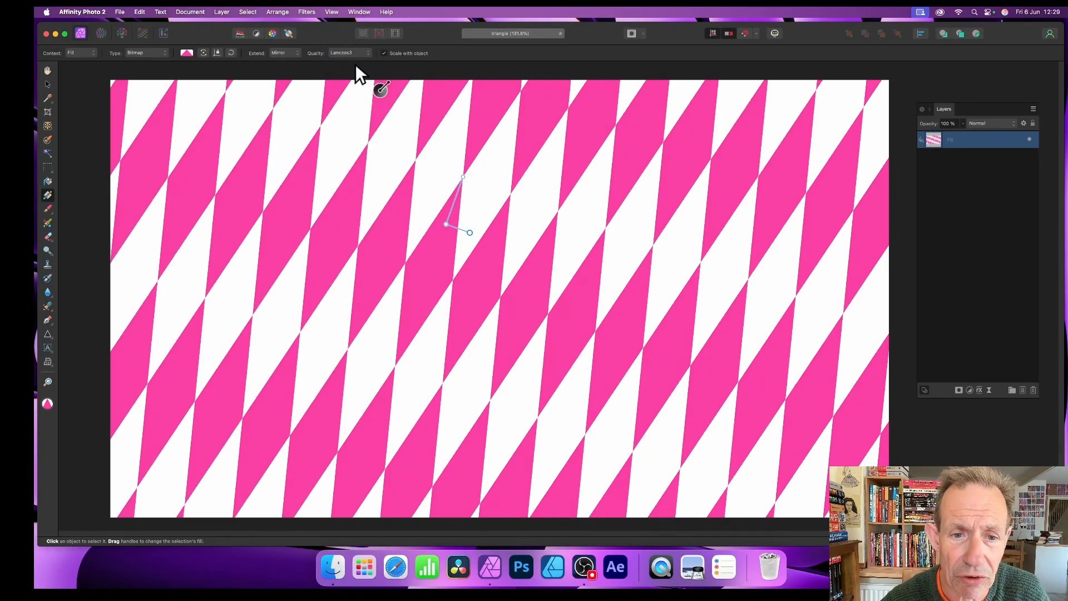
pyautogui.click(349, 53)
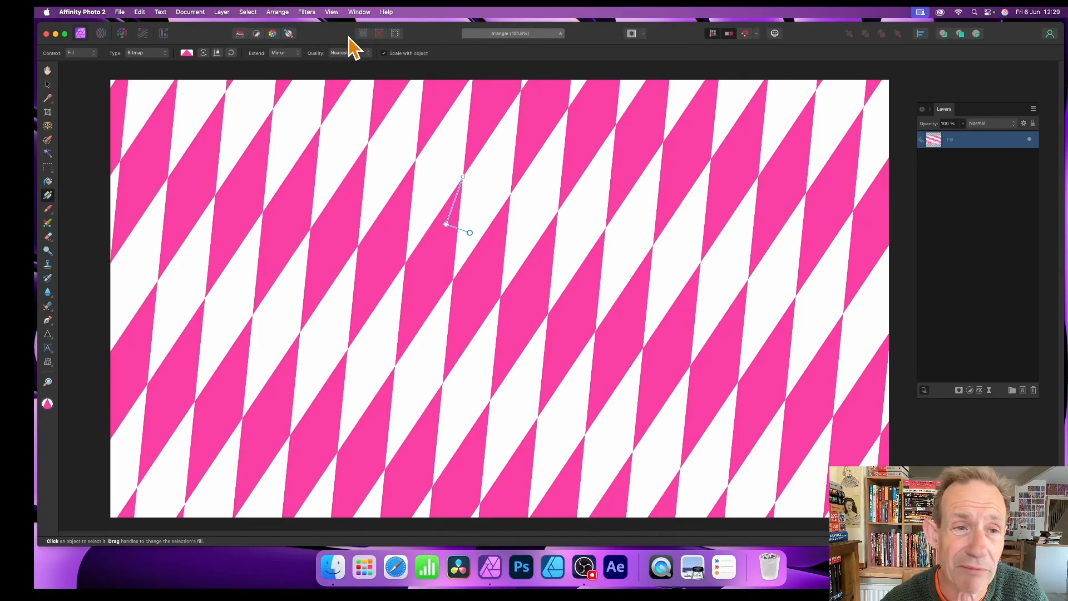
pyautogui.click(344, 53)
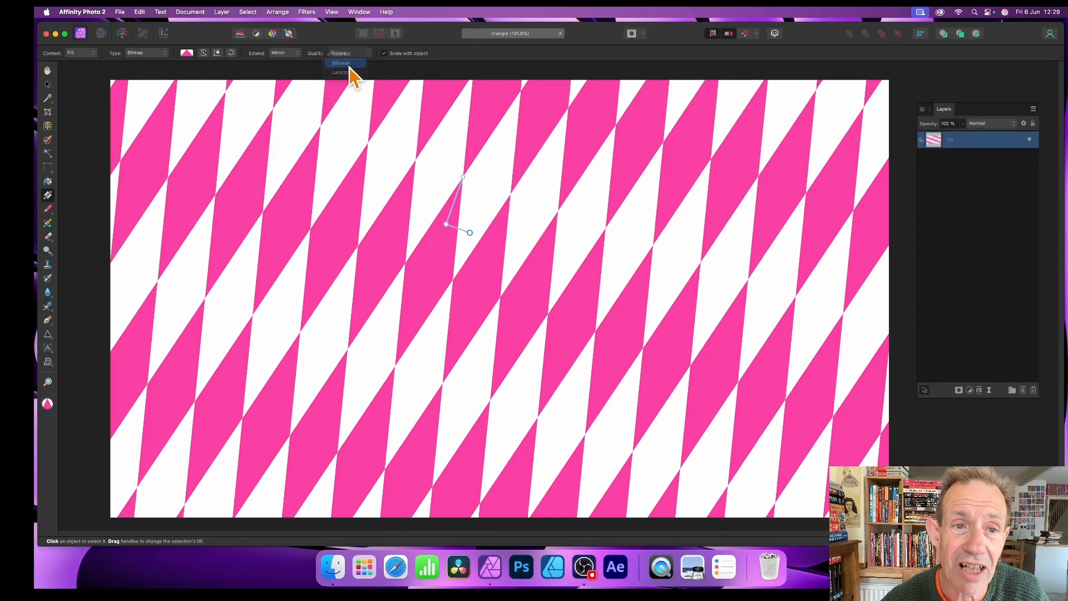
pyautogui.click(341, 62)
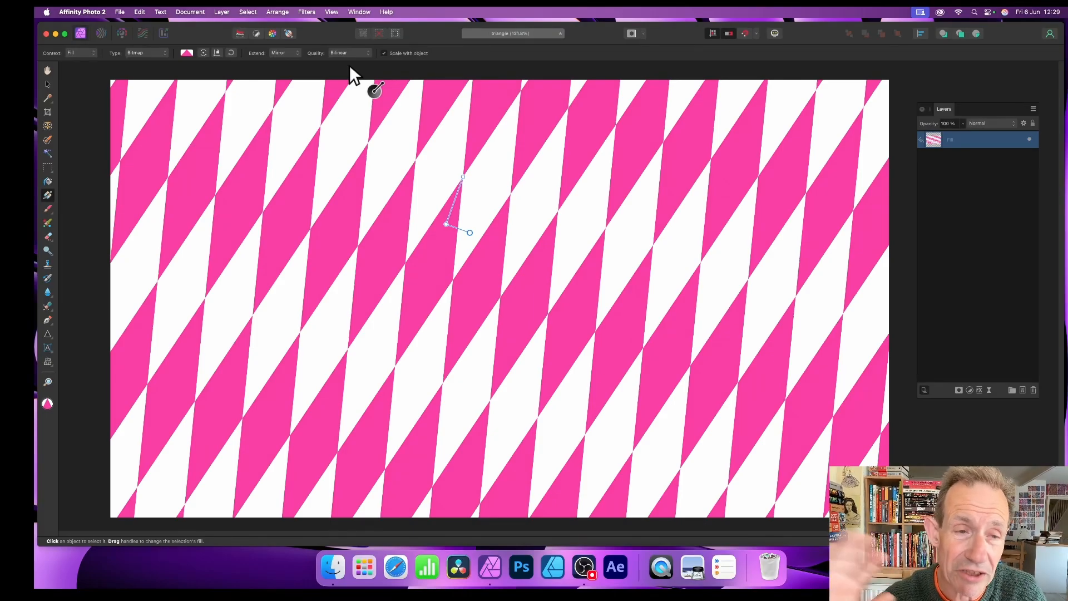
# Adjust the fill's tiling option and drag its handles to rotate the triangle's point up-right
pyautogui.click(283, 52)
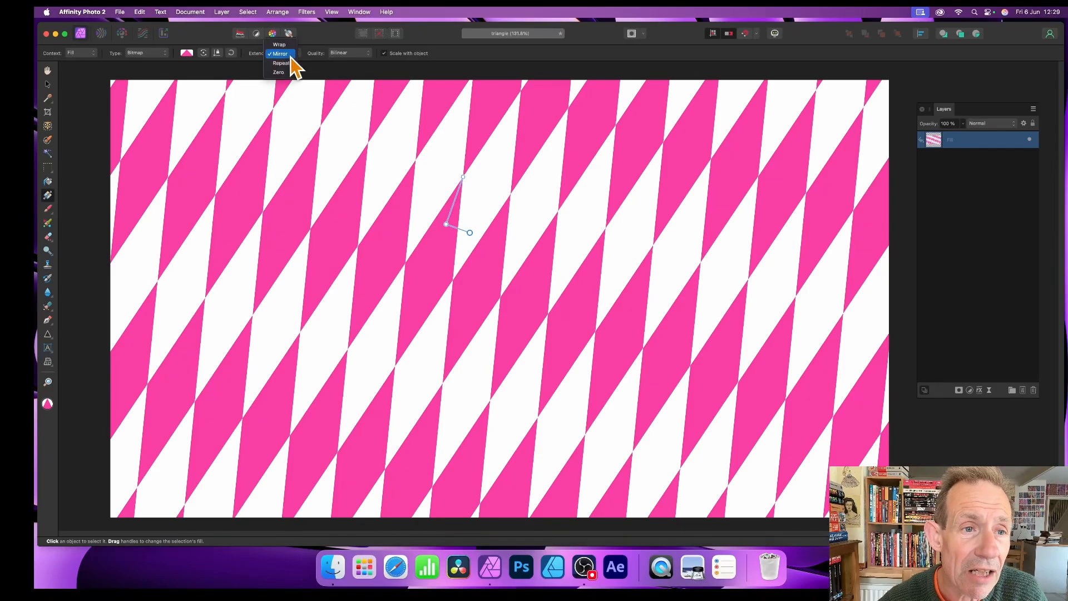
pyautogui.moveTo(287, 66)
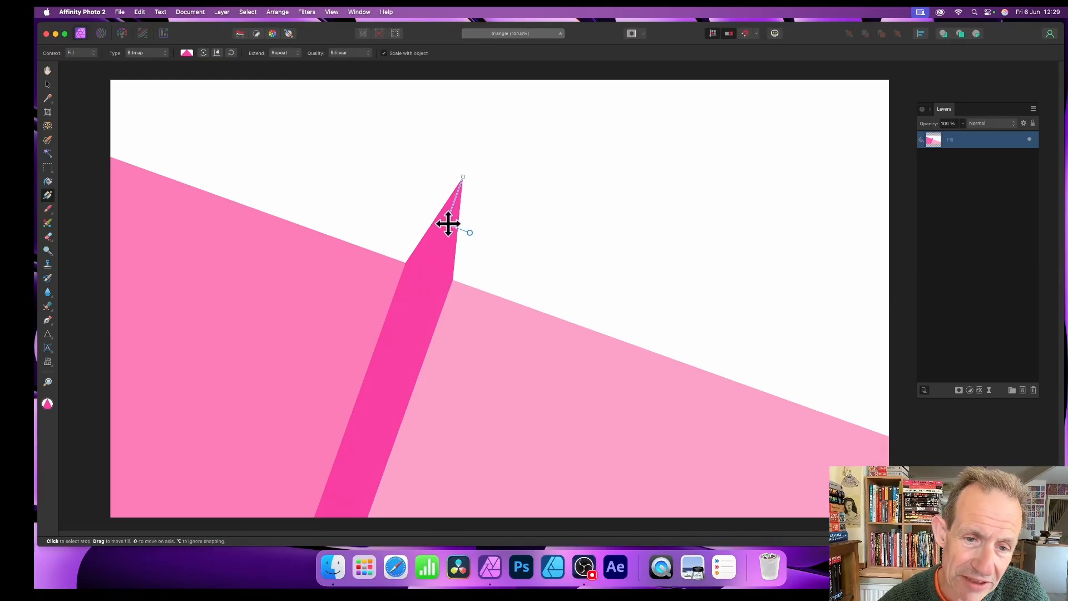
pyautogui.moveTo(448, 225); pyautogui.dragTo(515, 162)
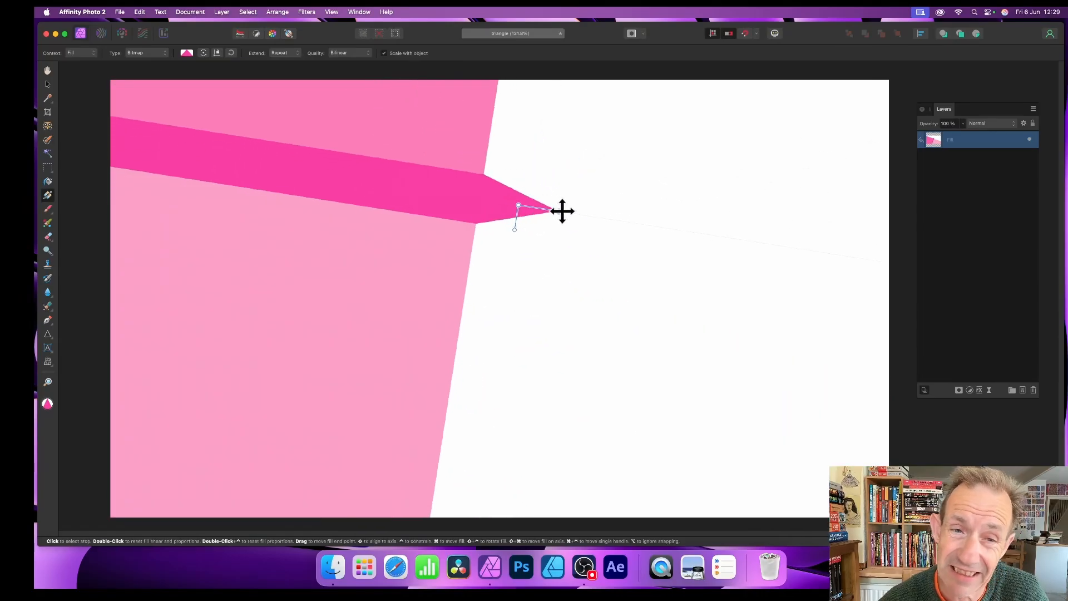
pyautogui.moveTo(562, 211); pyautogui.dragTo(608, 175)
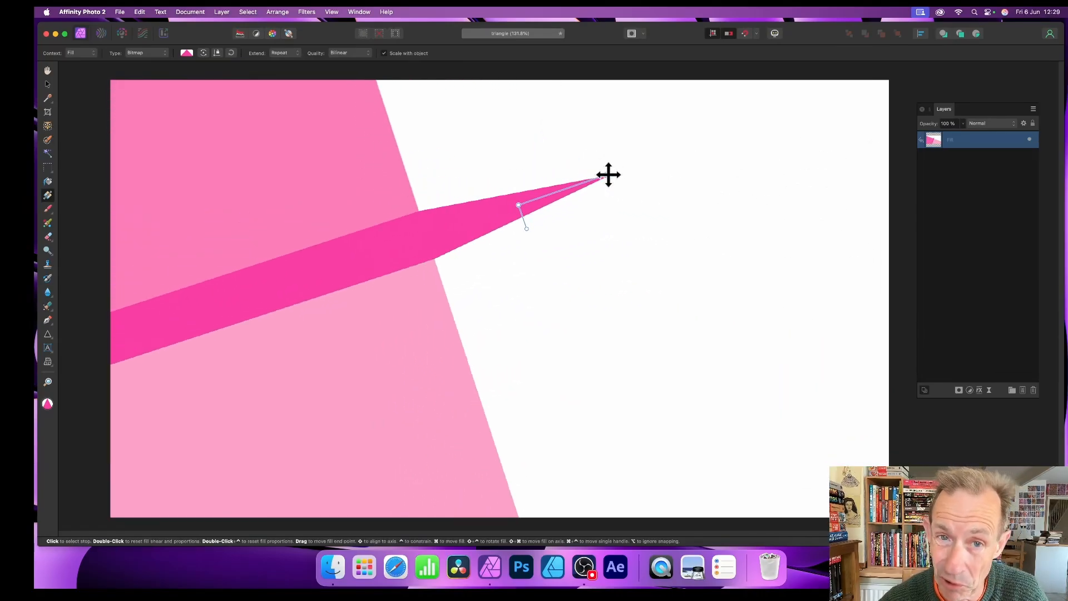
pyautogui.moveTo(609, 175); pyautogui.dragTo(557, 179)
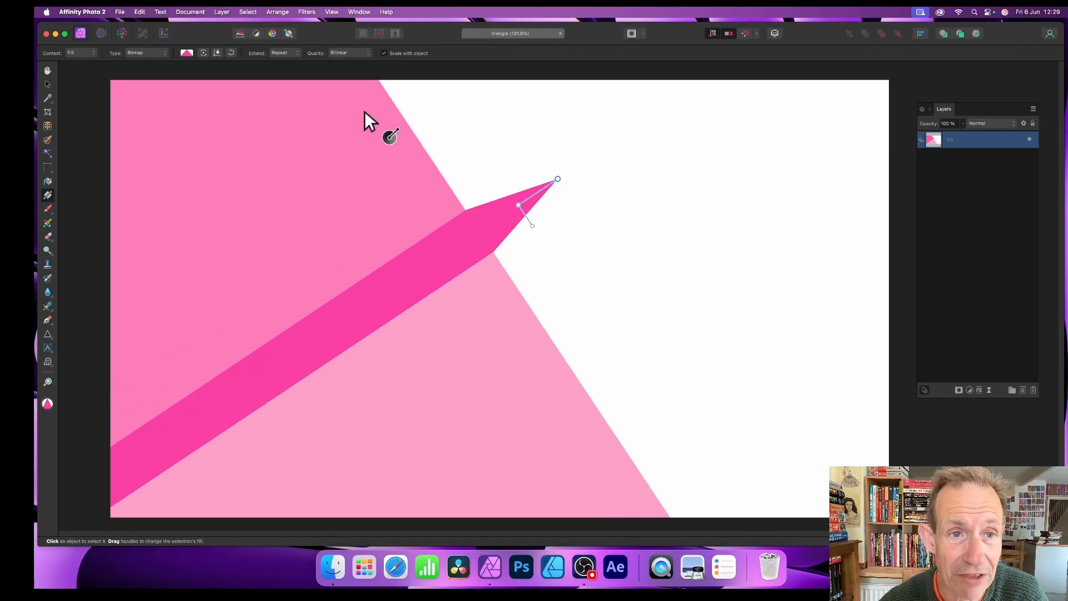
pyautogui.click(285, 52)
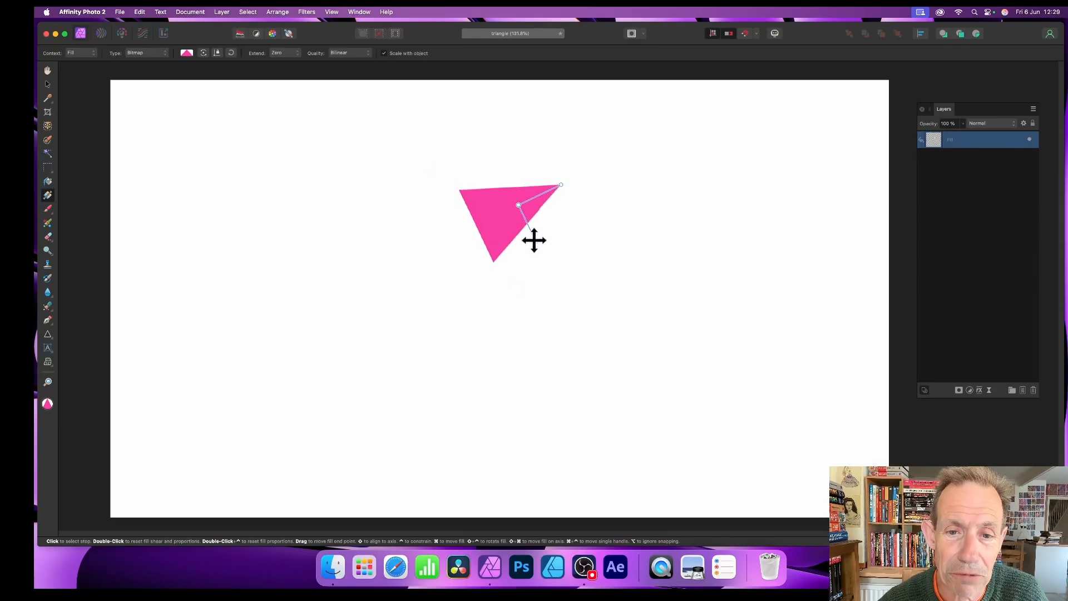
# Rotate the lone small triangle fill so it points upward
pyautogui.moveTo(533, 240); pyautogui.dragTo(315, 265)
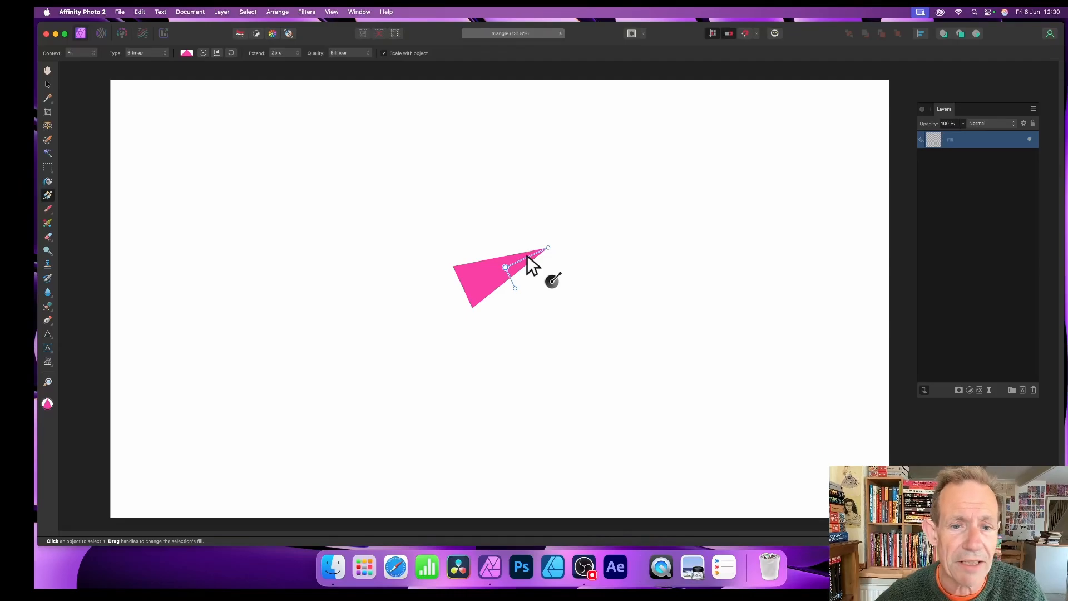
pyautogui.moveTo(547, 247); pyautogui.dragTo(571, 229)
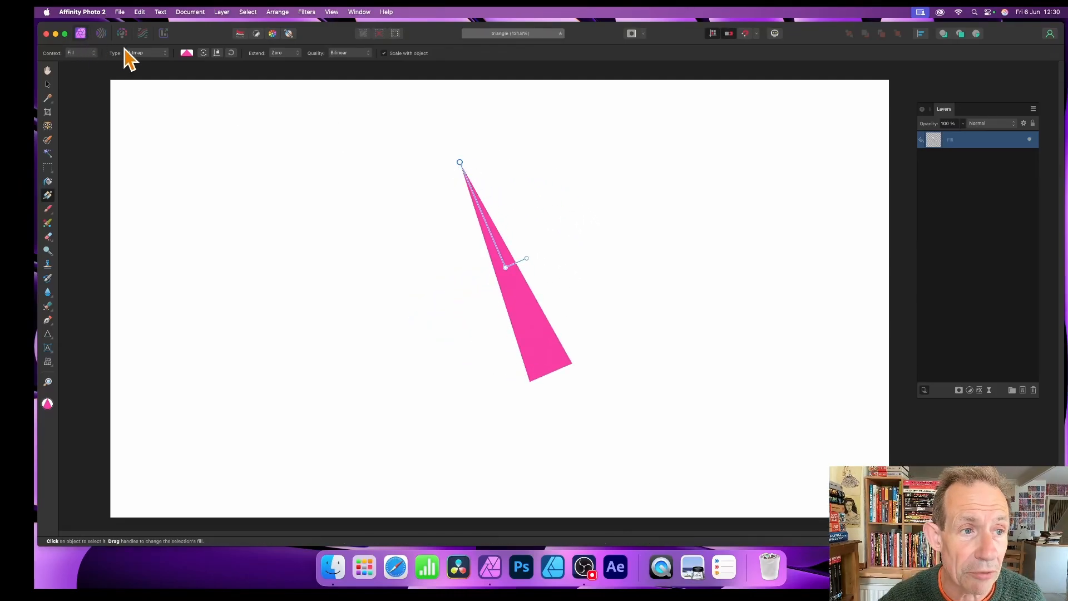
# Set the fill's Extend mode to Wrap so the triangles tile across the canvas
pyautogui.click(282, 53)
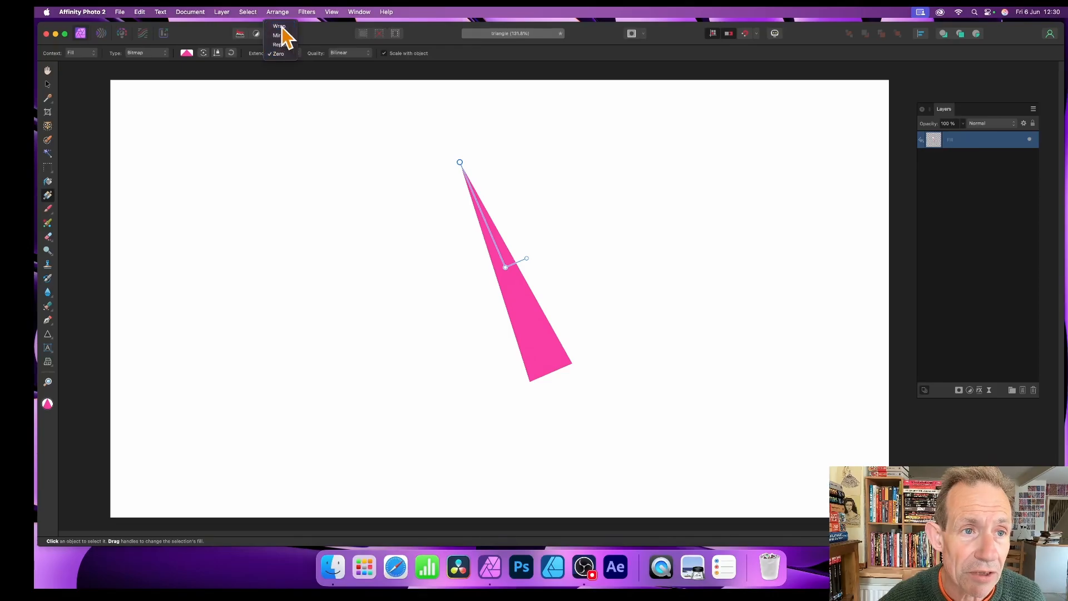
pyautogui.click(278, 27)
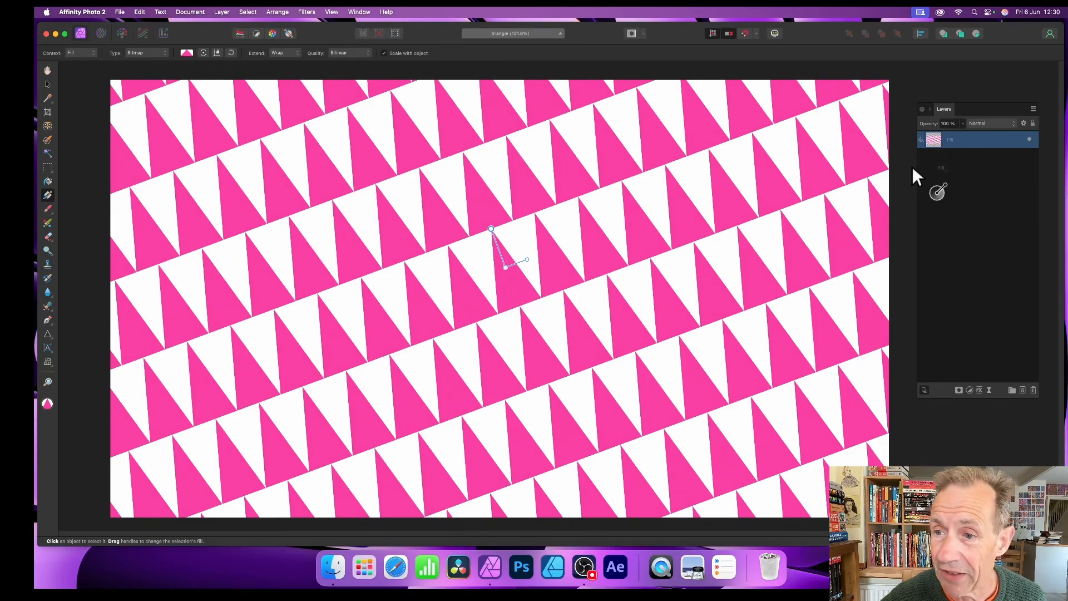
# Duplicate the triangle pattern layer from the Layers panel and open the copy's blend modes
pyautogui.rightClick(950, 140)
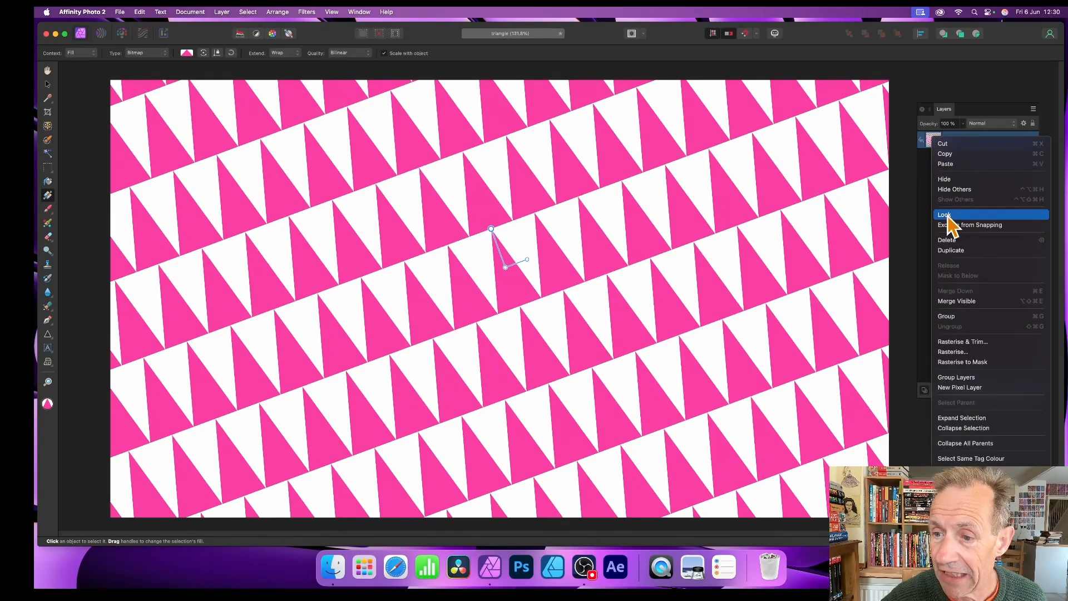
pyautogui.click(945, 214)
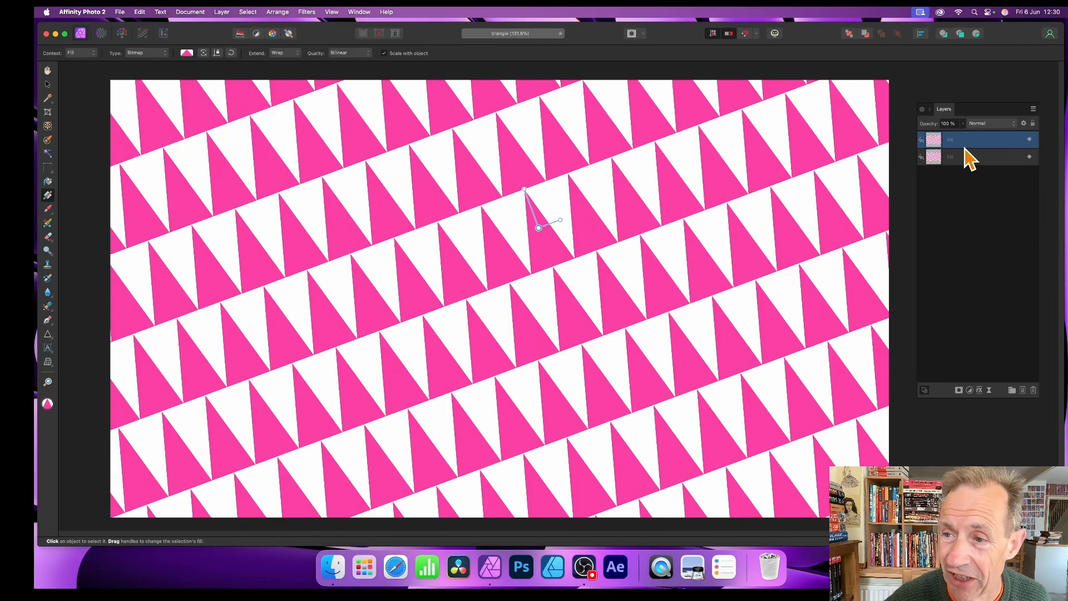
pyautogui.click(984, 124)
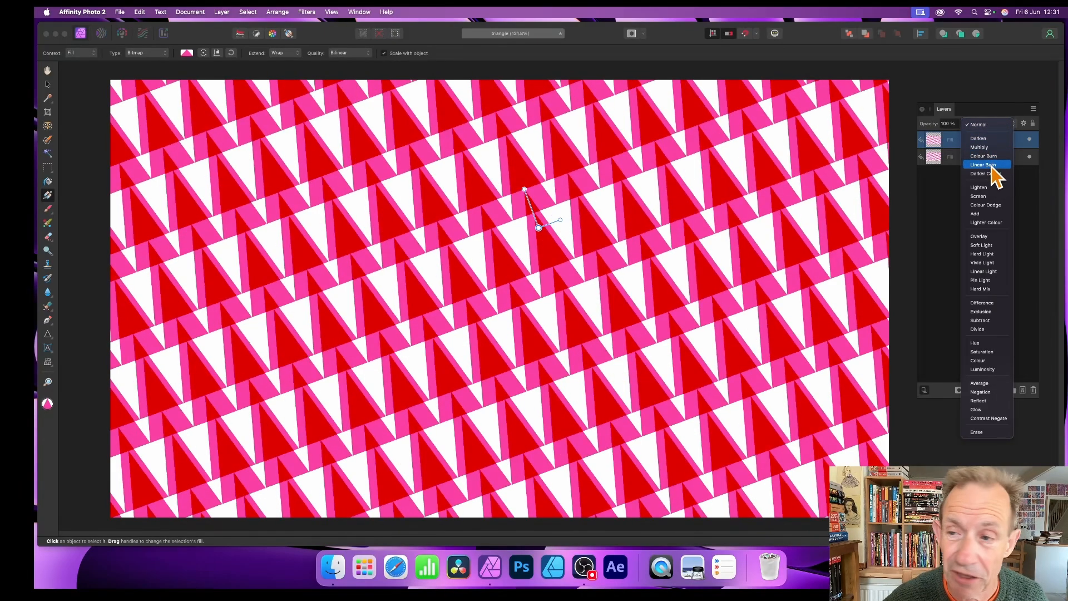
# Set the copy to Linear Burn, rotate its pattern into a new overlap, then delete the layers
pyautogui.click(983, 165)
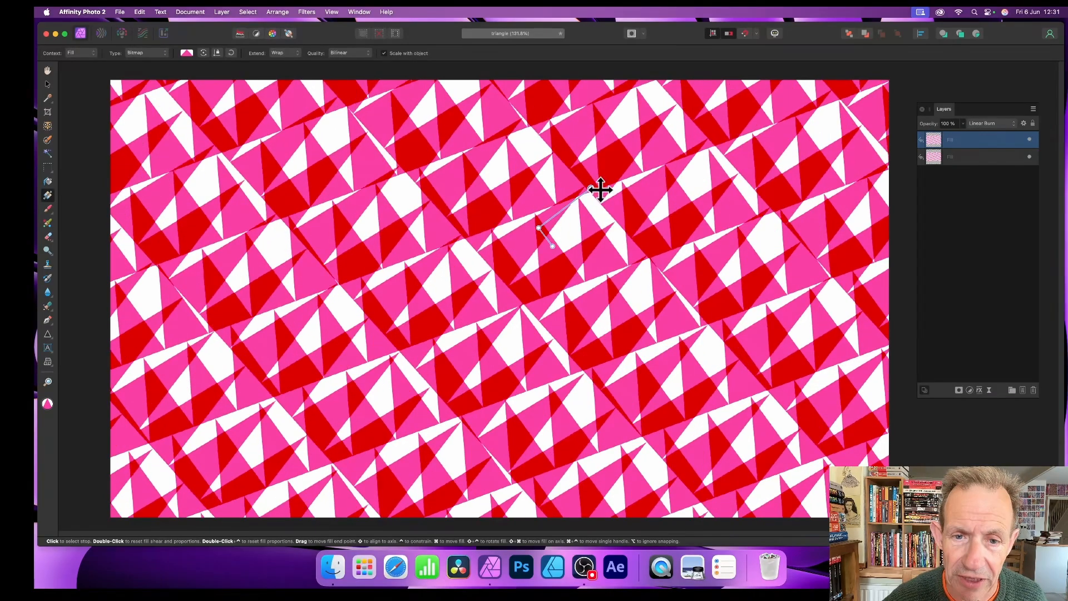
pyautogui.moveTo(600, 189); pyautogui.dragTo(726, 208)
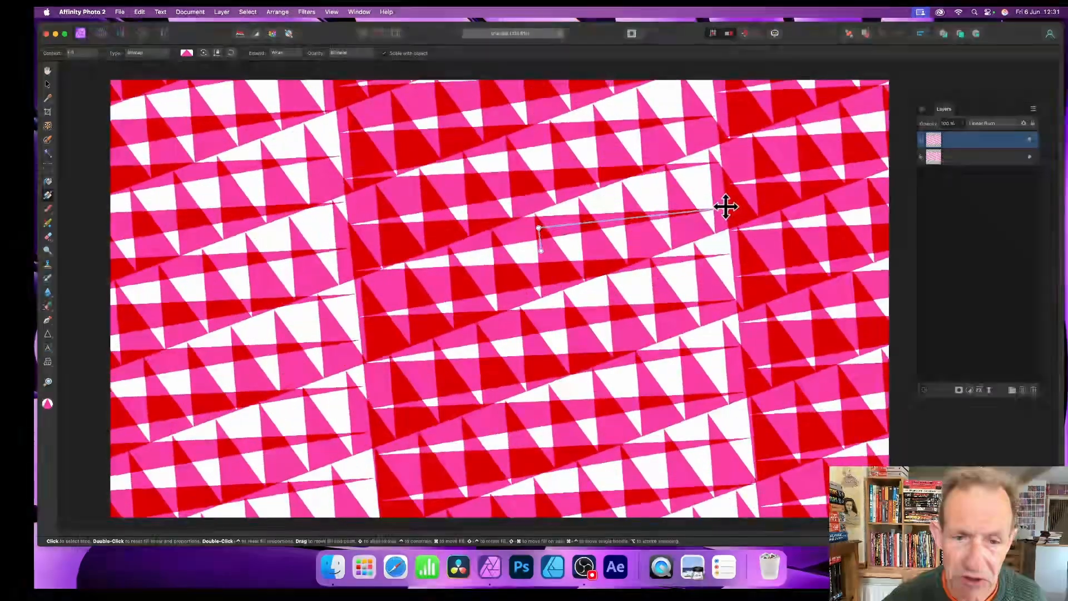
pyautogui.moveTo(726, 207); pyautogui.dragTo(538, 227)
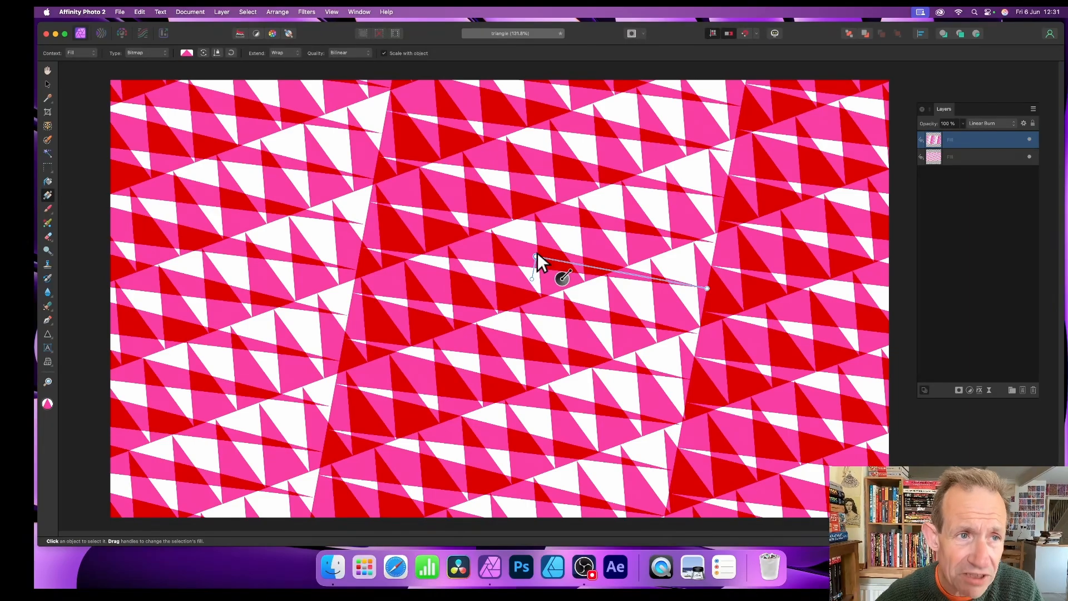
pyautogui.moveTo(231, 20)
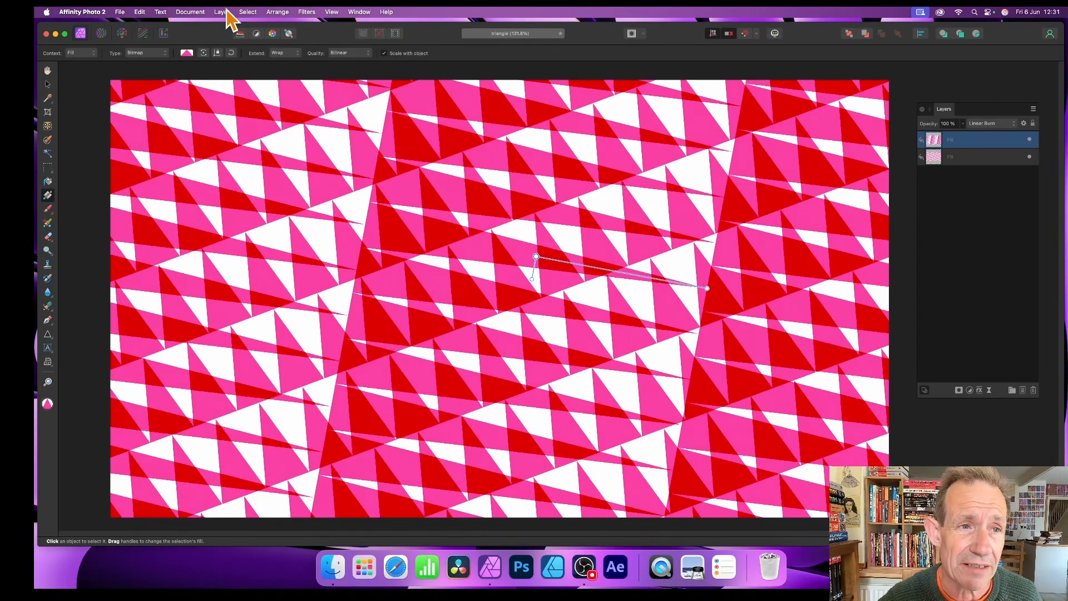
pyautogui.click(221, 12)
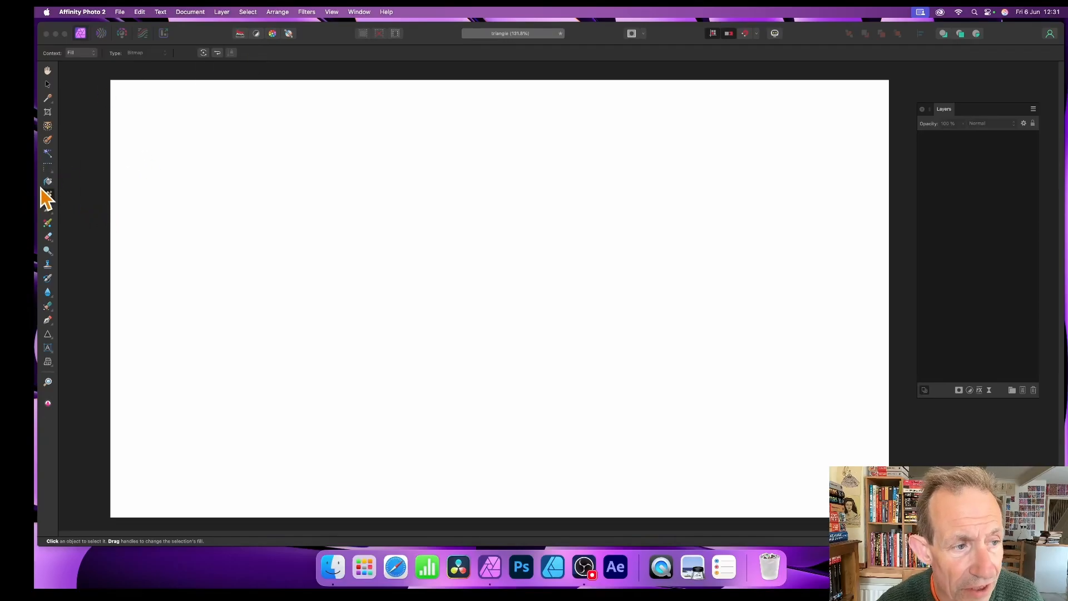
pyautogui.moveTo(47, 196)
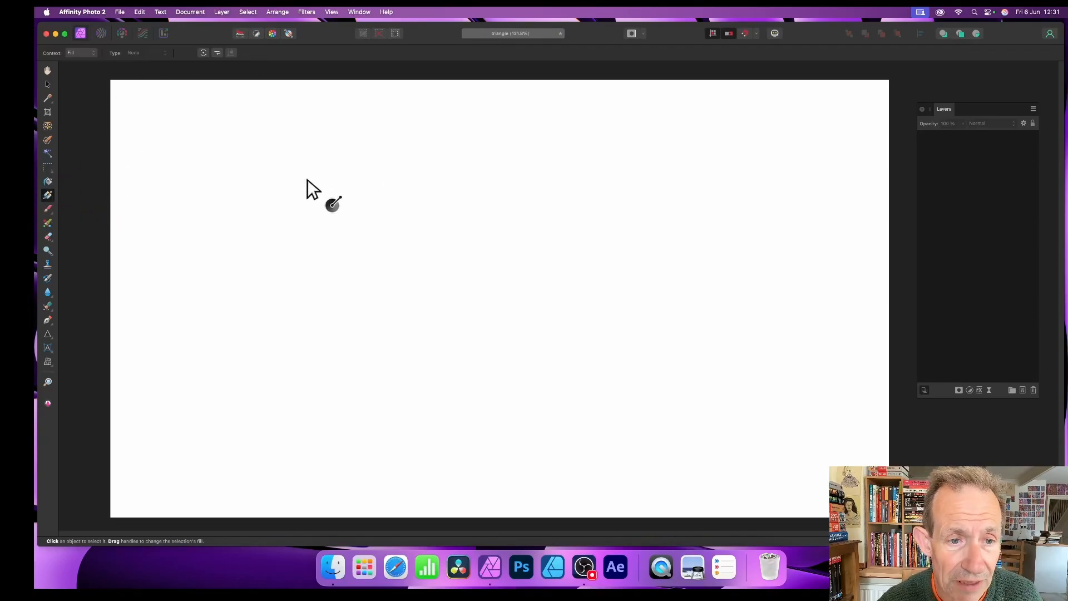
# Create a new fill layer with a Bitmap type fill using triangle.png
pyautogui.click(221, 11)
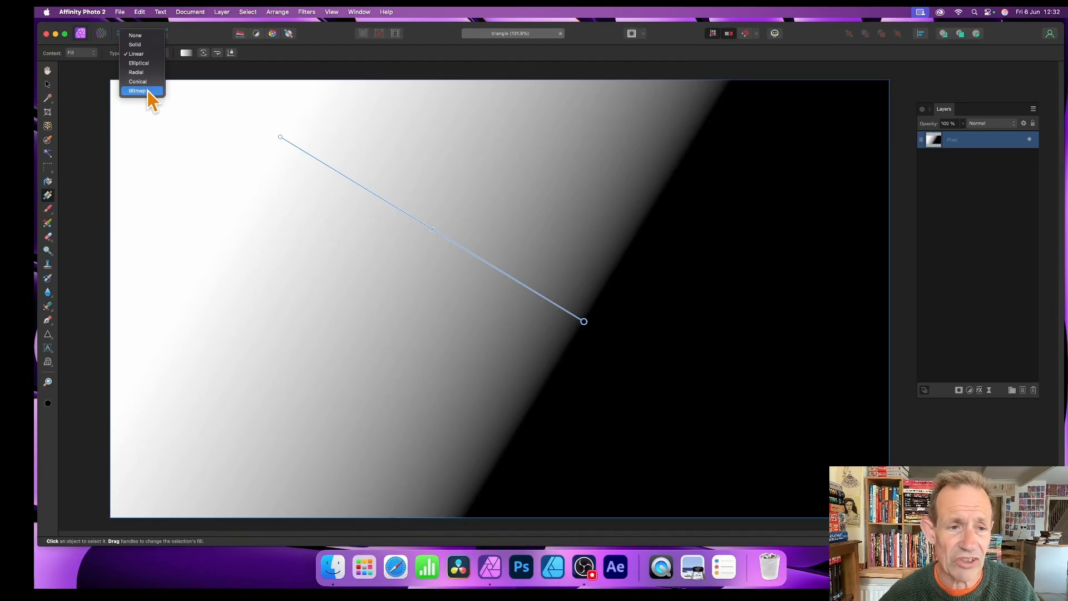
pyautogui.click(137, 90)
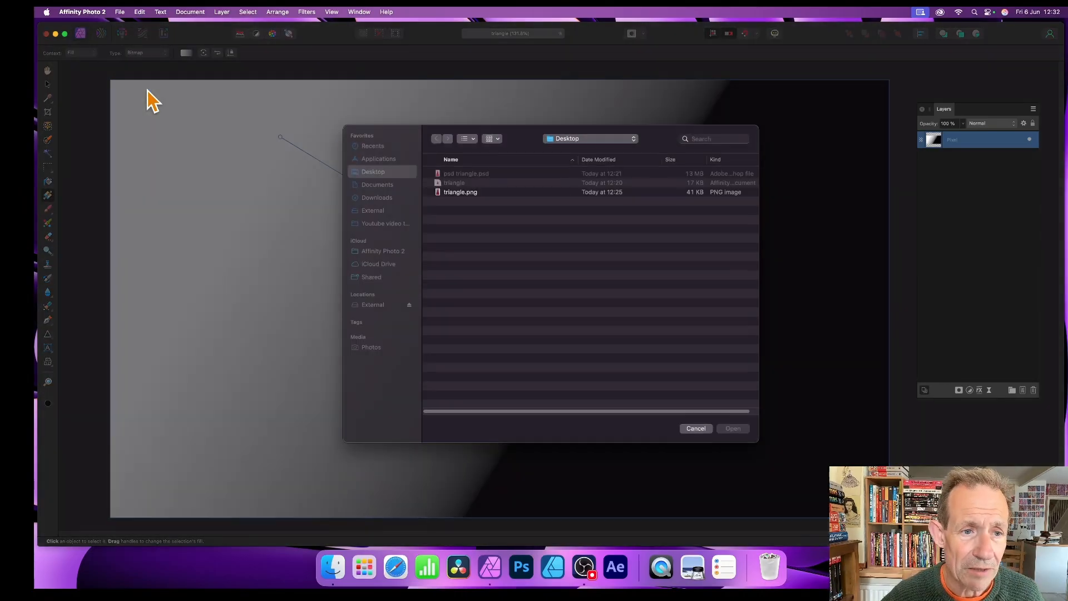
pyautogui.click(459, 191)
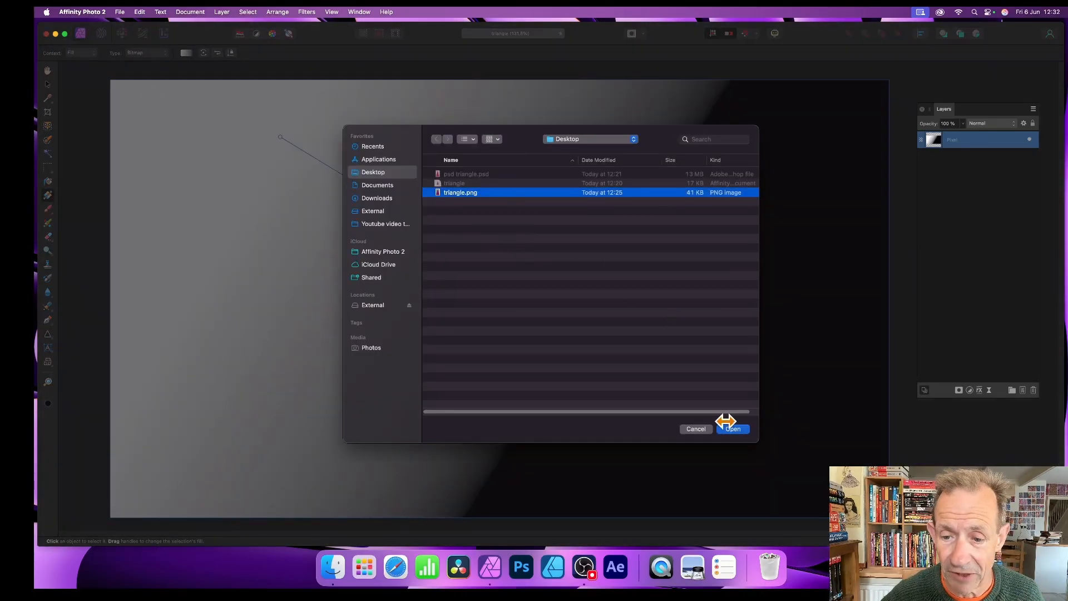
pyautogui.click(732, 428)
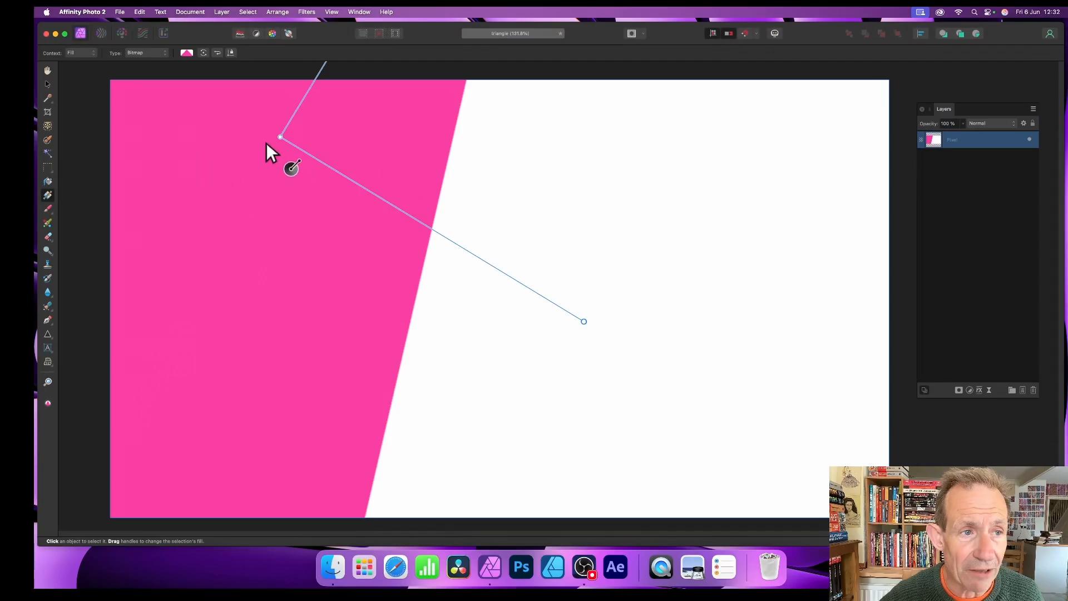
# Drag the fill handles to move the large pink triangle lower and toward the right
pyautogui.moveTo(279, 138); pyautogui.dragTo(456, 264)
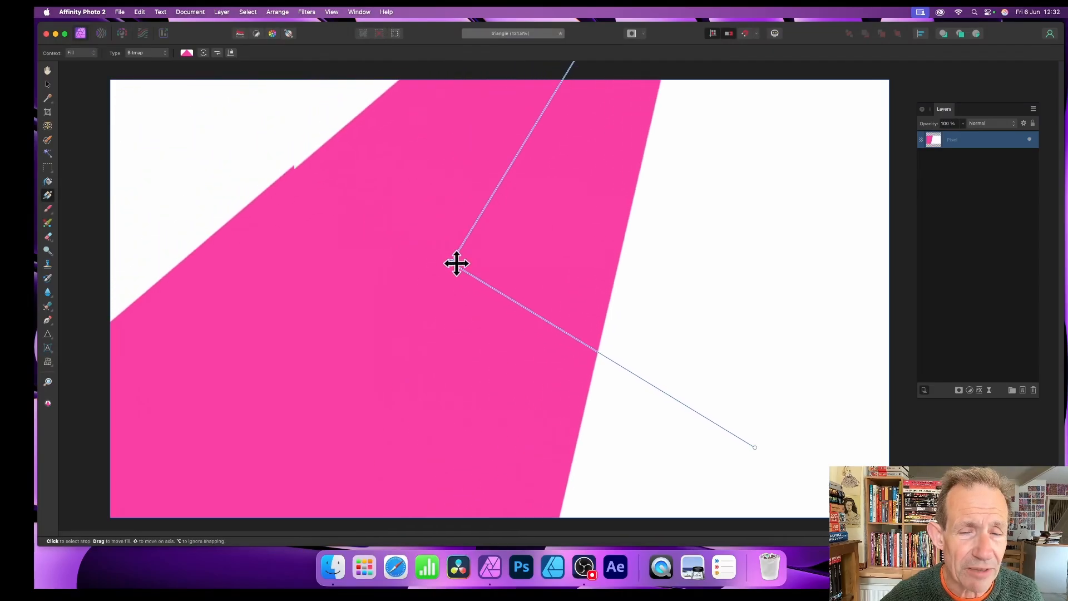
pyautogui.moveTo(456, 265); pyautogui.dragTo(383, 444)
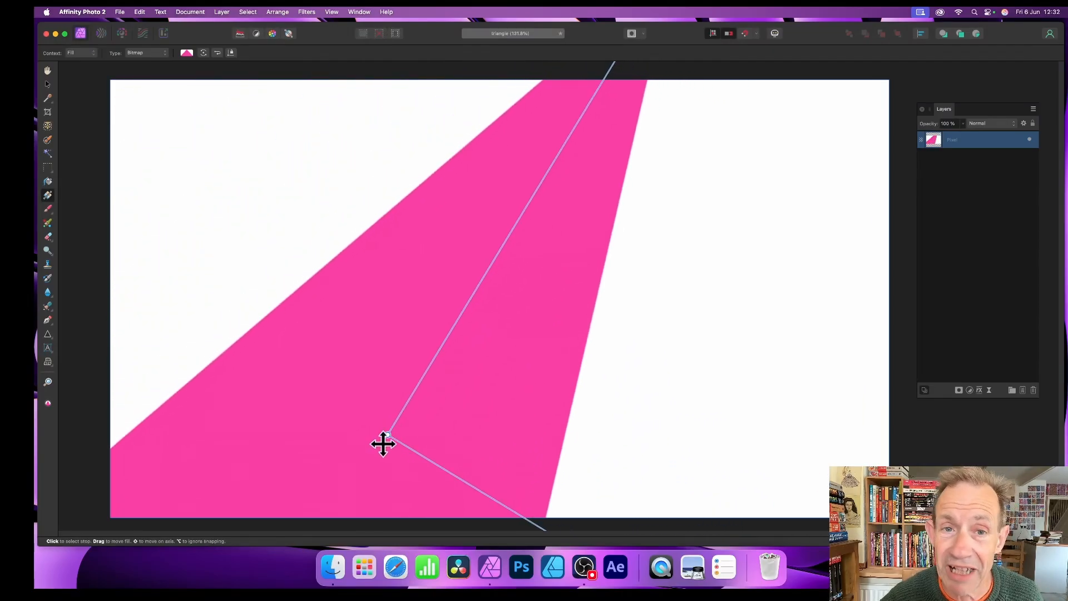
pyautogui.moveTo(384, 443); pyautogui.dragTo(486, 422)
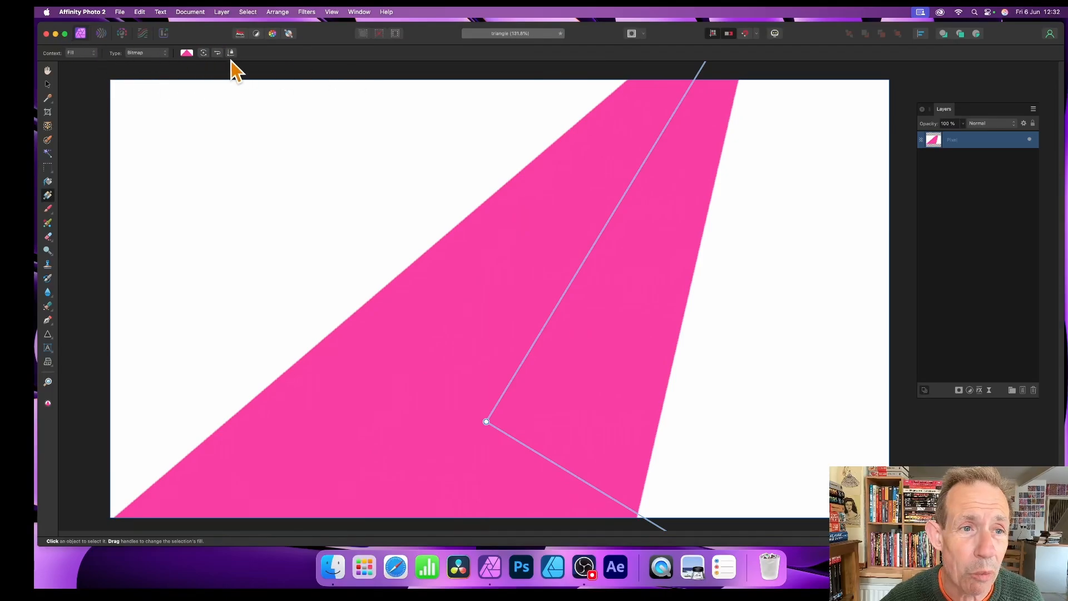
pyautogui.moveTo(347, 93)
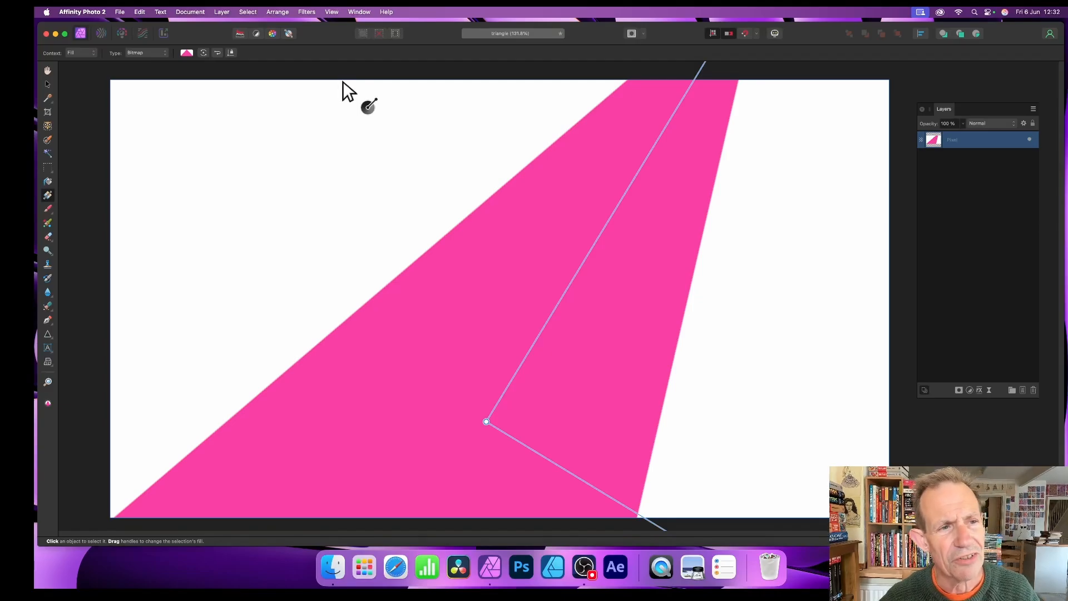
pyautogui.moveTo(244, 93)
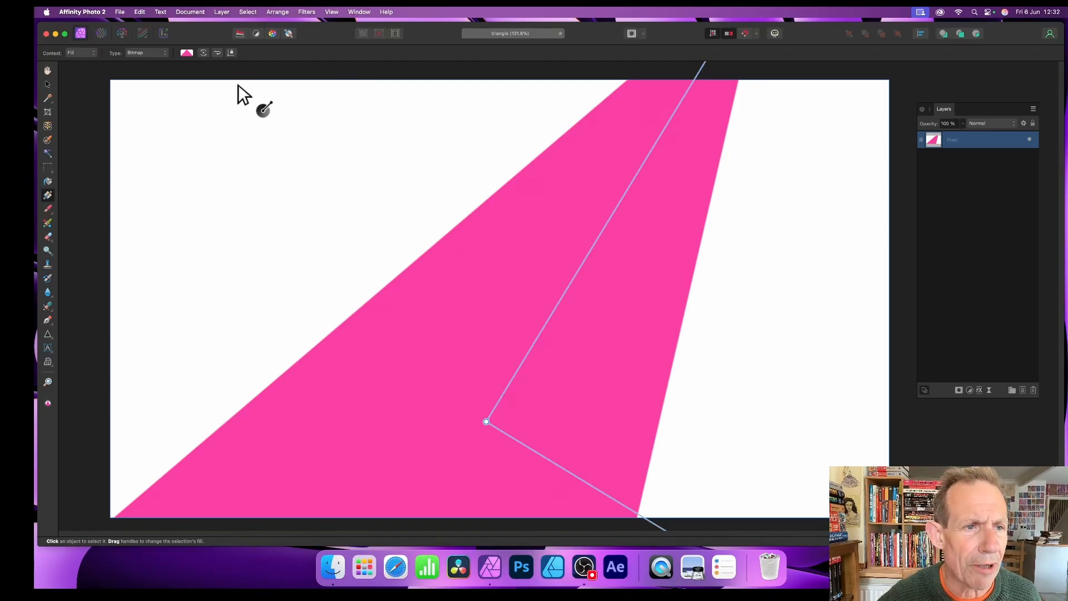
# Dismiss the Weather window that opened accidentally, declining its location request
pyautogui.click(187, 53)
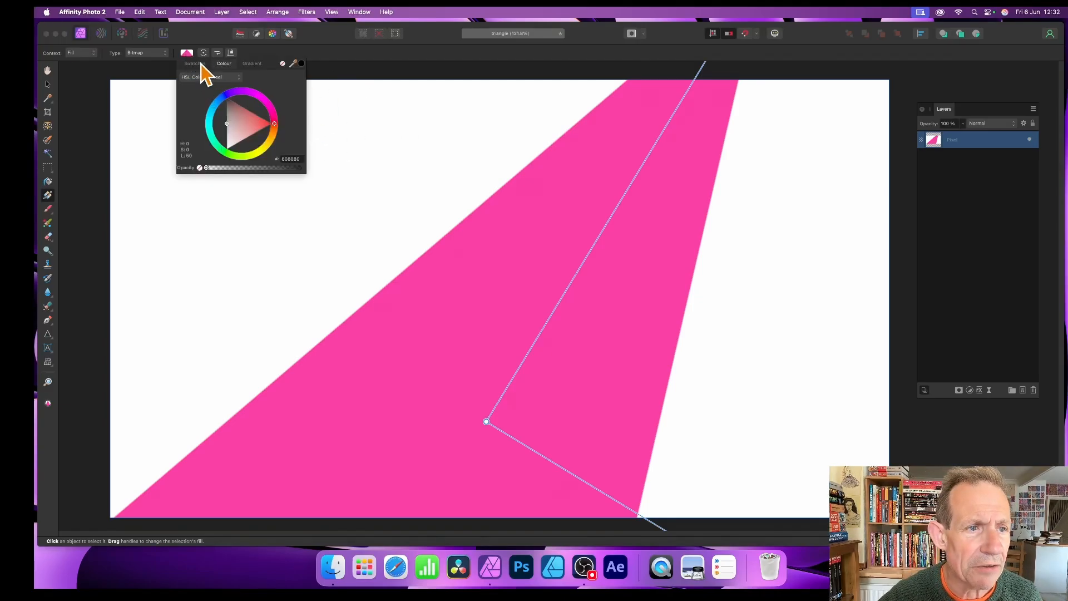
pyautogui.click(195, 63)
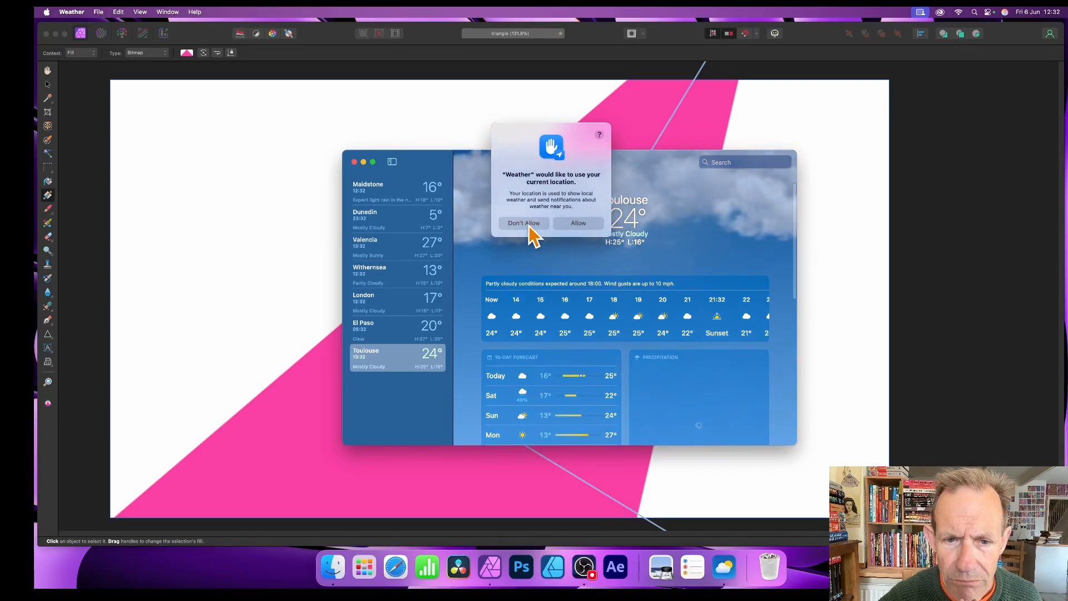
pyautogui.click(523, 222)
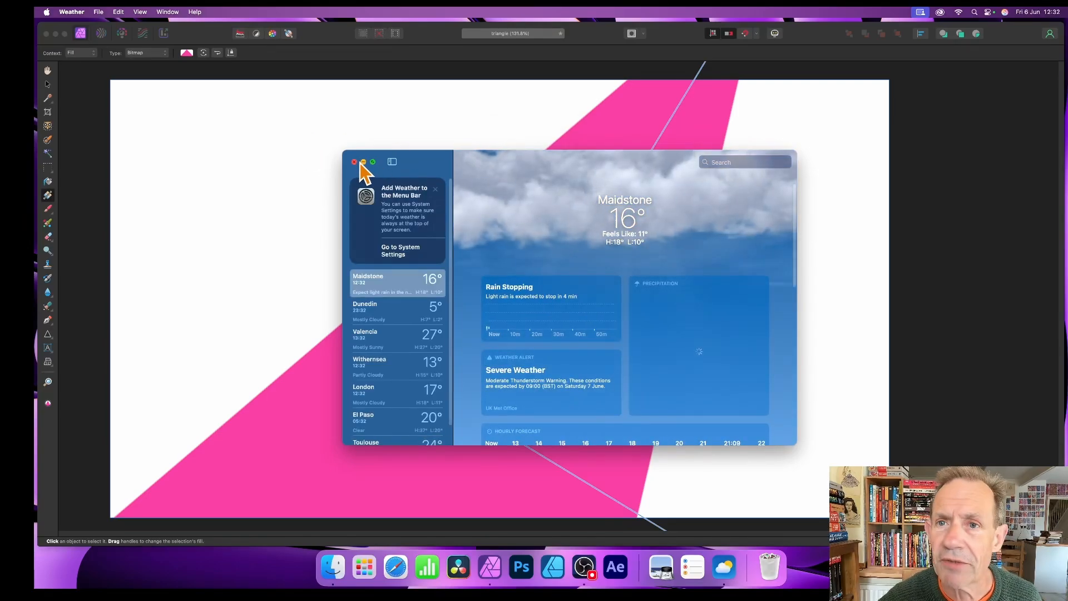
pyautogui.click(354, 161)
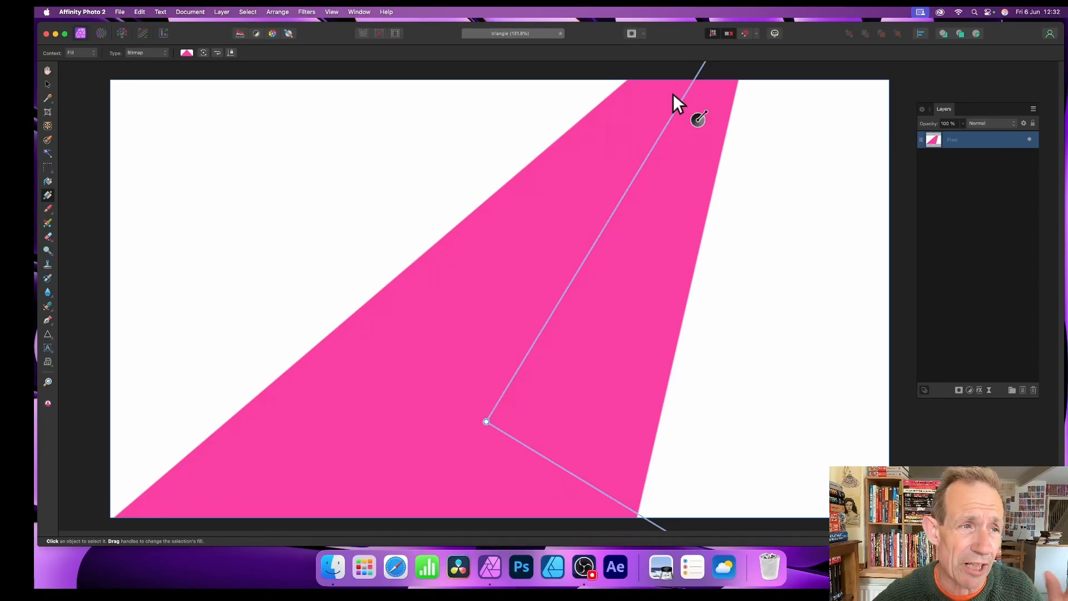
pyautogui.moveTo(269, 55)
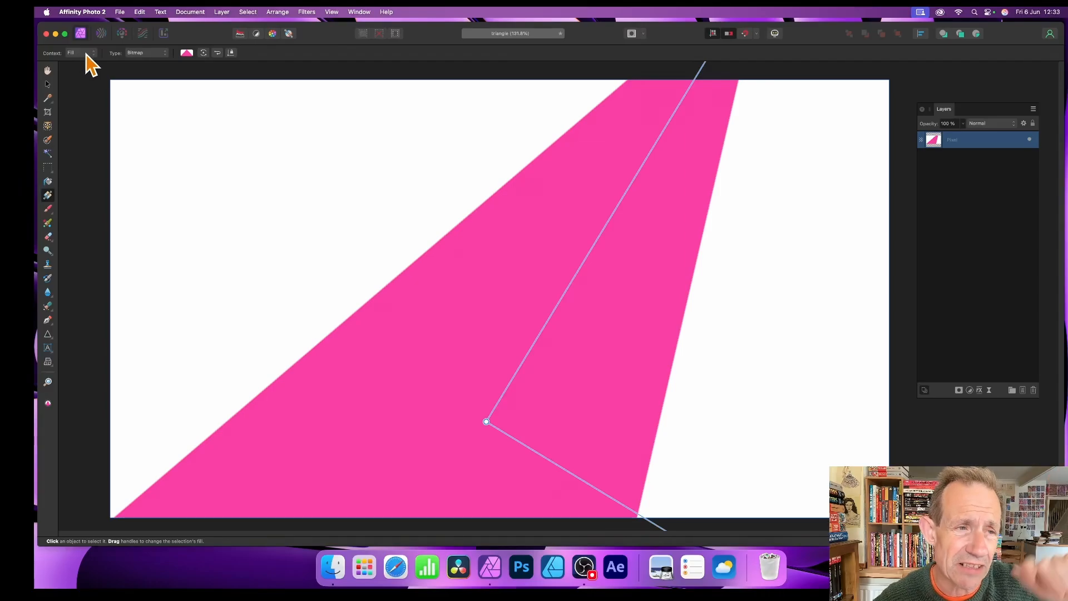
pyautogui.moveTo(56, 95)
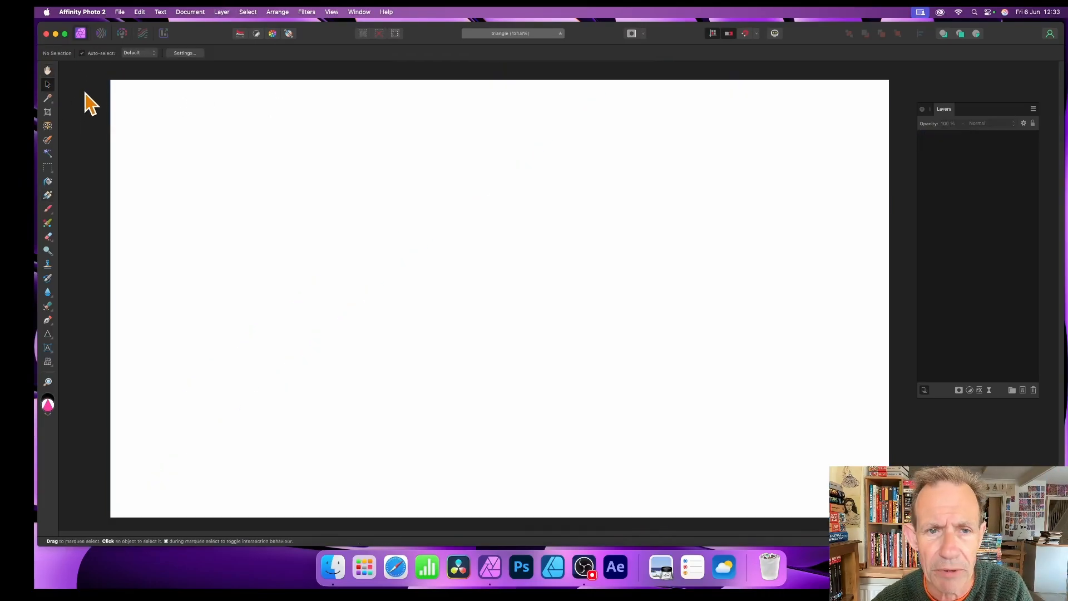
pyautogui.moveTo(70, 310)
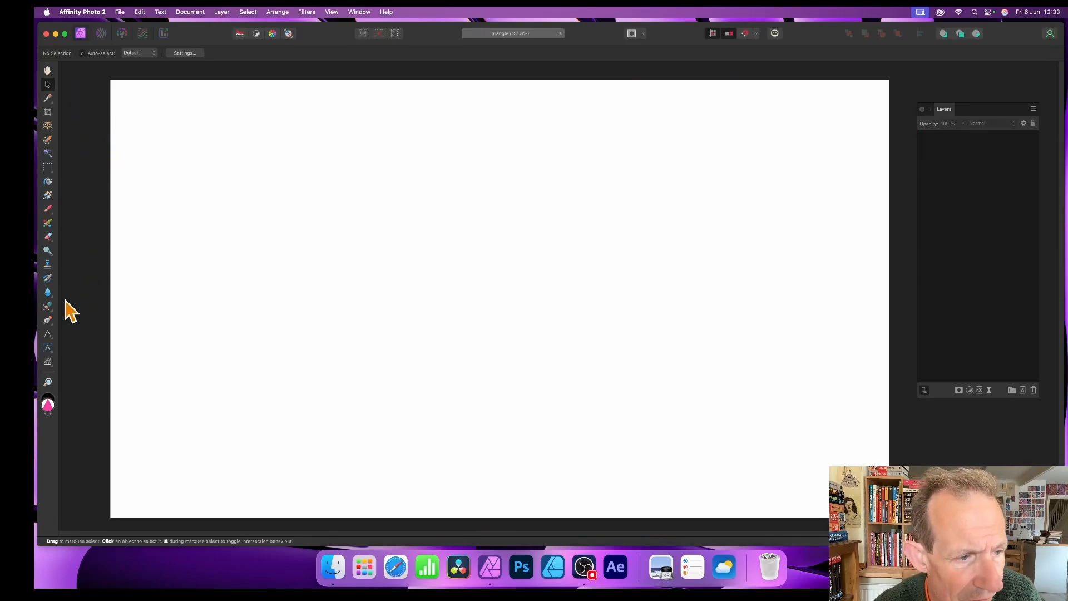
pyautogui.moveTo(68, 285)
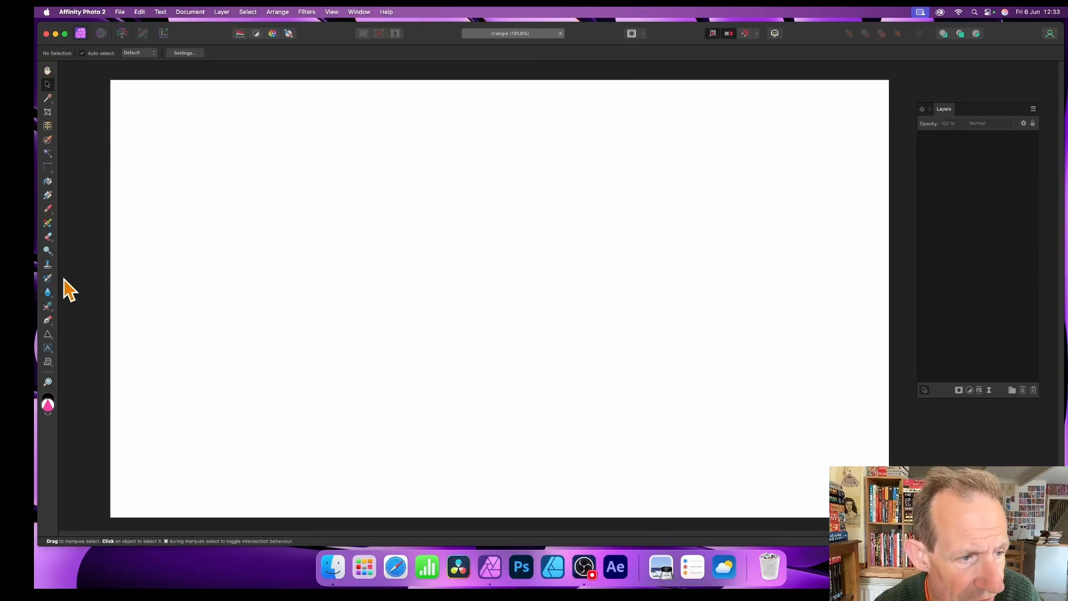
# Draw a new triangle and reposition its bitmap fill into diagonal pink bands
pyautogui.moveTo(347, 132); pyautogui.dragTo(375, 198)
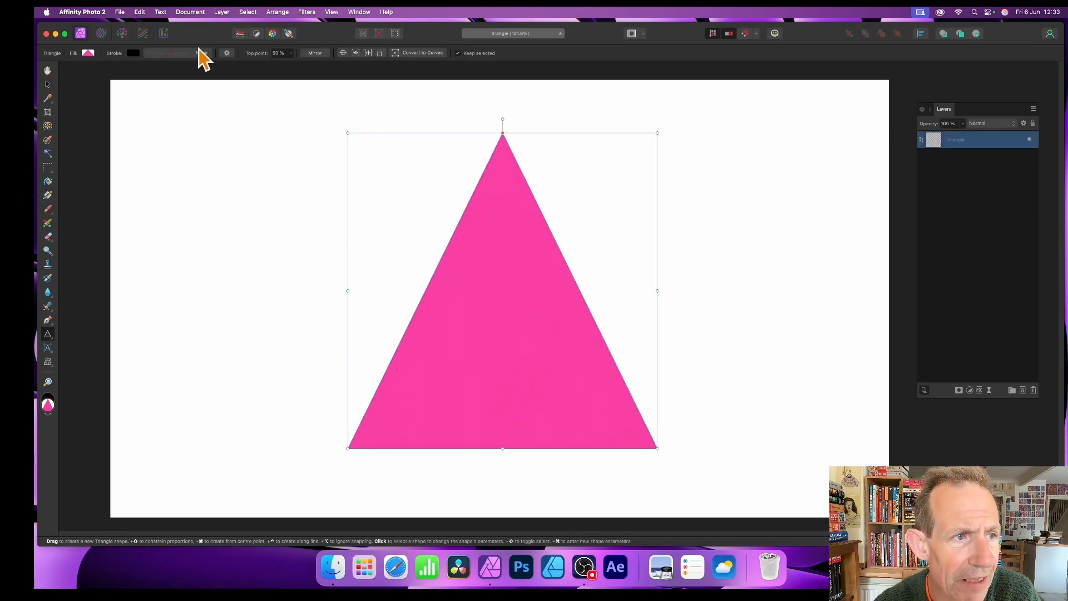
pyautogui.click(87, 54)
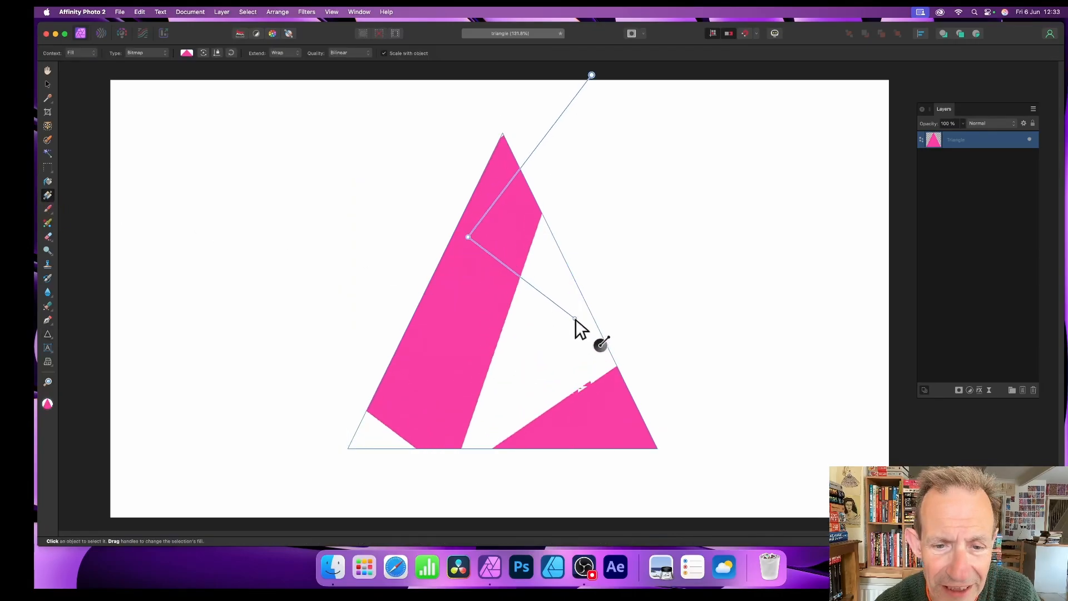
pyautogui.moveTo(601, 344); pyautogui.dragTo(545, 301)
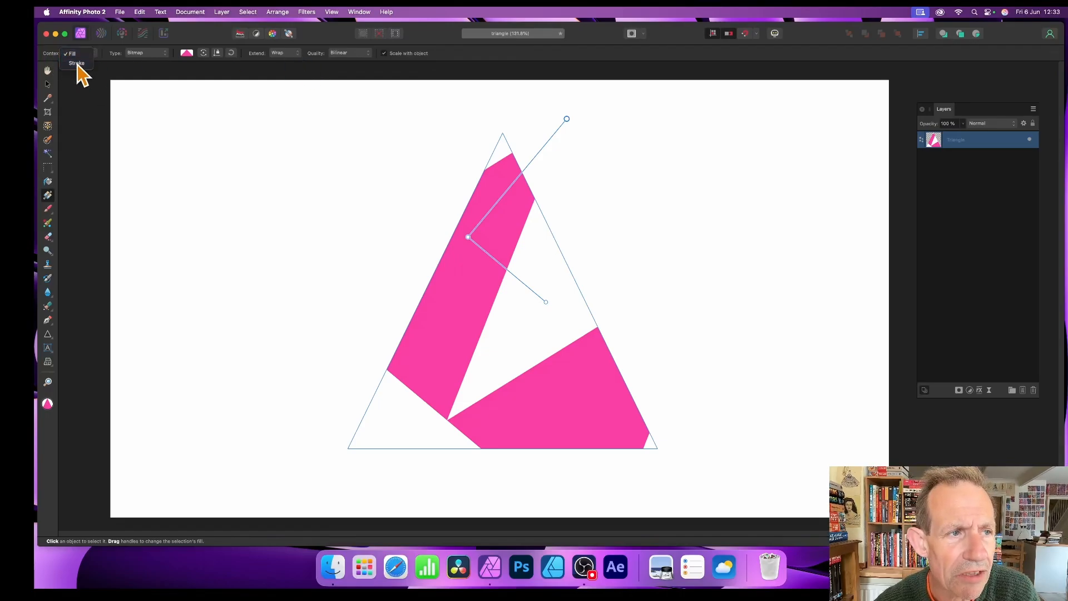
# Switch the Gradient context to Stroke and set the stroke type to Bitmap
pyautogui.click(76, 62)
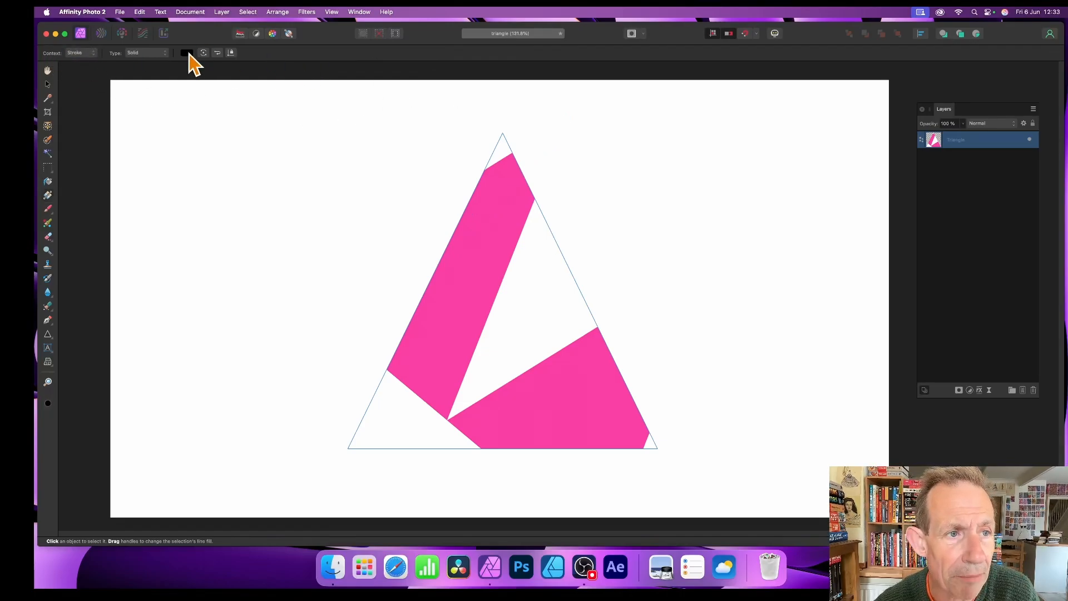
pyautogui.click(187, 52)
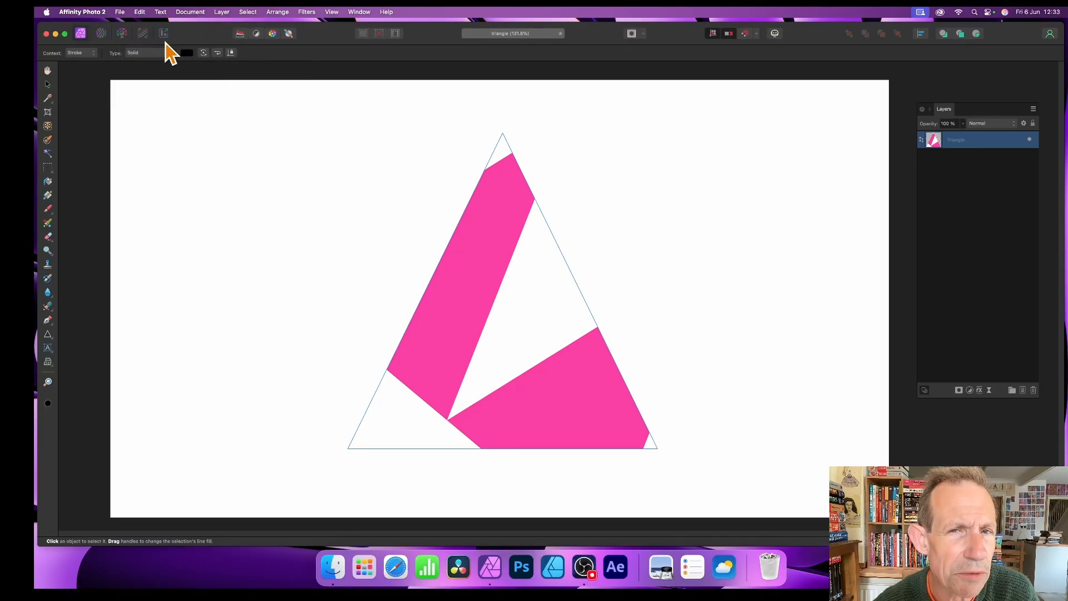
pyautogui.moveTo(283, 65)
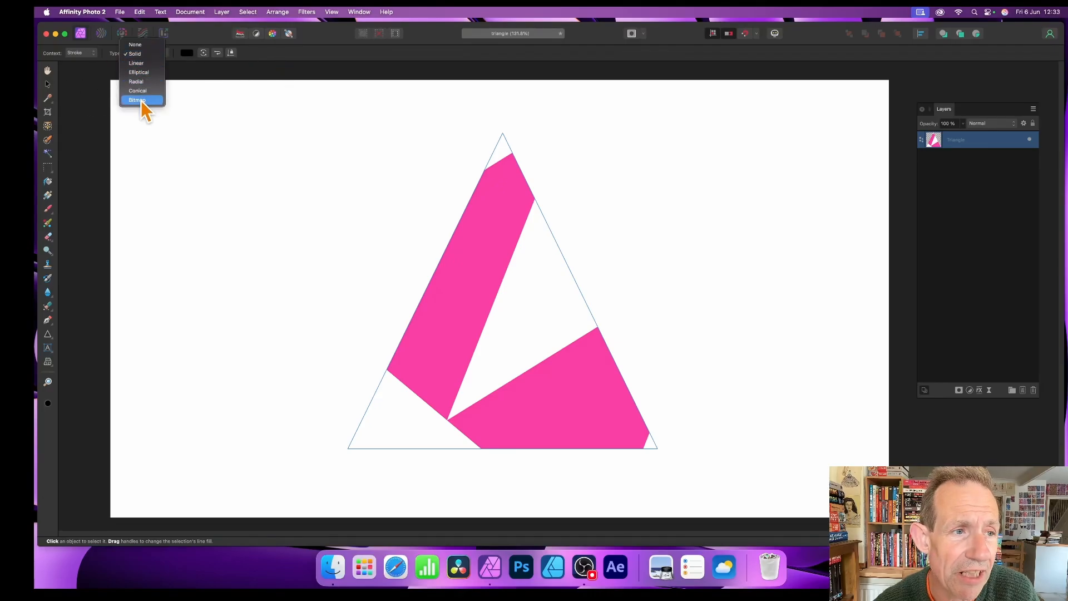
pyautogui.click(137, 100)
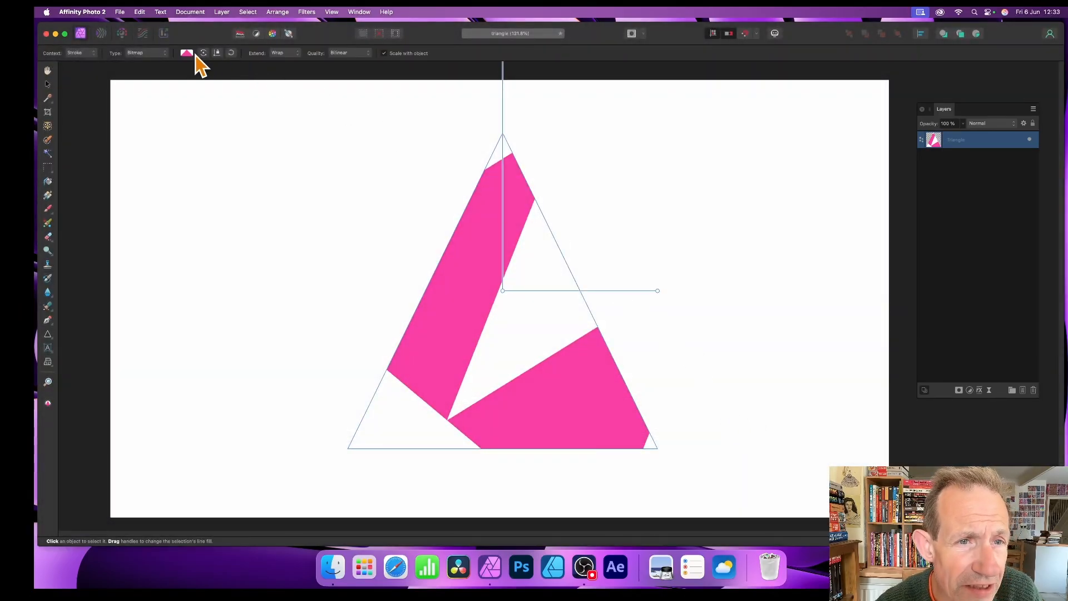
pyautogui.moveTo(157, 66)
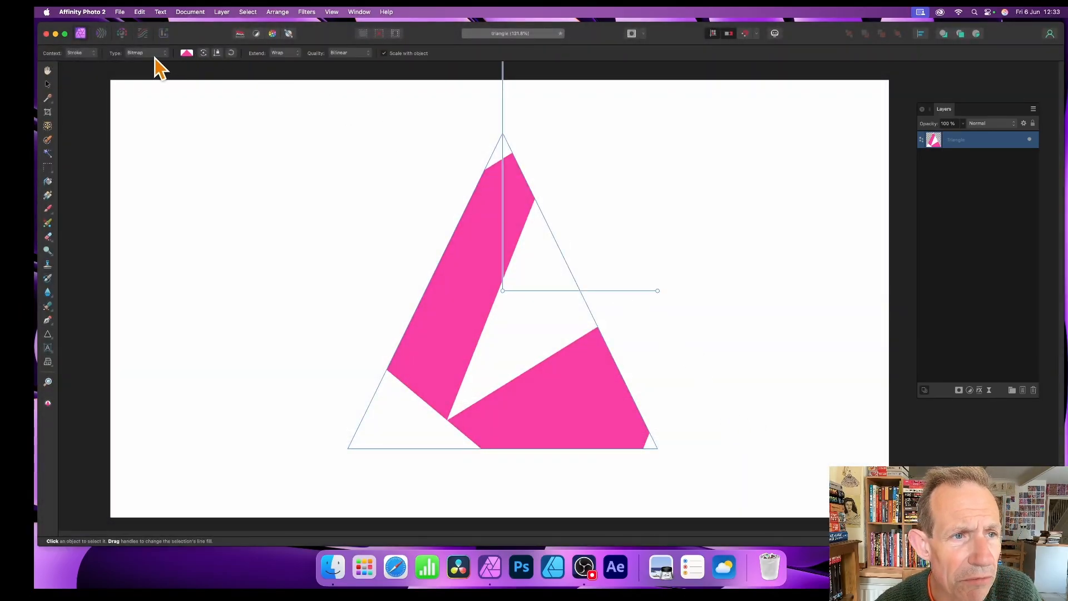
pyautogui.moveTo(555, 141)
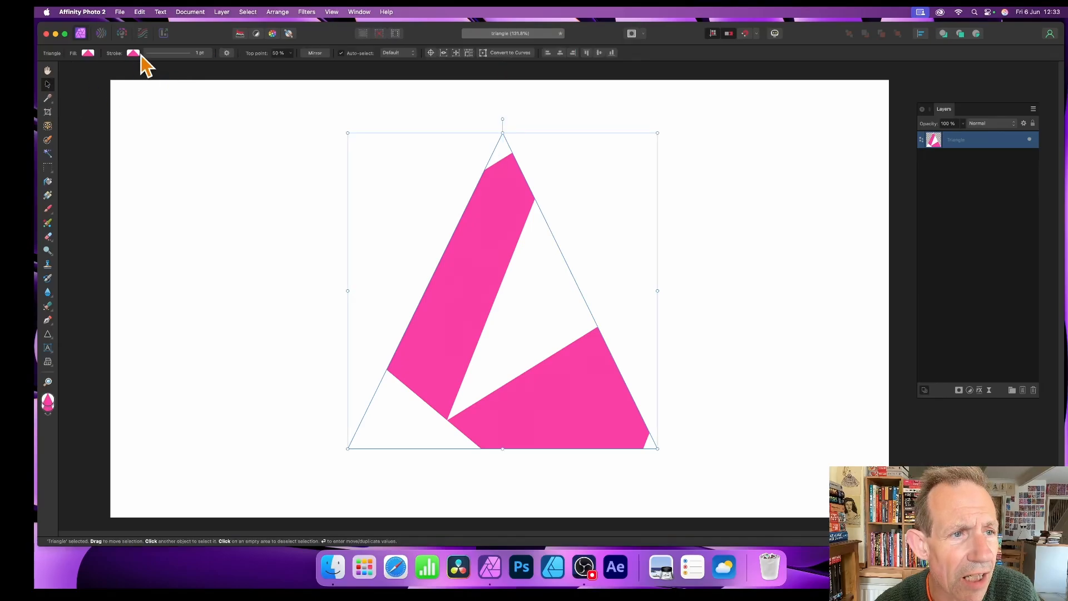
pyautogui.moveTo(235, 58)
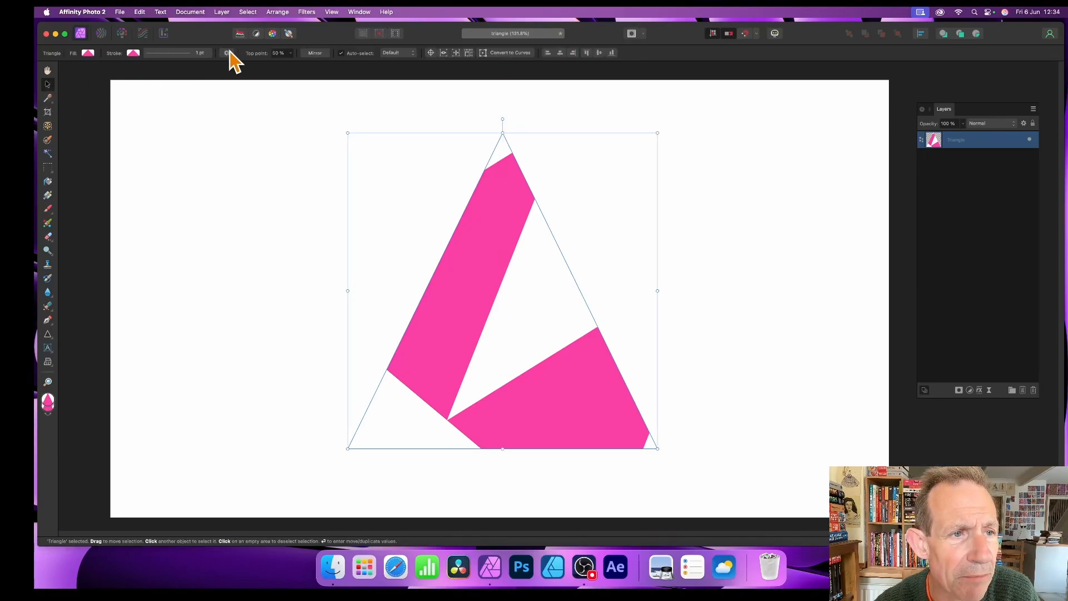
pyautogui.moveTo(176, 65)
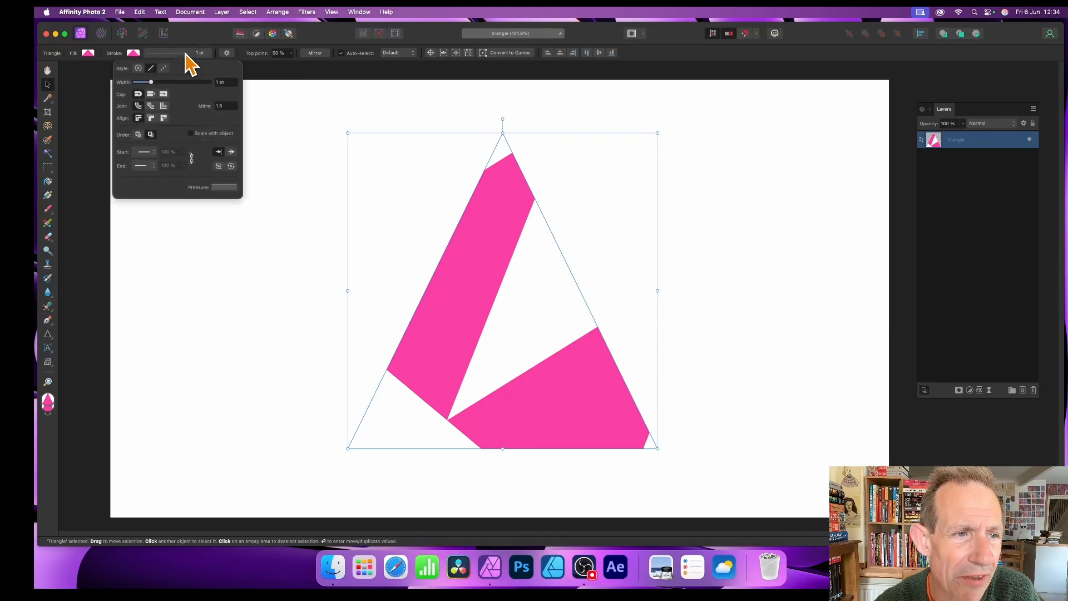
# Increase the triangle's stroke width to 42 pt in the Stroke panel
pyautogui.moveTo(142, 82); pyautogui.dragTo(166, 81)
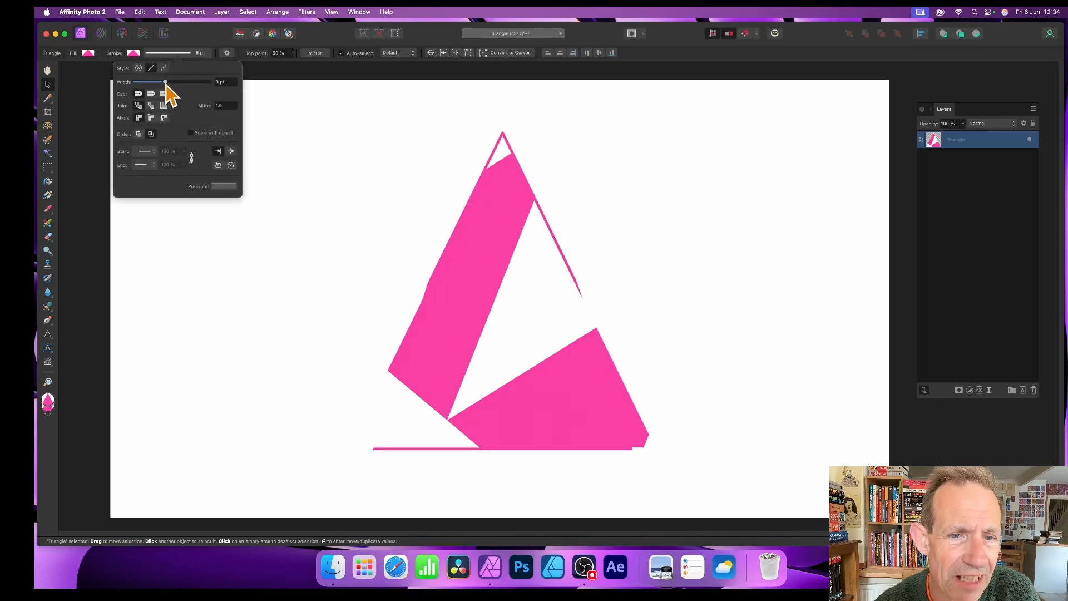
pyautogui.moveTo(165, 81); pyautogui.dragTo(209, 81)
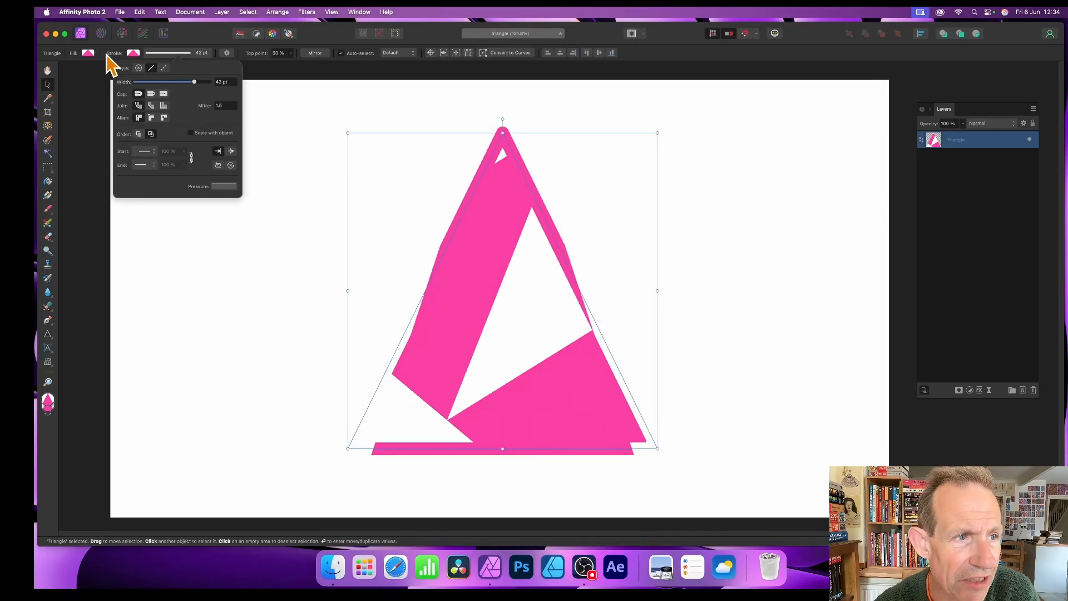
pyautogui.click(89, 52)
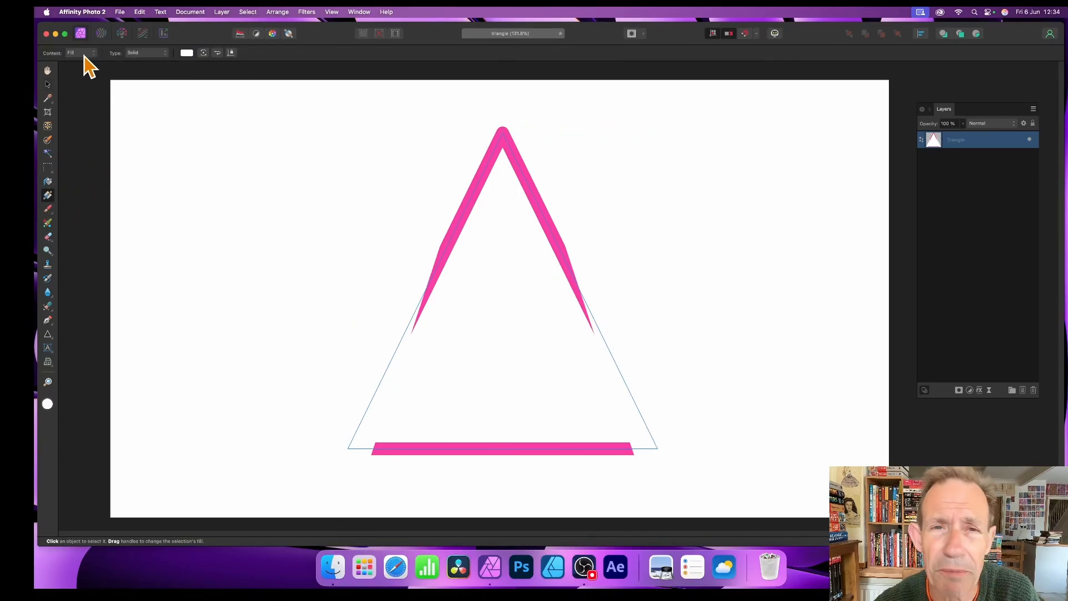
pyautogui.moveTo(551, 314)
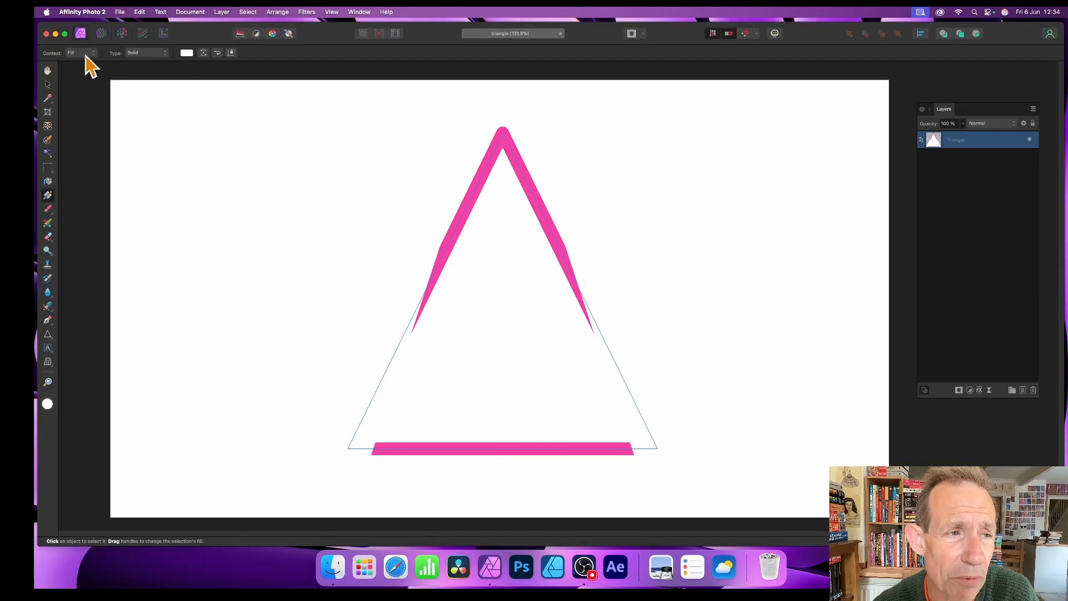
# Switch the Gradient tool's context to Stroke and start choosing a bitmap image for it
pyautogui.click(80, 52)
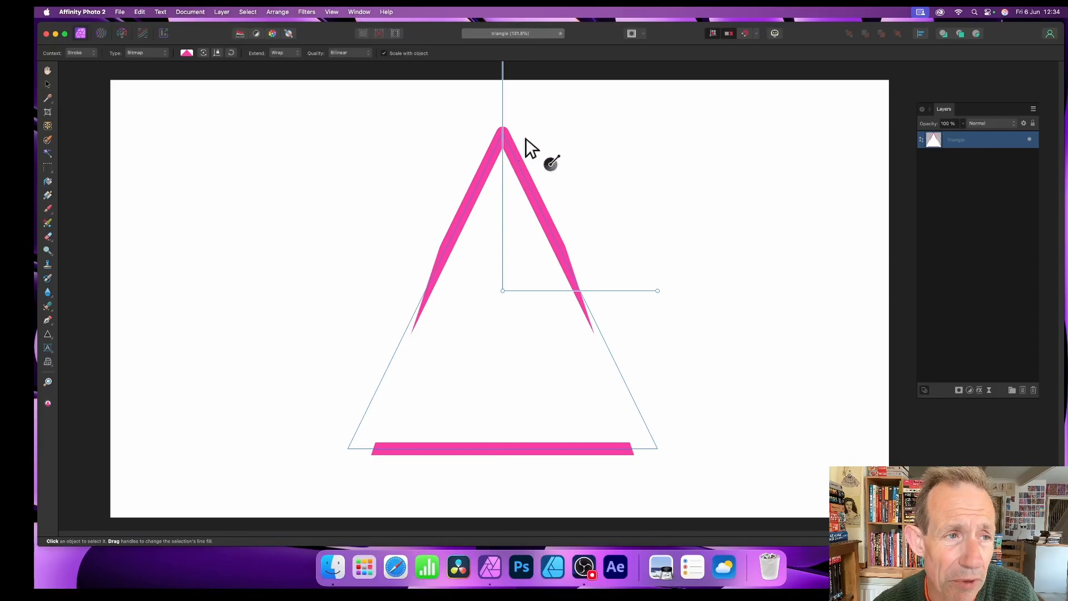
pyautogui.moveTo(661, 305)
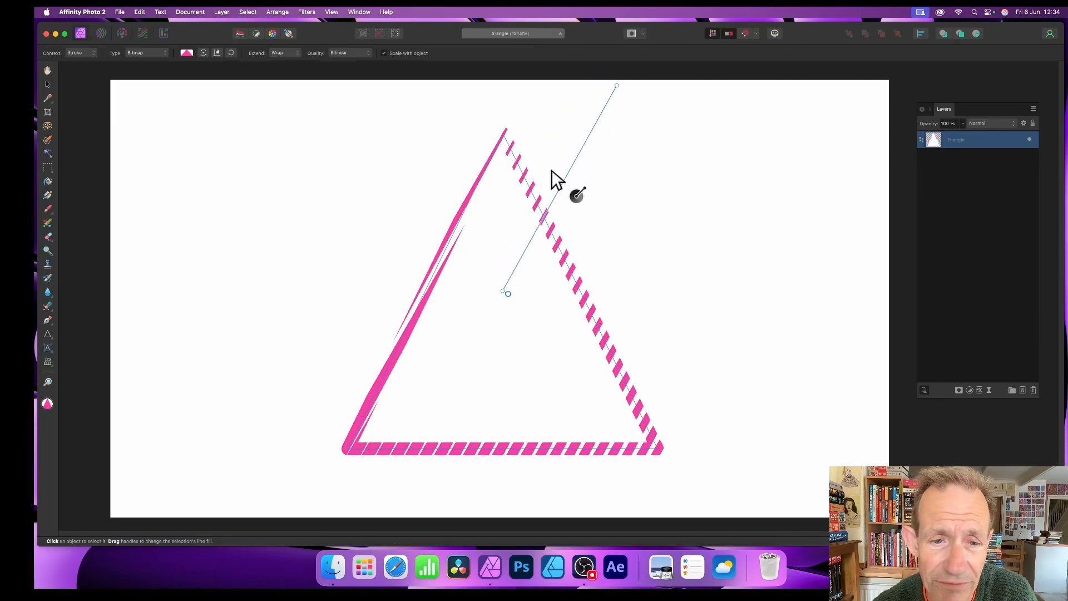
pyautogui.moveTo(520, 54)
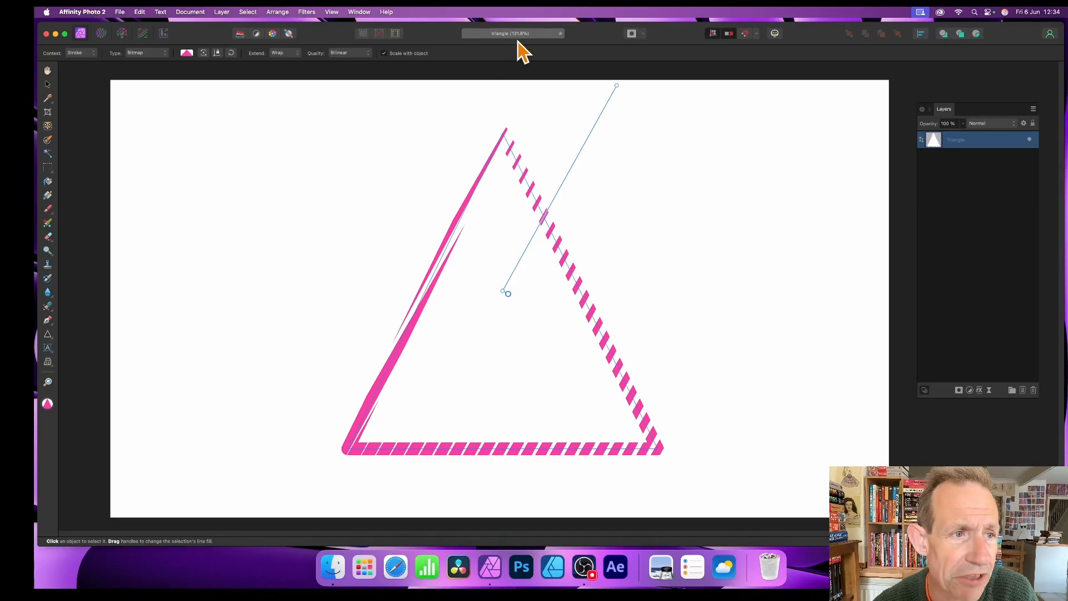
pyautogui.moveTo(128, 80)
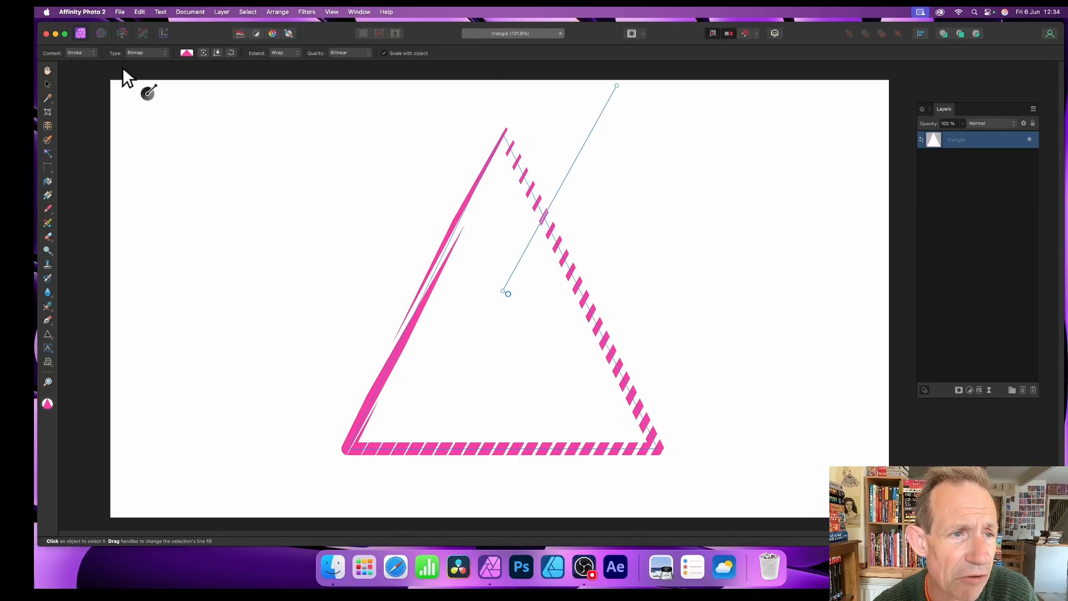
pyautogui.click(147, 52)
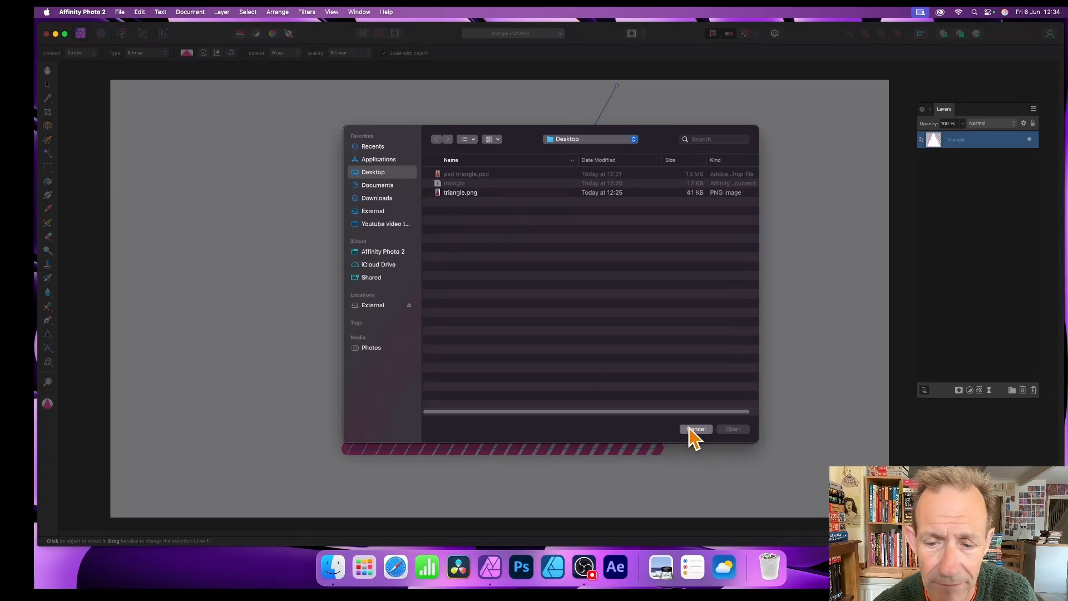
# Cancel the image picker without loading a new file, keeping the pink striped stroke
pyautogui.click(696, 428)
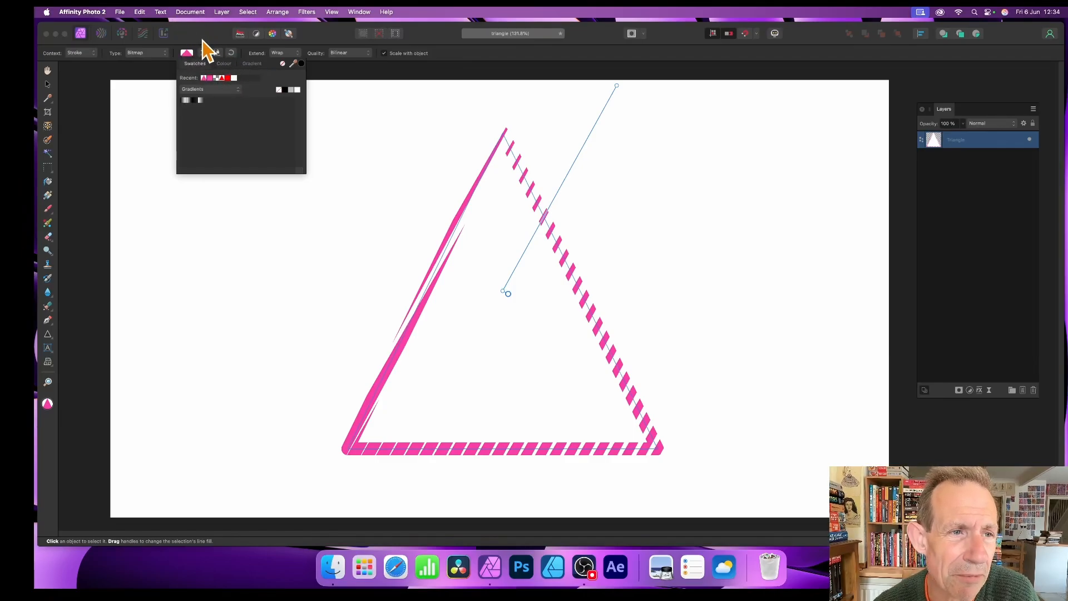
pyautogui.moveTo(208, 109)
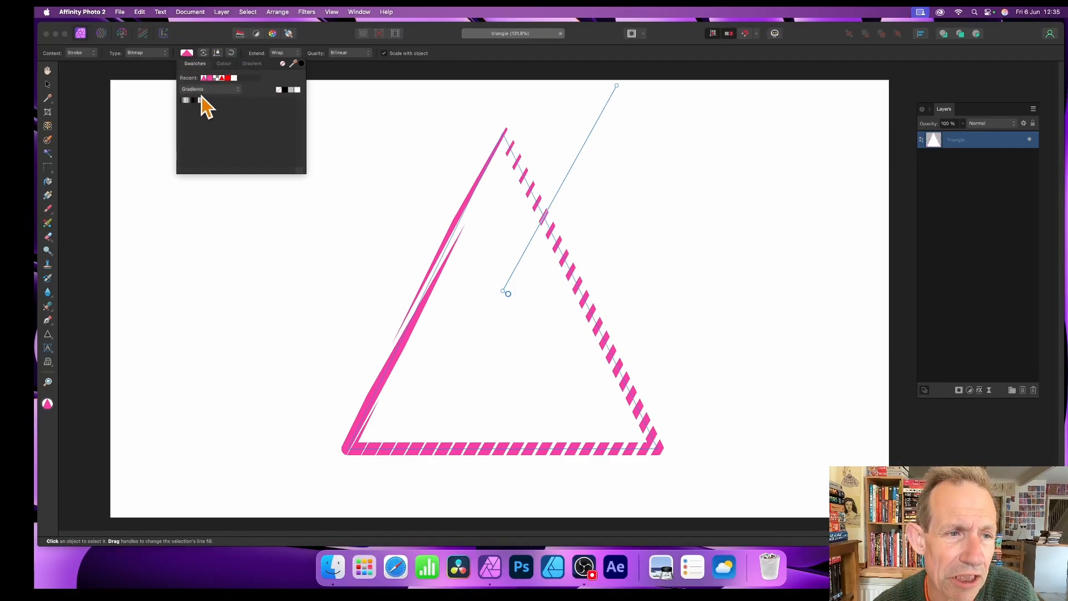